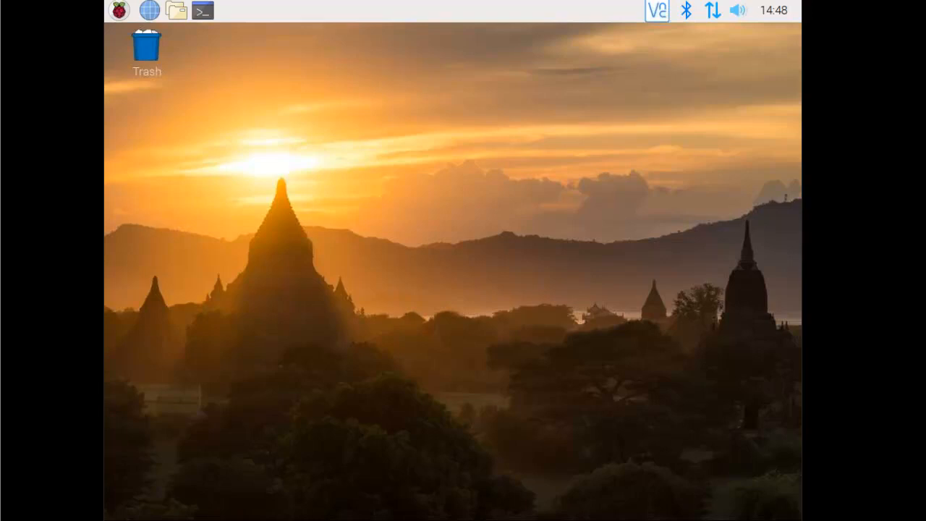
mouse_move(875, 122)
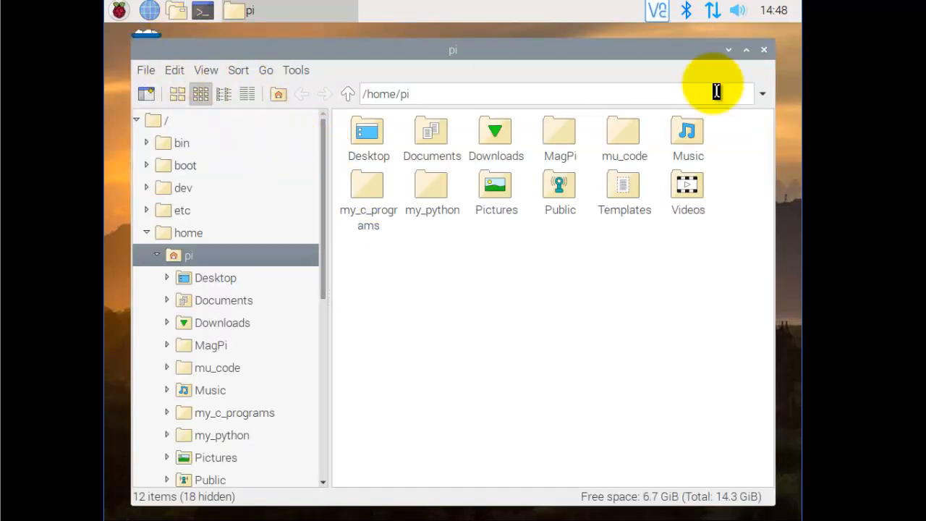
mouse_move(431, 309)
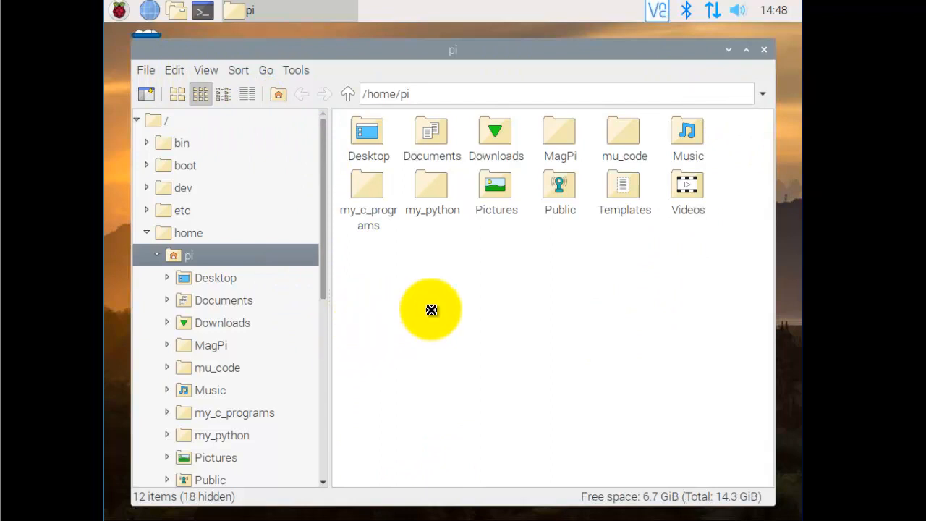
mouse_move(215, 281)
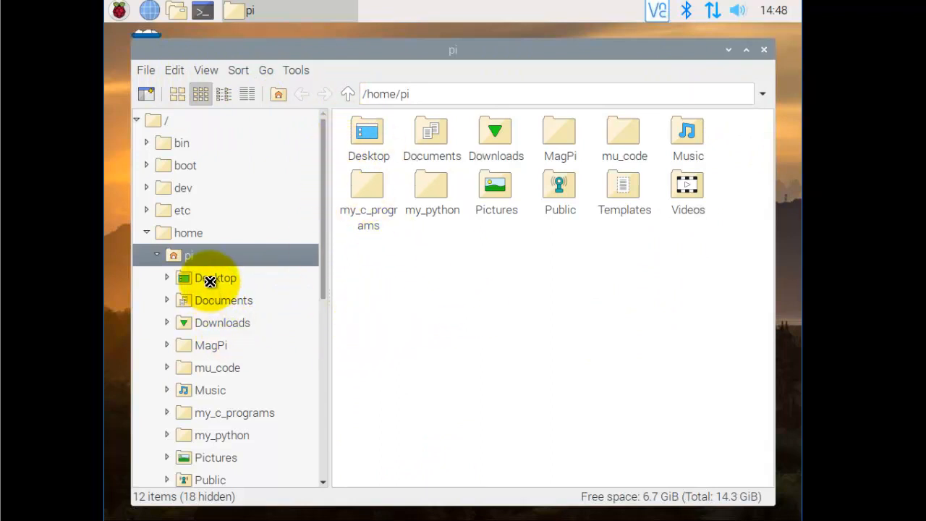
mouse_move(347, 305)
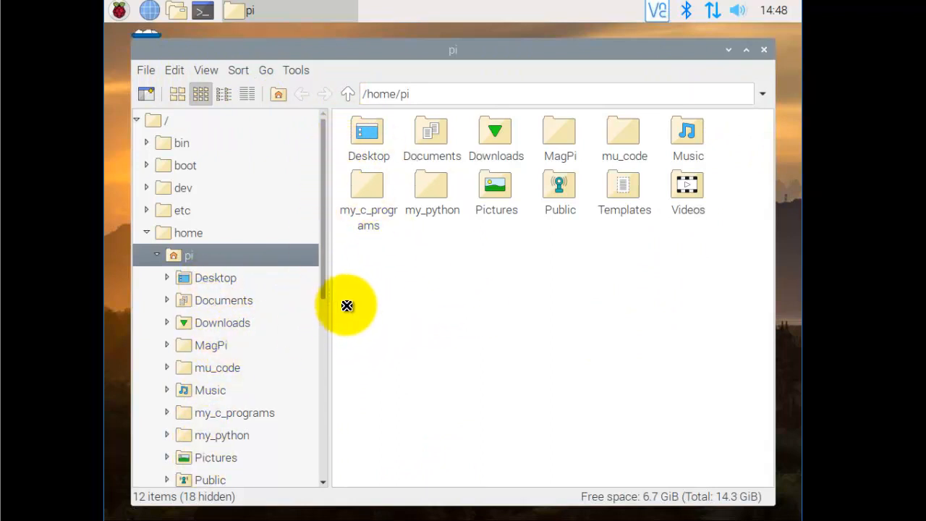
mouse_move(347, 161)
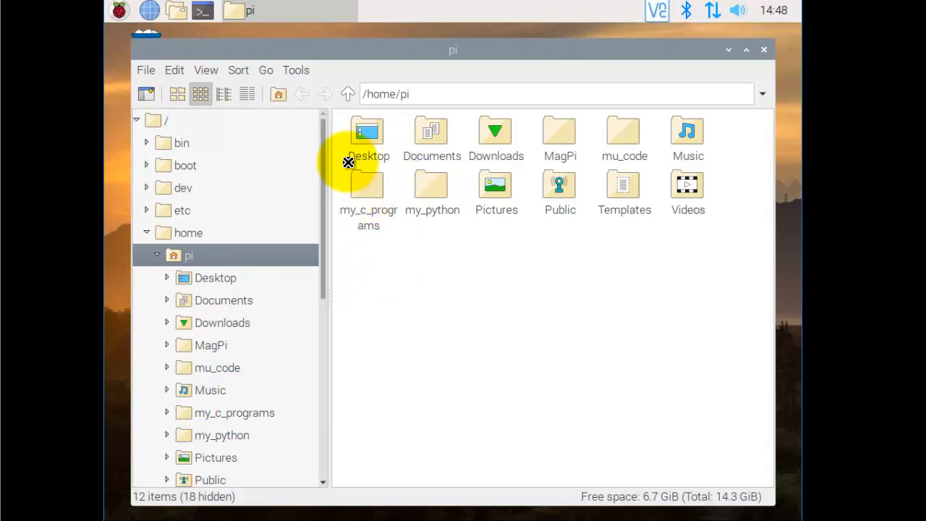
mouse_move(400, 258)
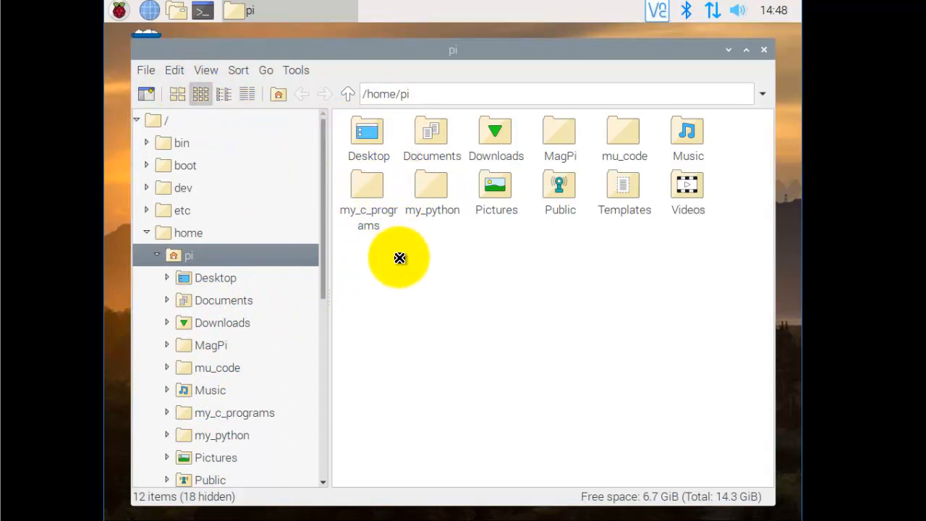
mouse_move(295, 177)
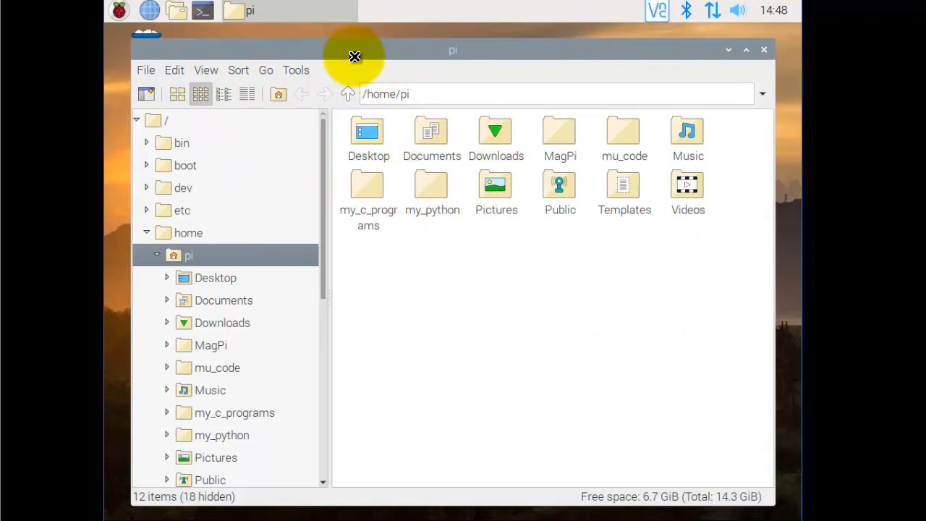
mouse_move(572, 49)
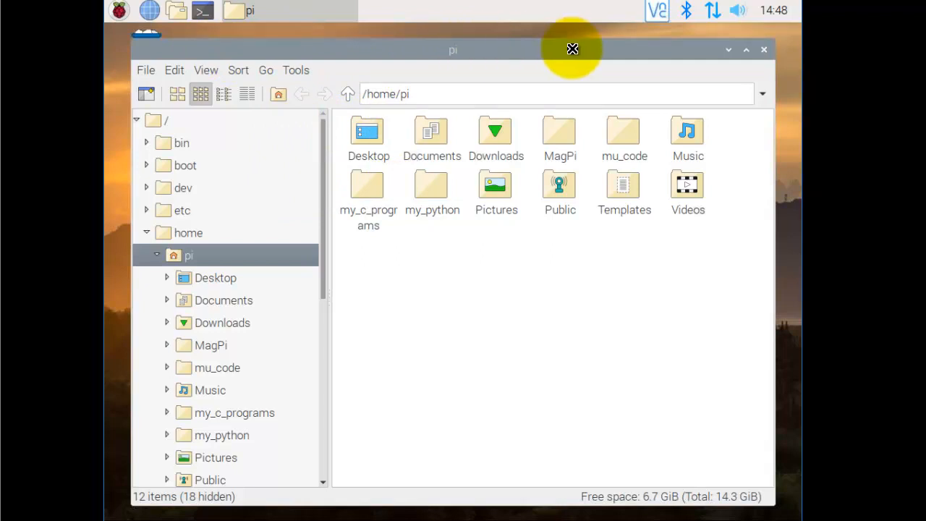
mouse_move(764, 55)
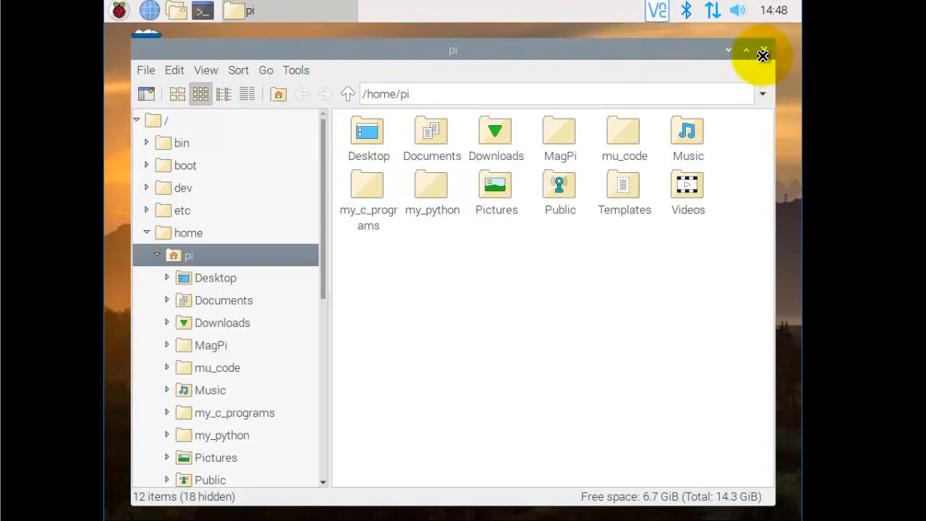
mouse_move(637, 50)
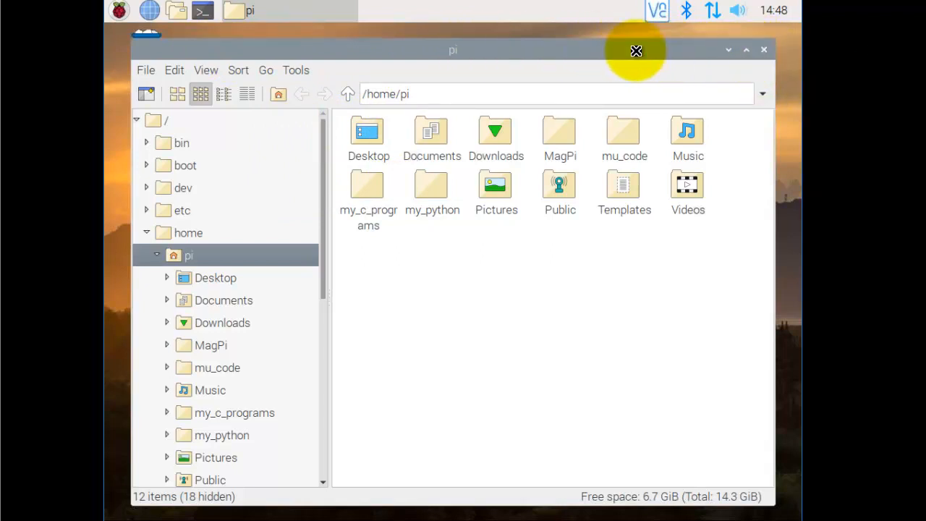
mouse_move(729, 49)
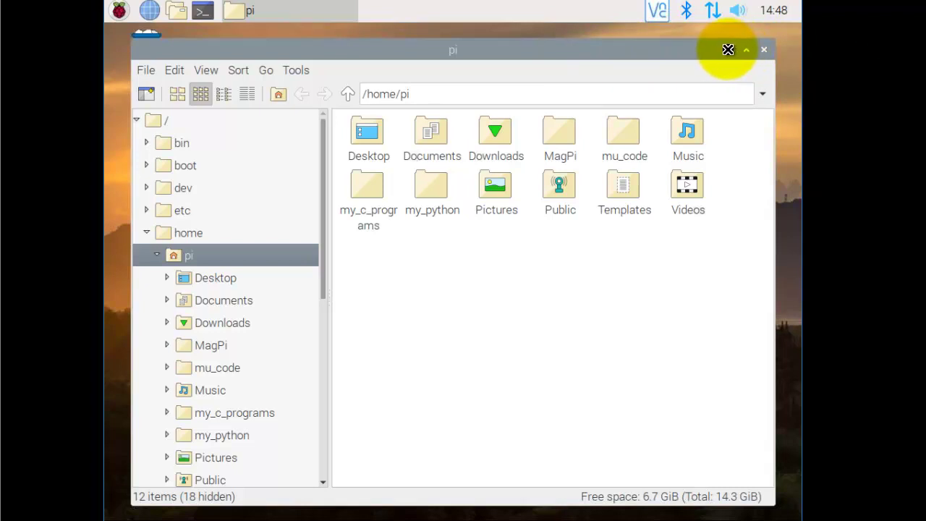
Hide the file manager, launch LXTerminal and list the home folder contents with ls
click(764, 49)
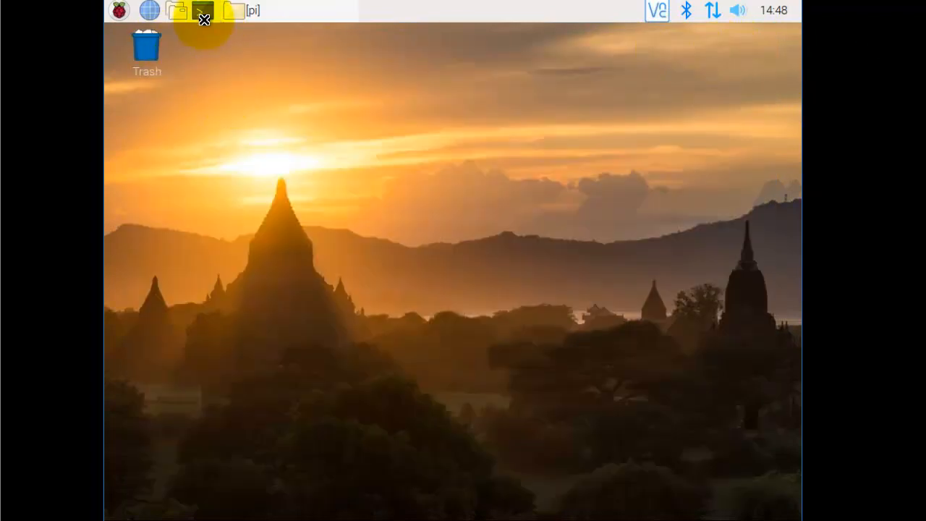
click(203, 10)
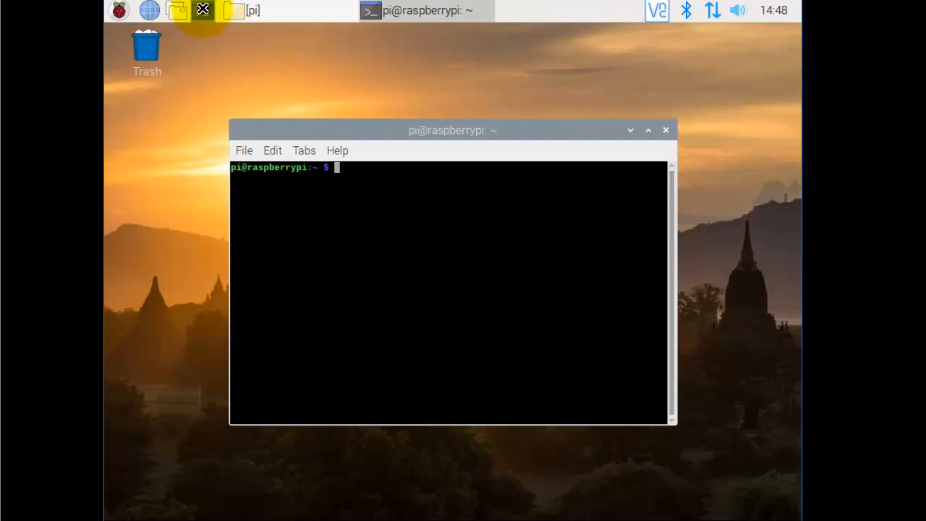
mouse_move(403, 128)
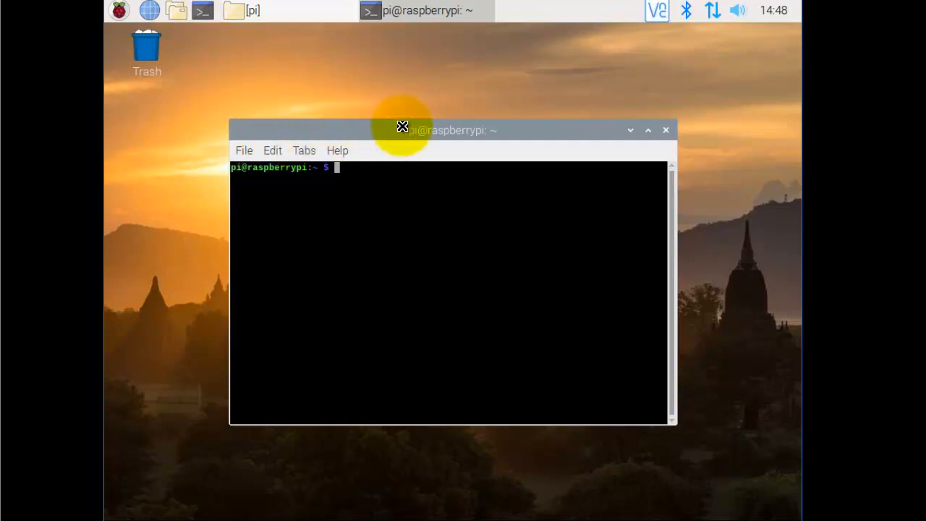
mouse_move(272, 188)
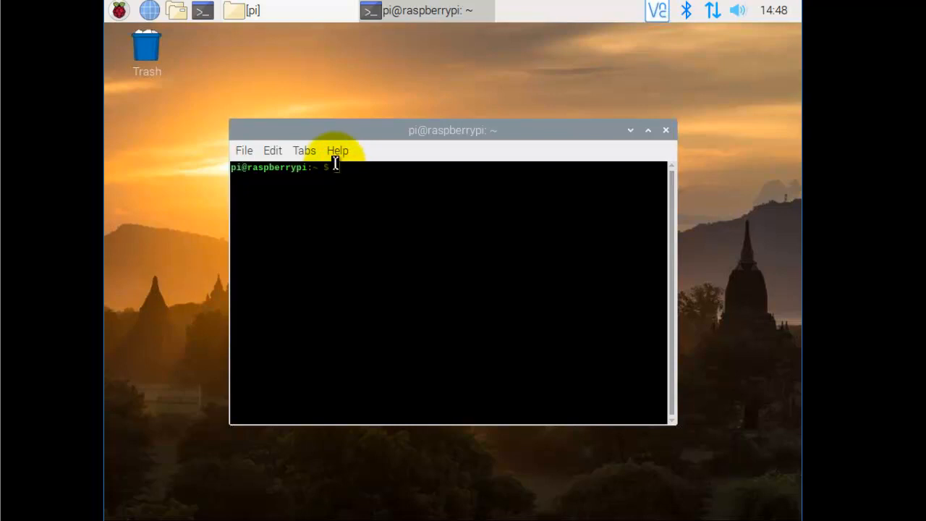
mouse_move(376, 174)
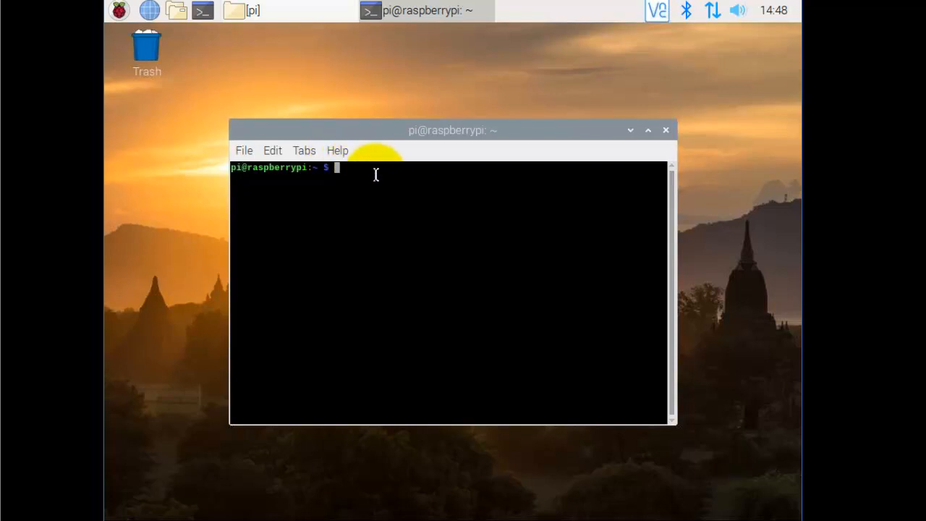
text(l)
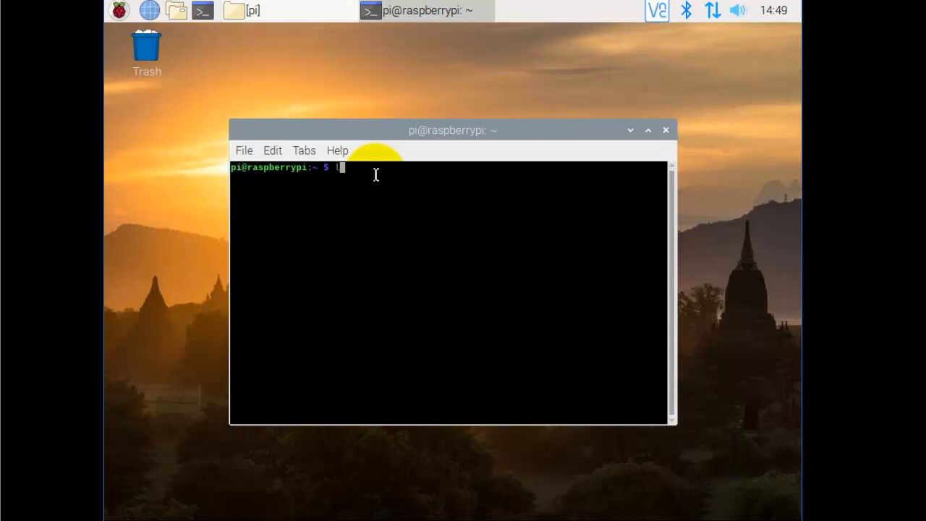
key(Return)
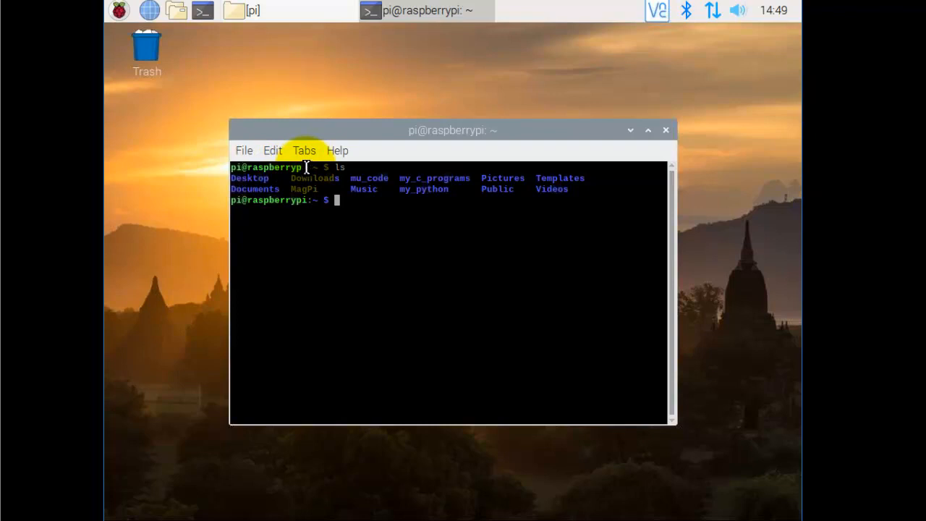
mouse_move(303, 162)
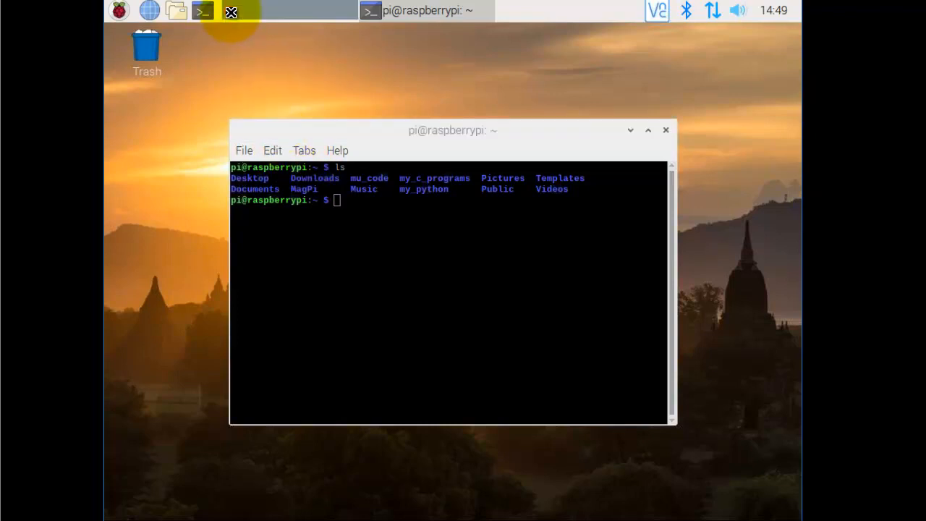
Restore the home-folder window and move the terminal below it to compare both listings
click(177, 10)
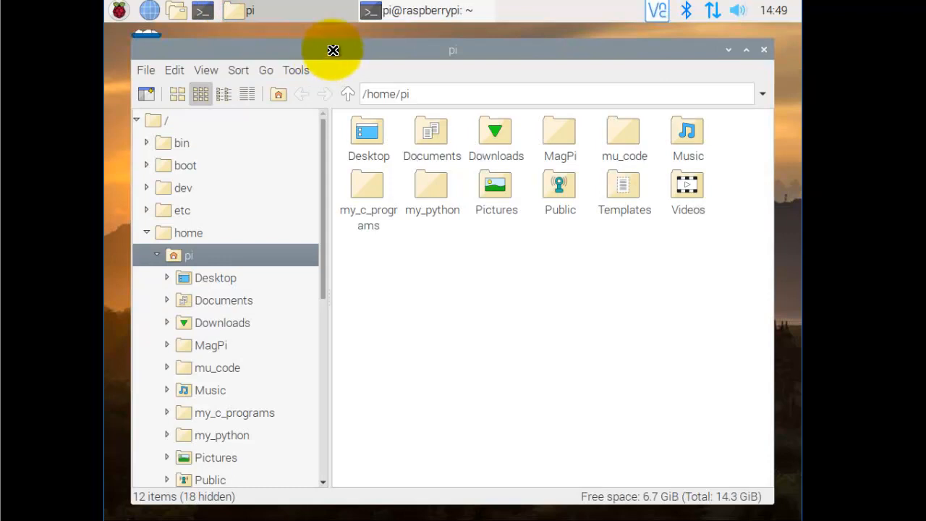
mouse_move(489, 504)
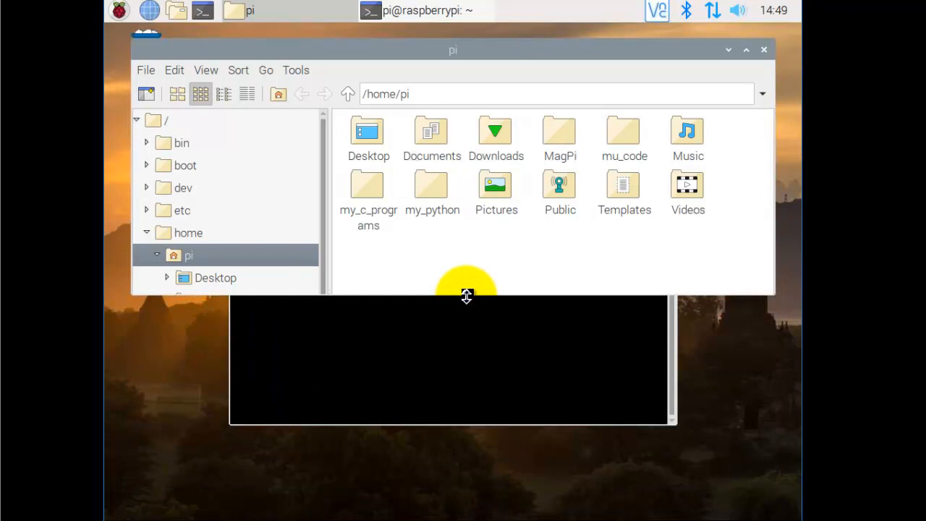
click(423, 10)
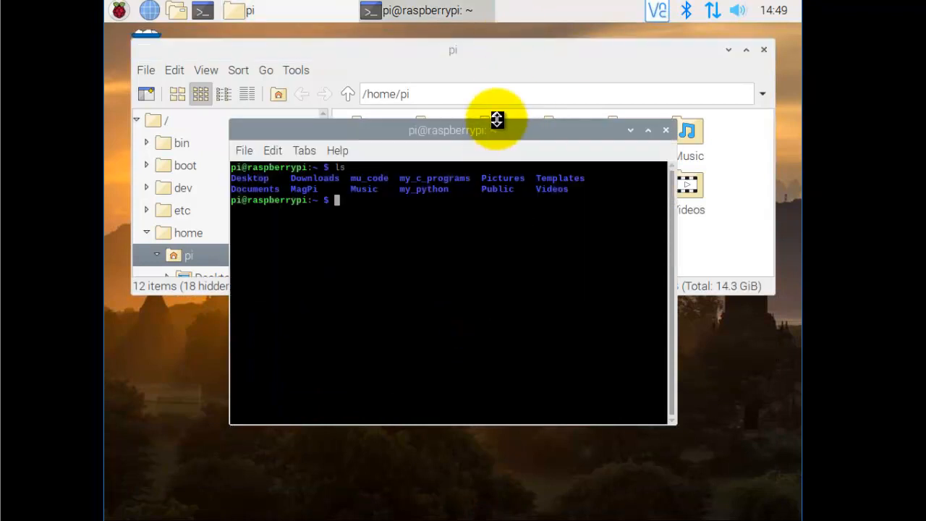
drag(496, 130, 496, 313)
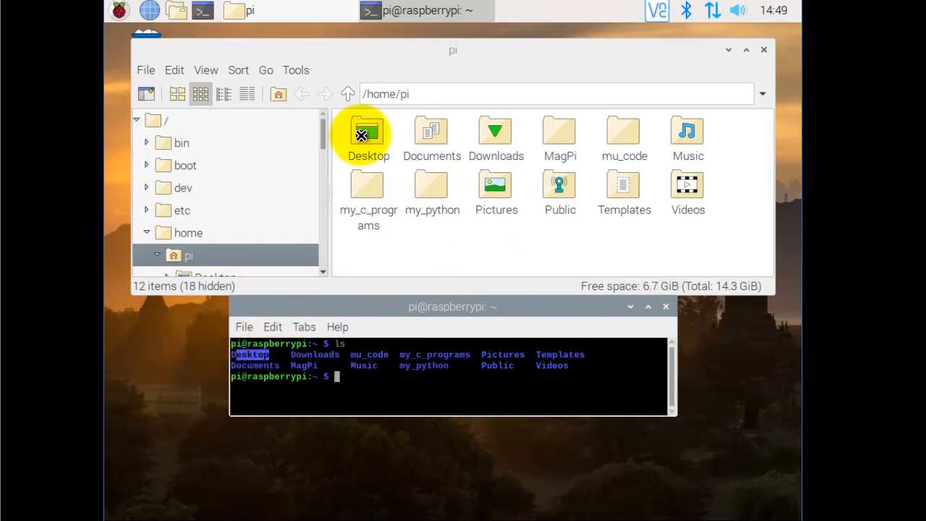
mouse_move(289, 354)
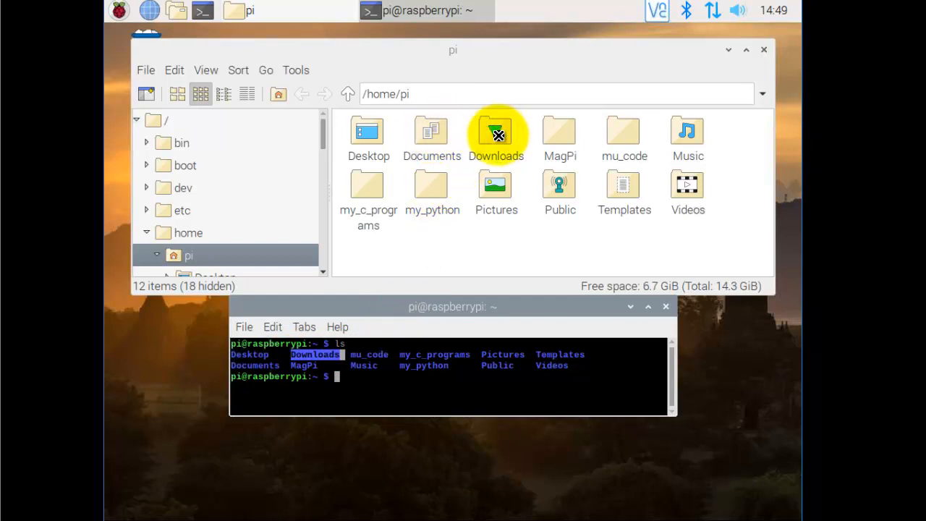
mouse_move(280, 368)
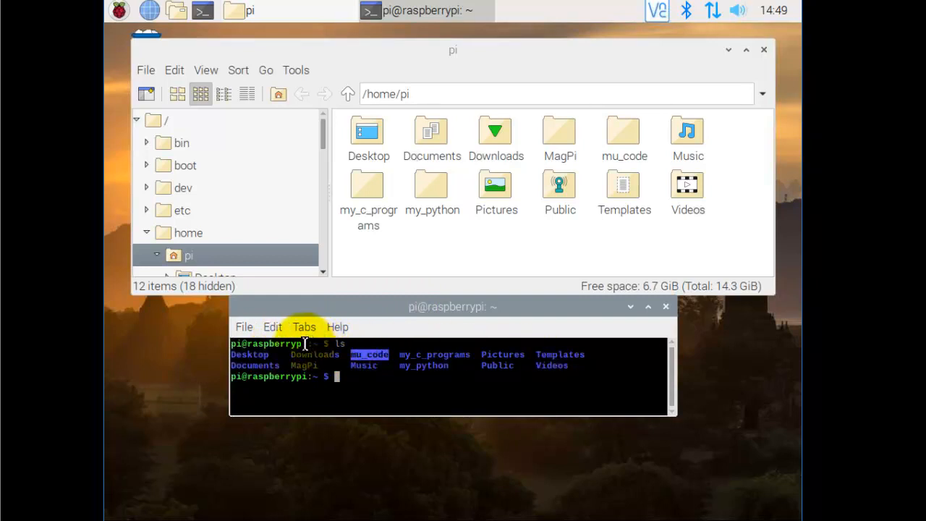
mouse_move(320, 352)
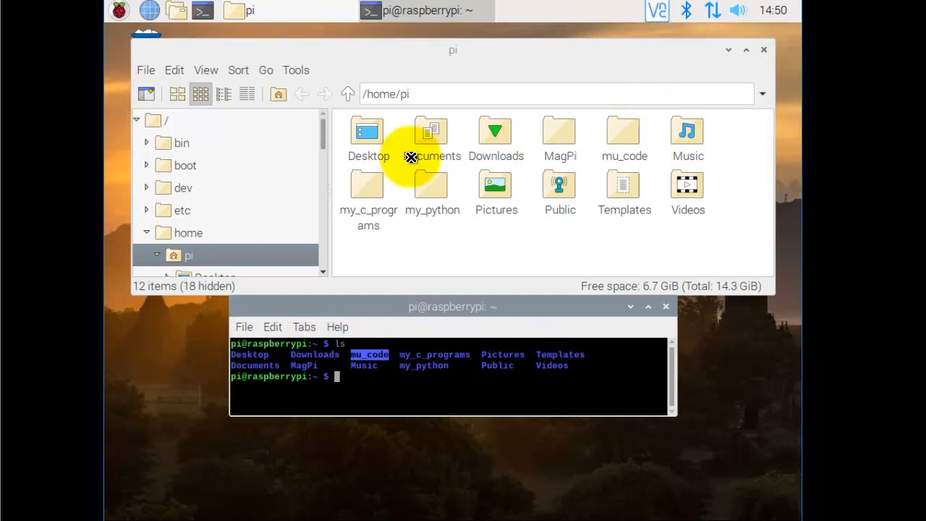
mouse_move(702, 197)
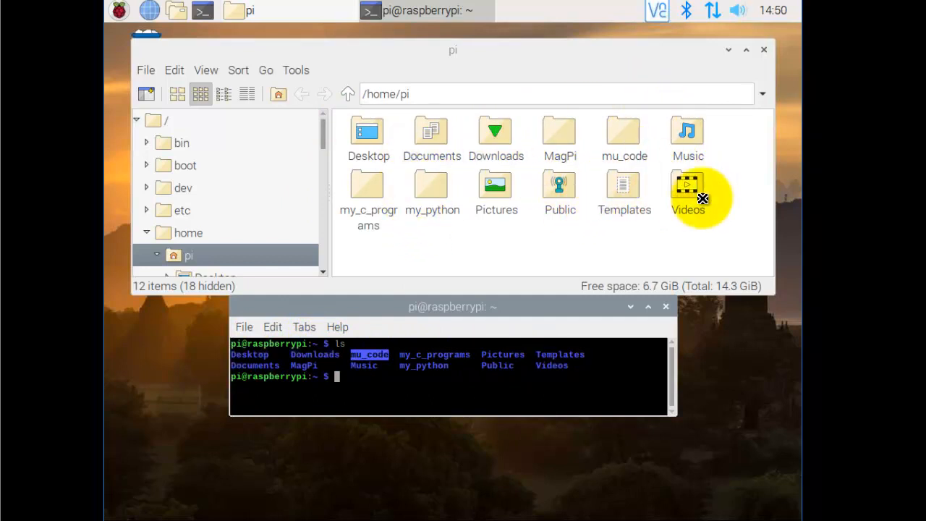
mouse_move(342, 119)
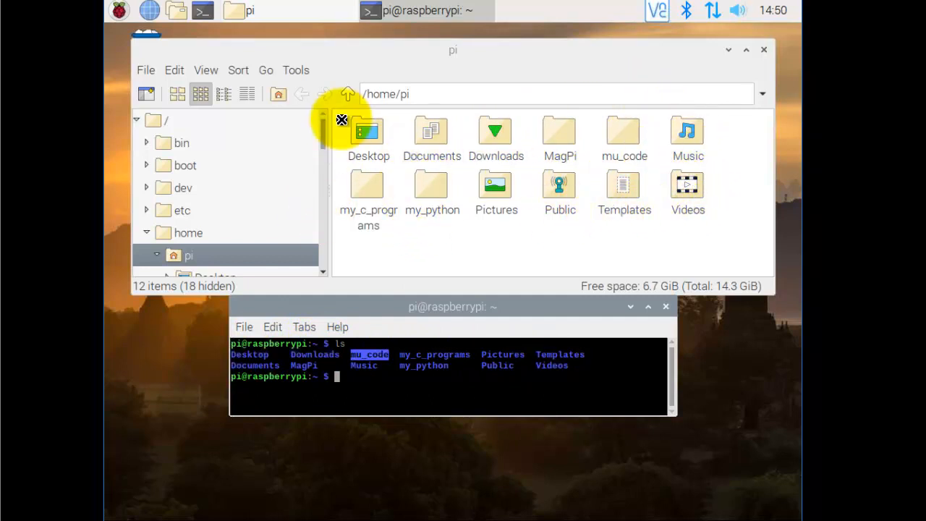
mouse_move(506, 293)
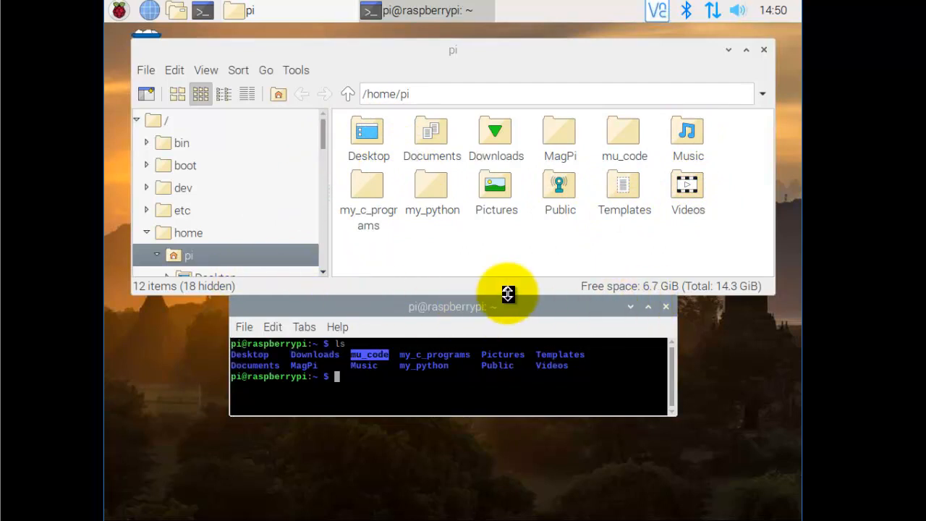
mouse_move(536, 307)
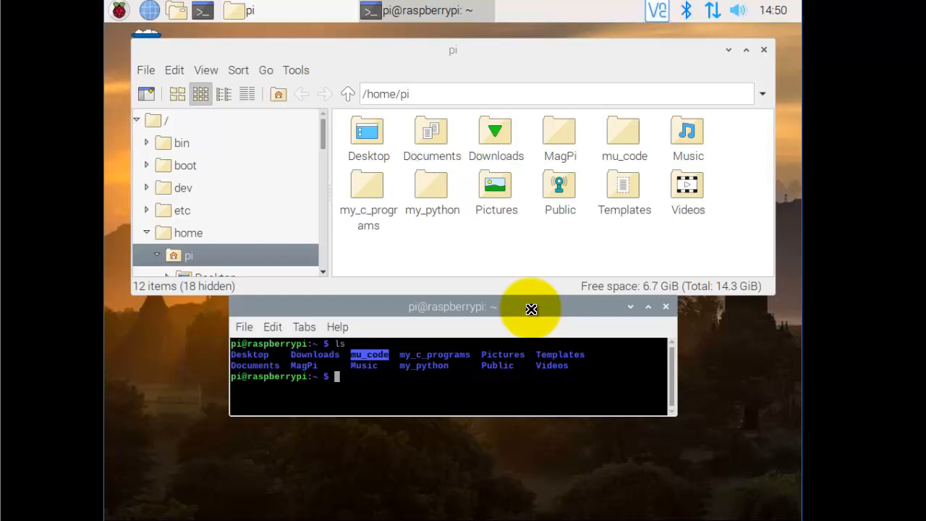
mouse_move(666, 306)
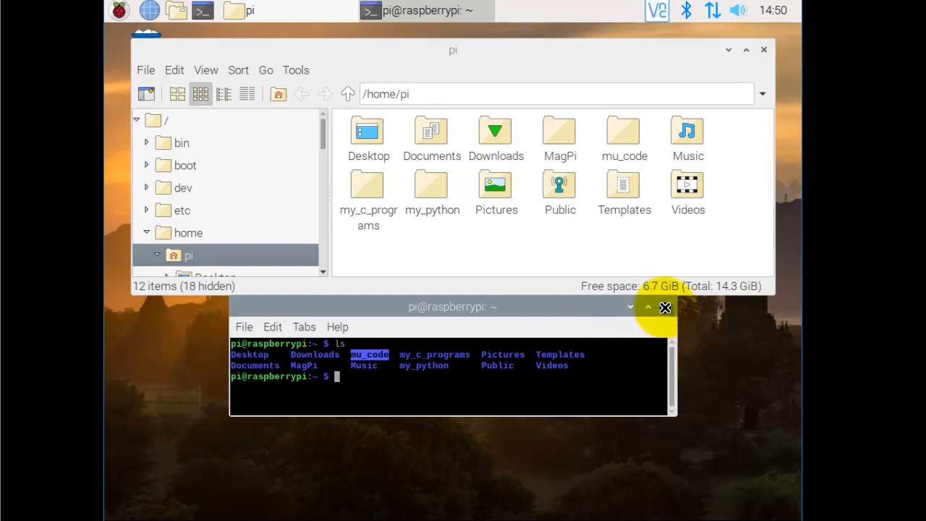
Close the terminal and browse my_python > tkinter > main-frame to select main-frame.py
click(665, 307)
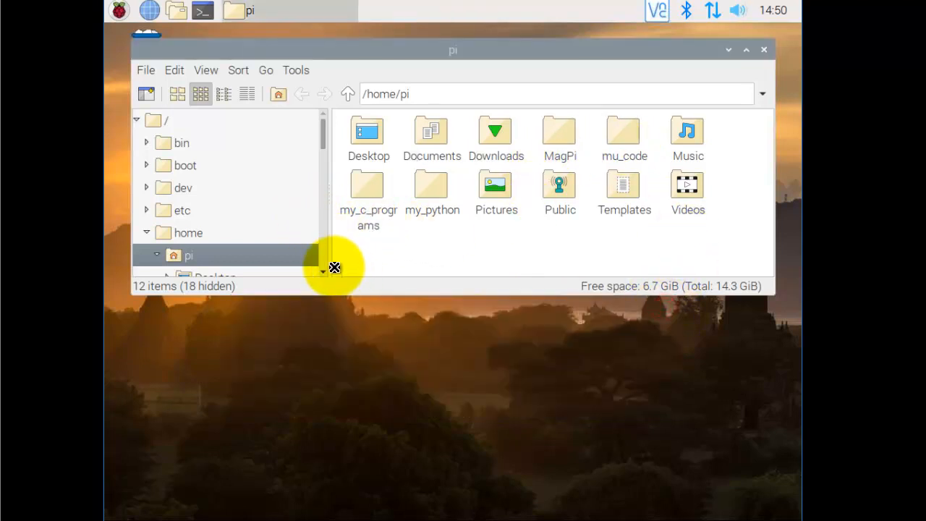
scroll(down, 3)
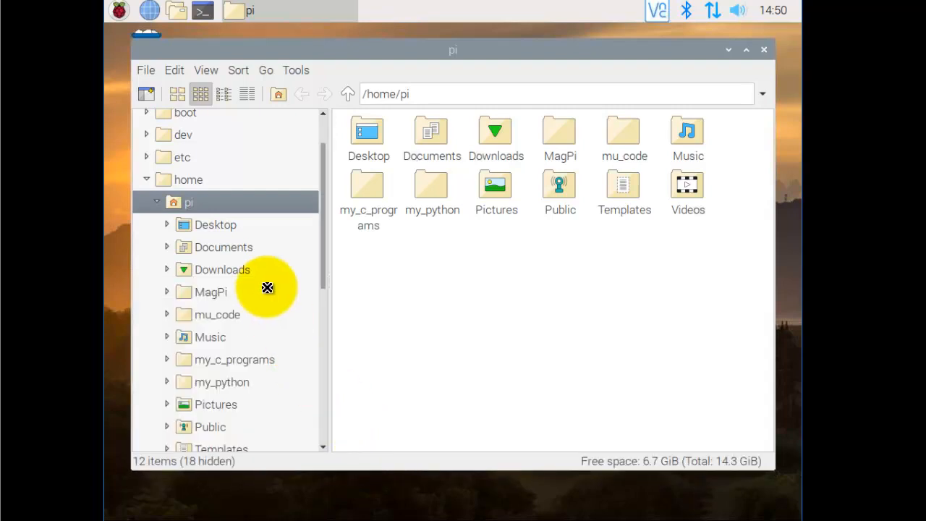
mouse_move(261, 454)
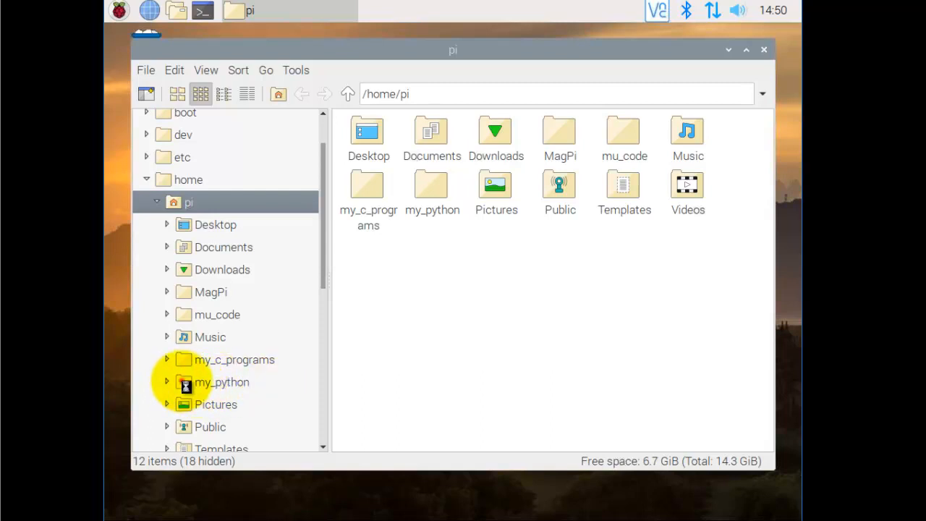
click(223, 382)
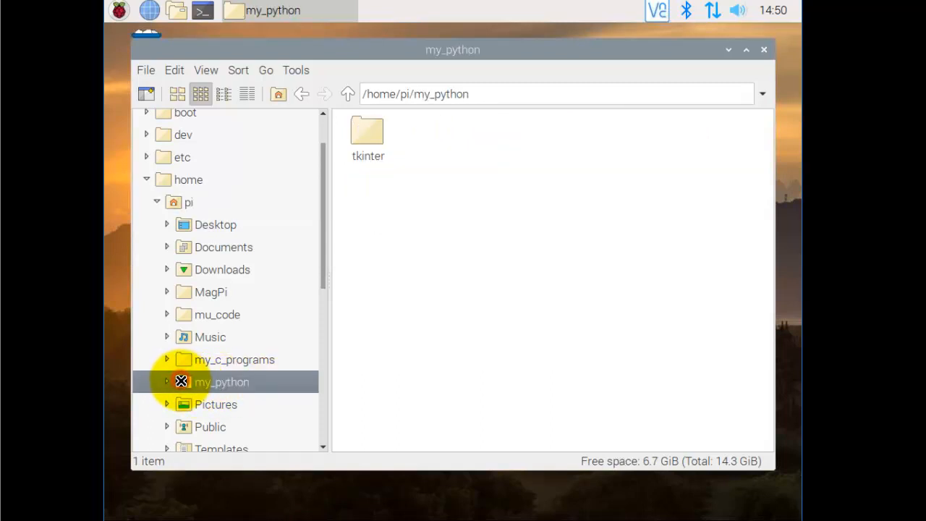
click(167, 382)
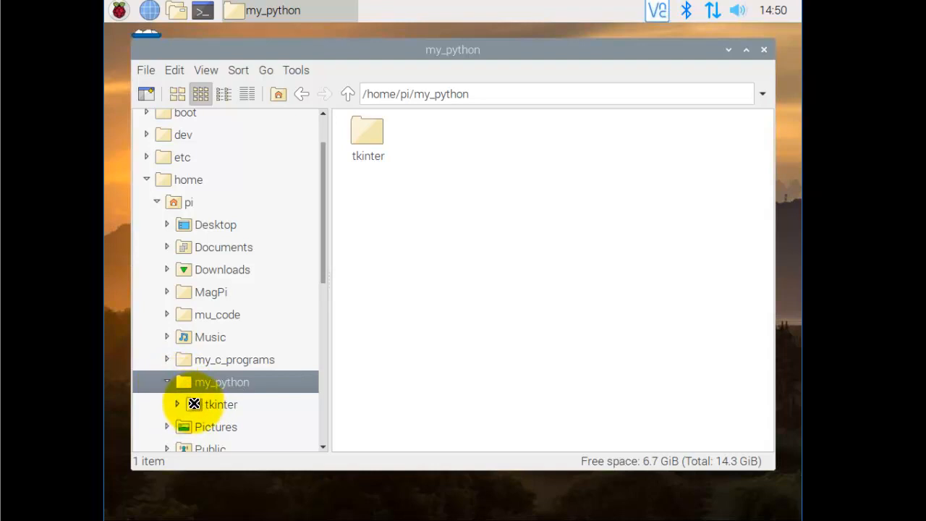
click(220, 405)
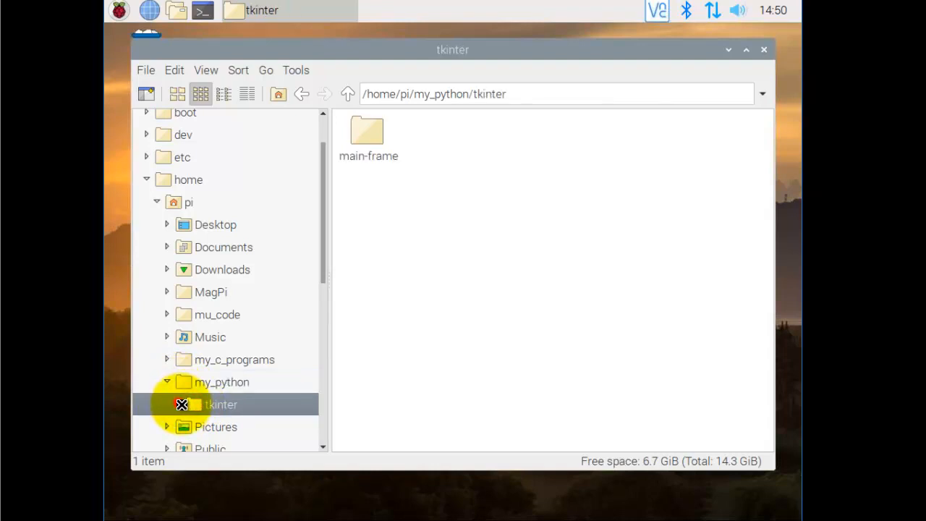
double_click(368, 130)
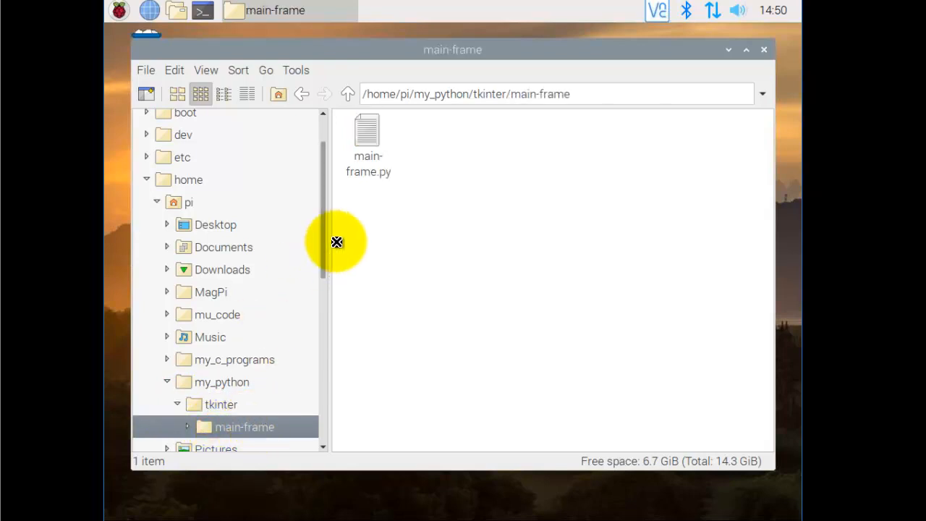
click(368, 138)
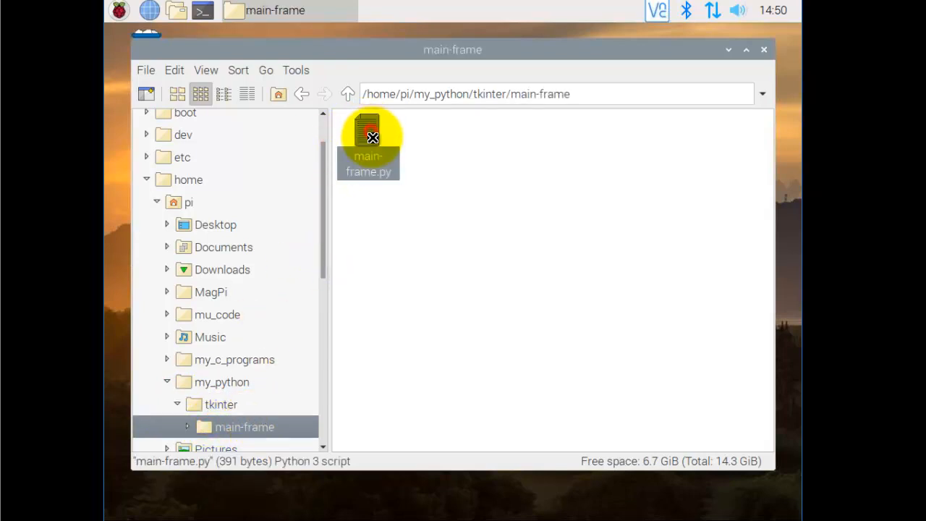
mouse_move(505, 240)
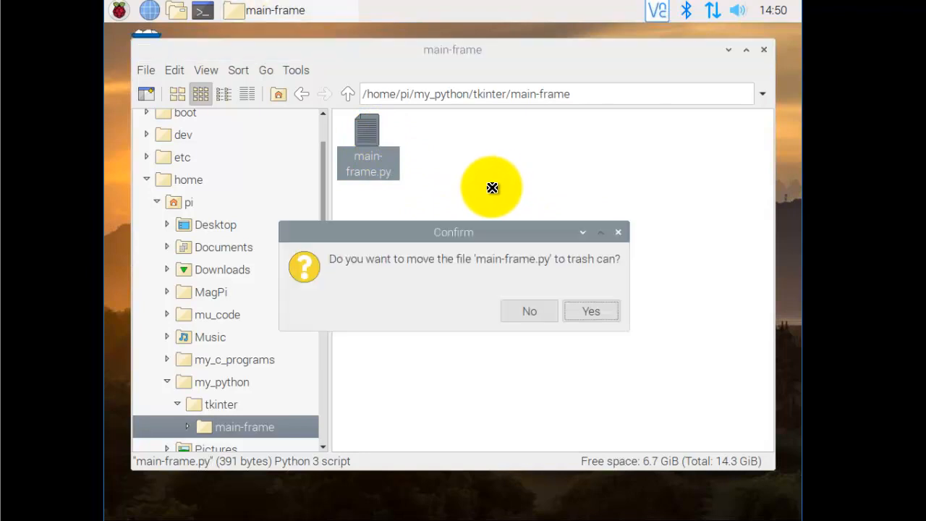
mouse_move(591, 311)
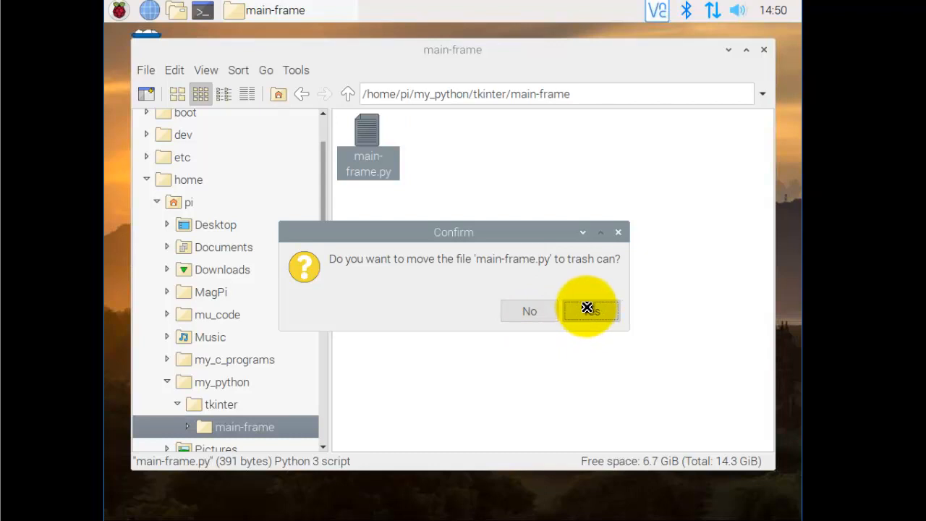
mouse_move(579, 319)
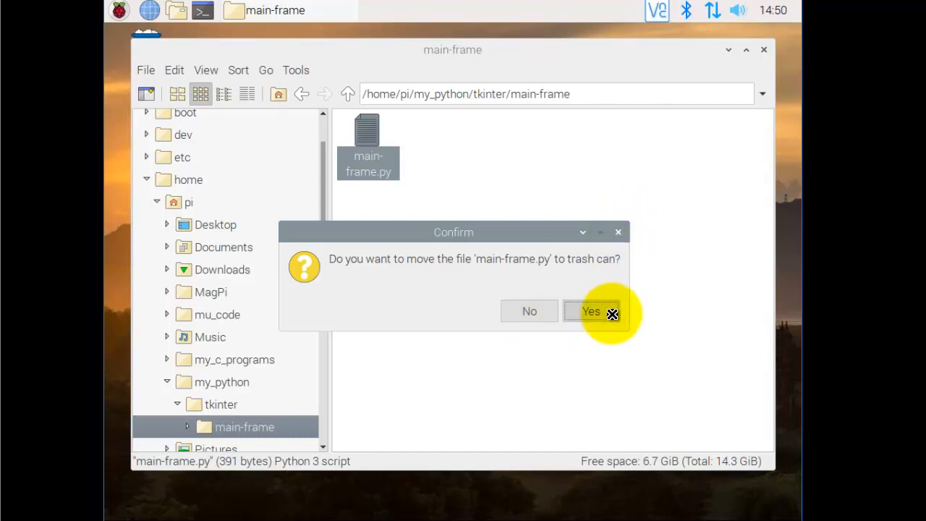
mouse_move(617, 229)
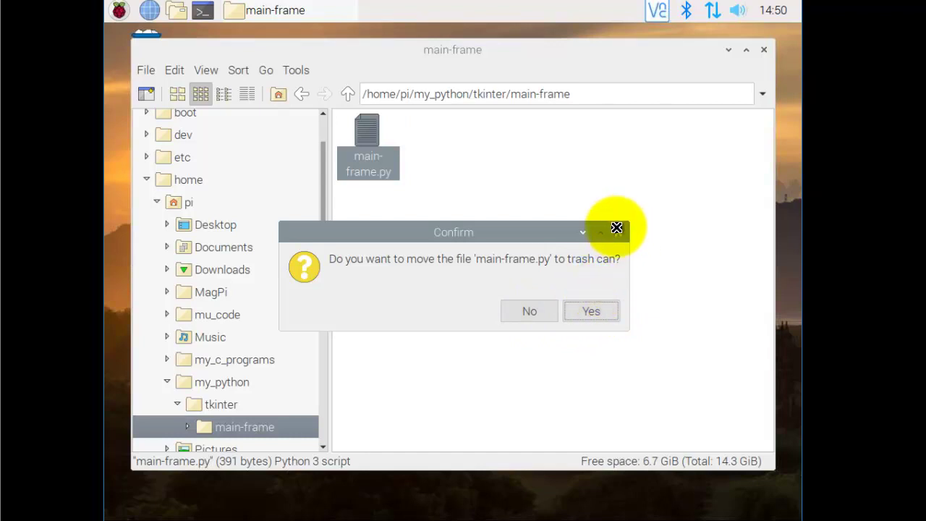
click(530, 309)
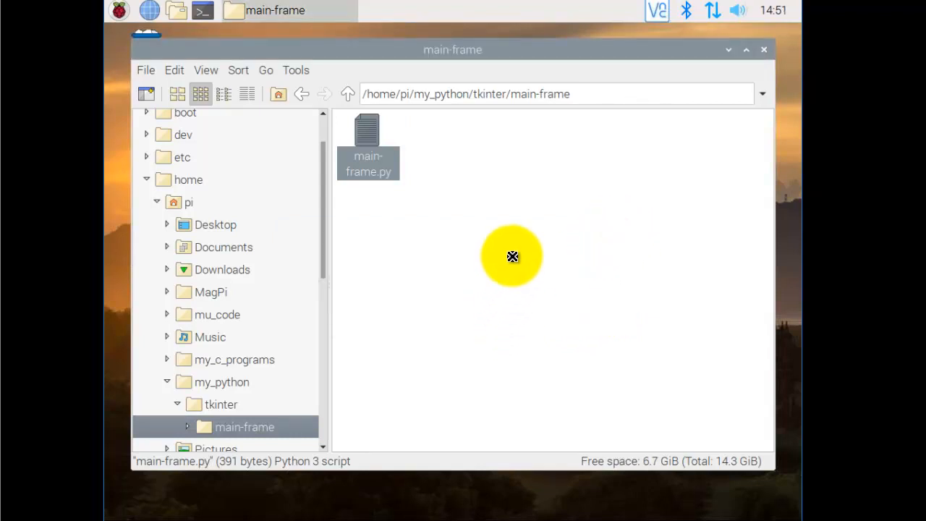
mouse_move(394, 94)
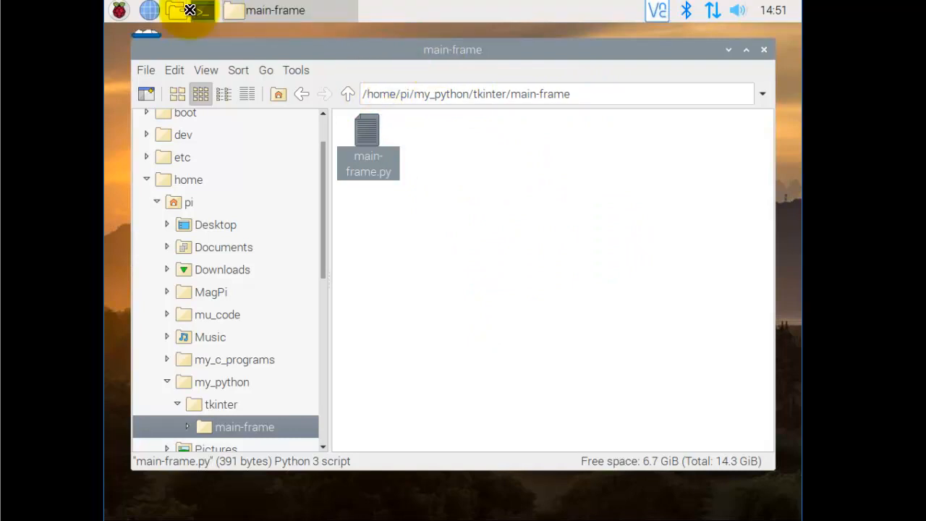
Launch a new LXTerminal and position it below the file manager, kept in front
click(190, 10)
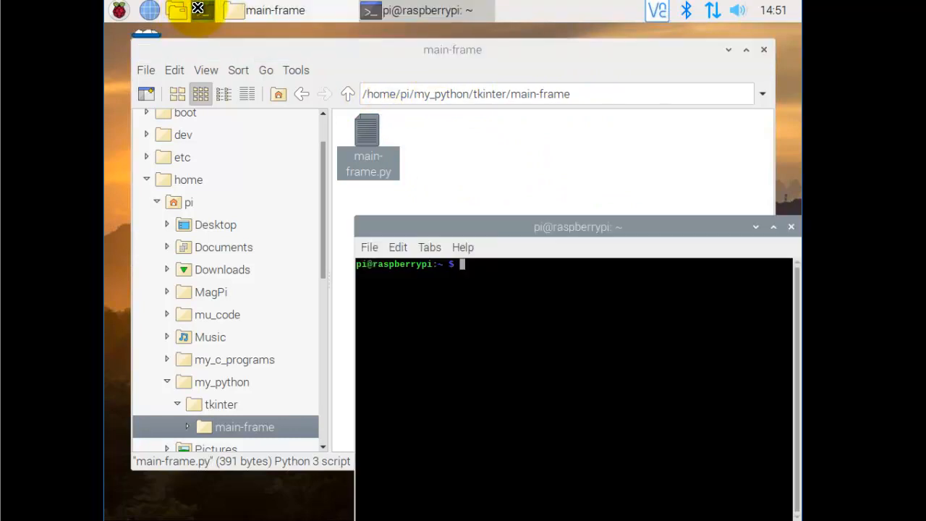
drag(578, 226, 480, 160)
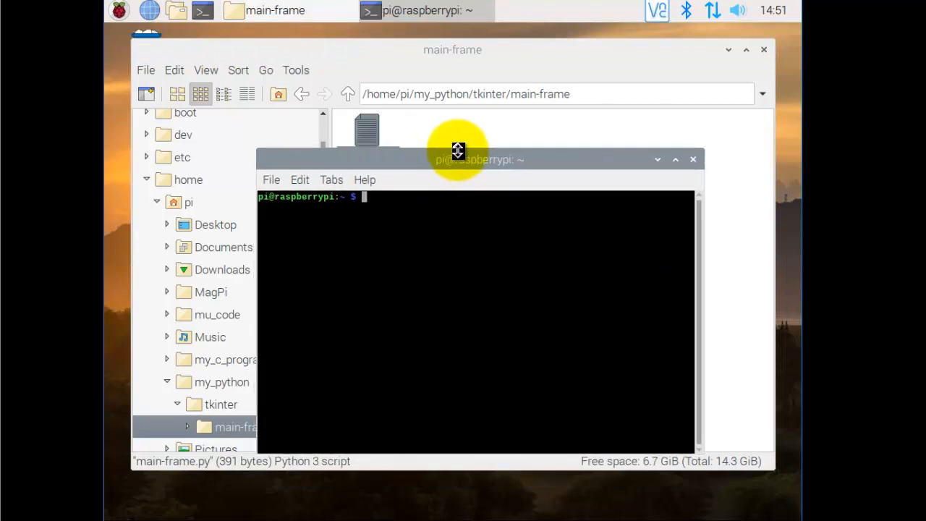
drag(481, 159, 463, 301)
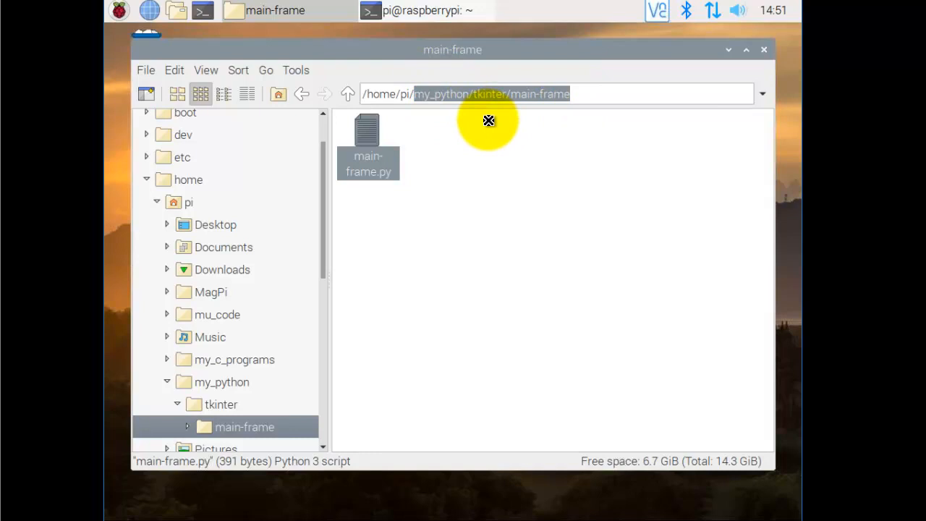
mouse_move(369, 286)
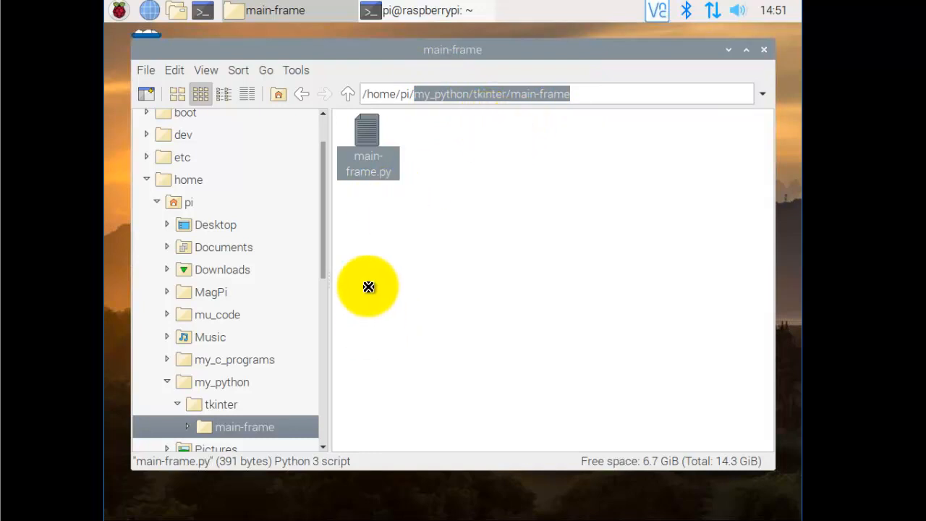
mouse_move(353, 49)
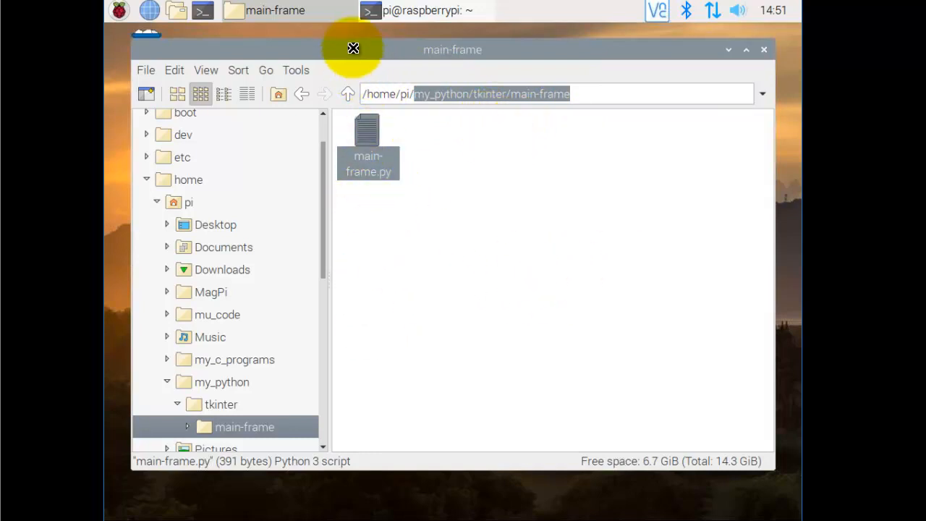
click(420, 10)
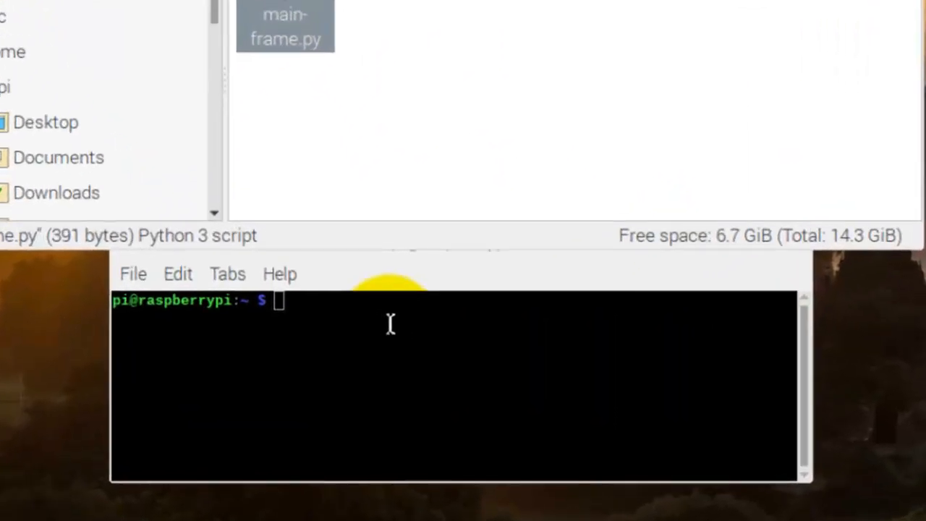
Change directory into my_python/tkinter/main-frame
text(cd my_python/tkinter/main-frame)
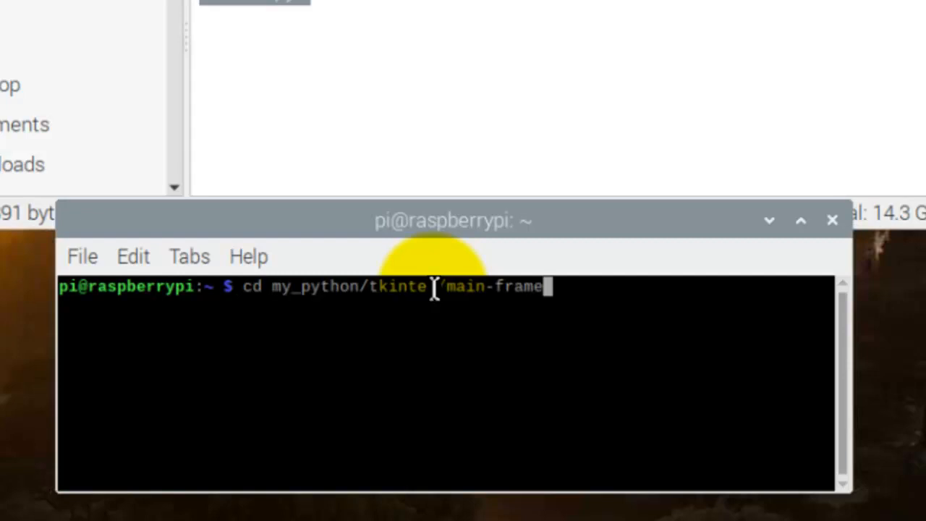
text(r)
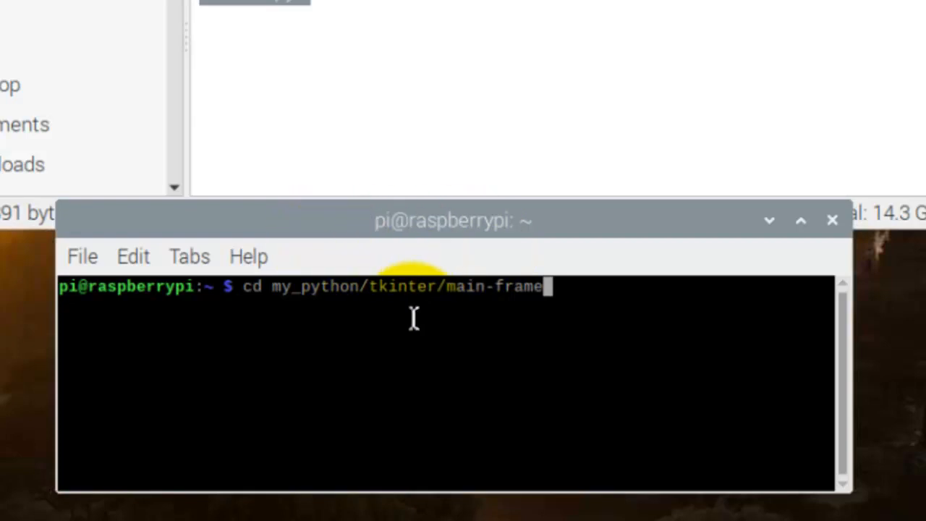
key(Return)
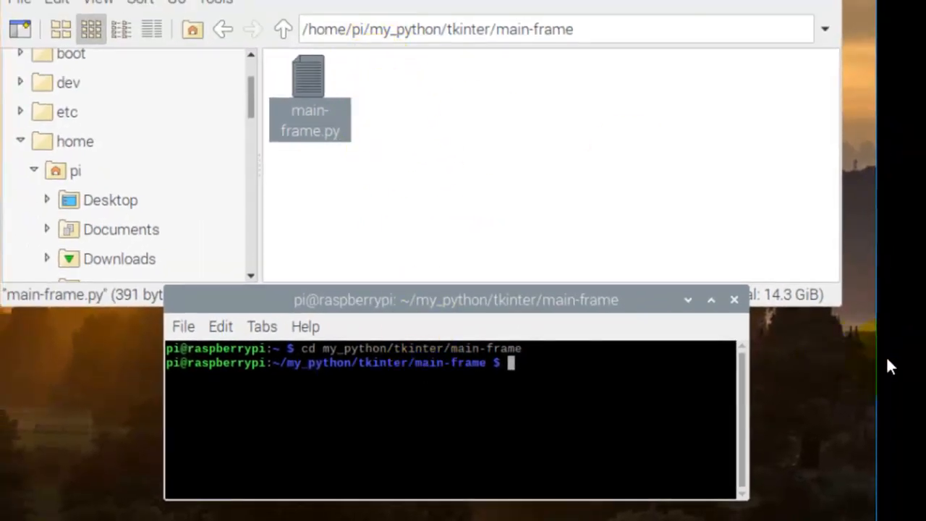
Run python3 main-frame.py, launching the My Application window
text(python)
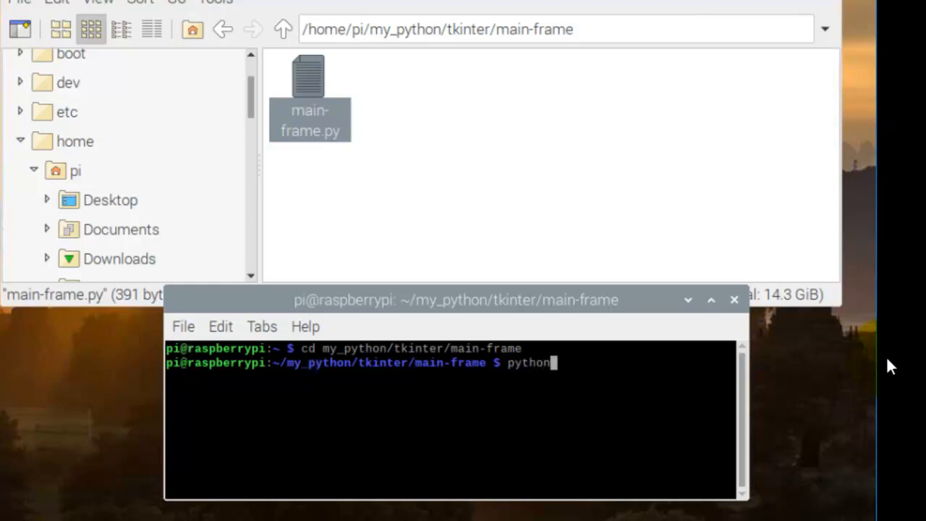
text(3)
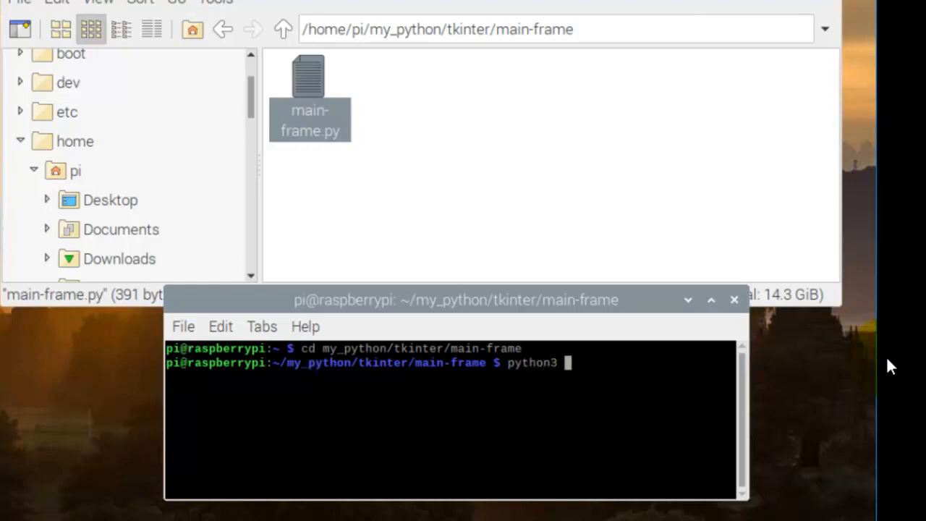
text(m)
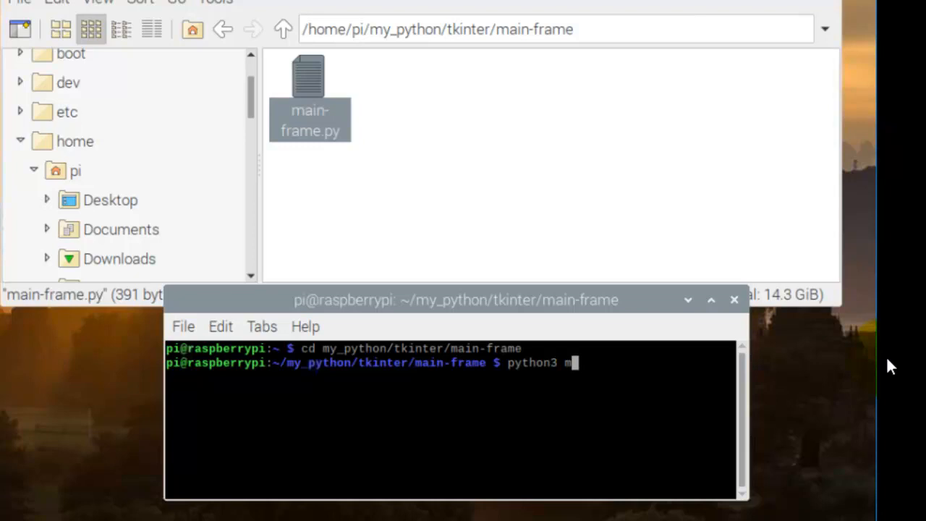
text(ain-fra)
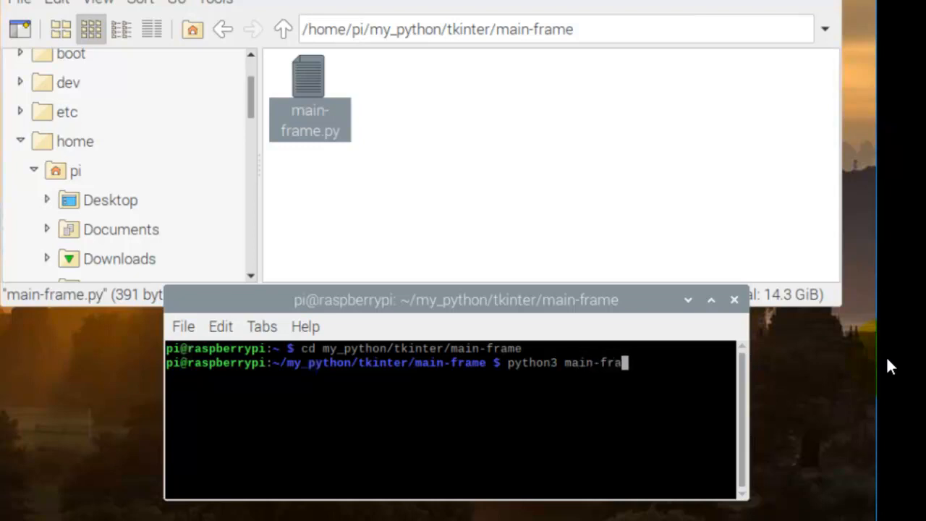
text(me.py)
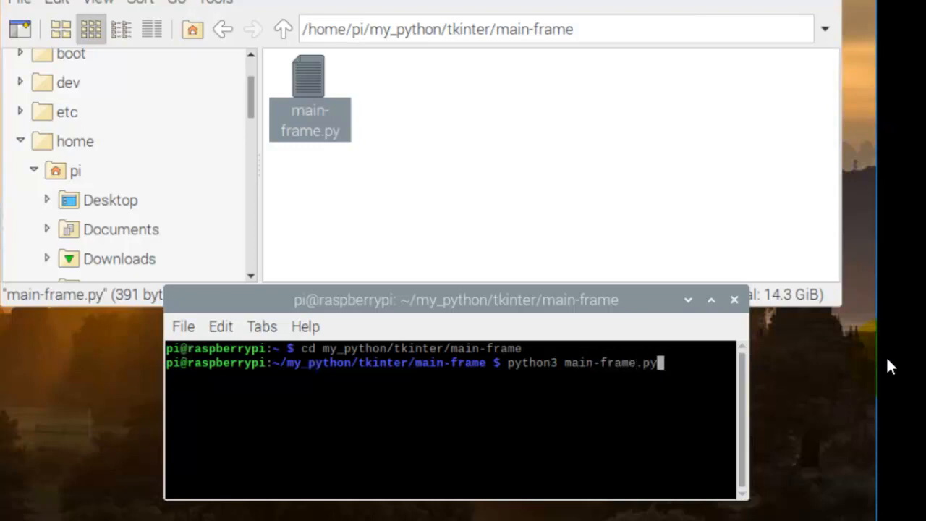
key(Return)
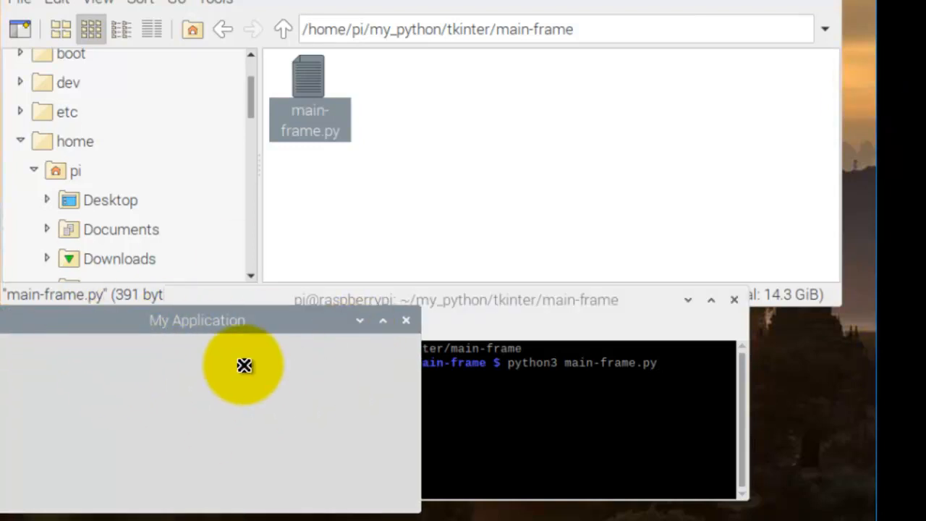
mouse_move(220, 321)
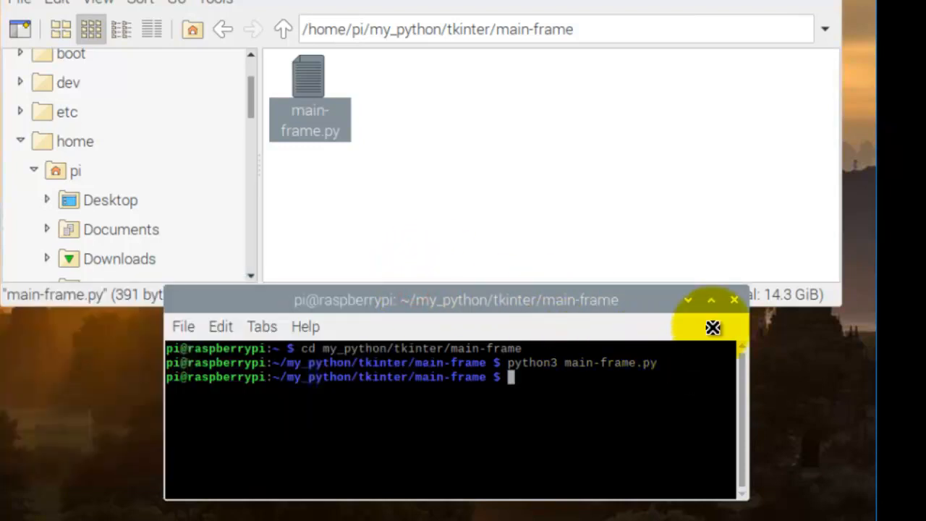
mouse_move(692, 298)
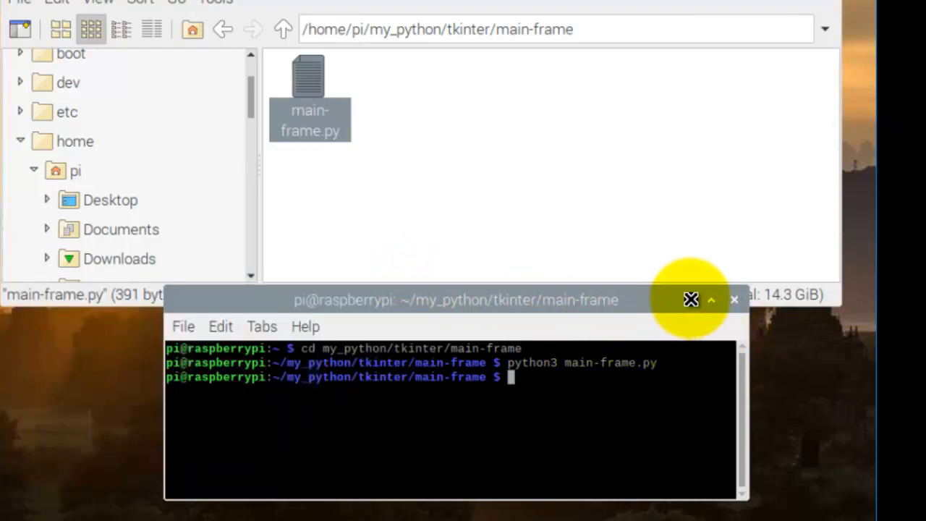
Minimise the terminal and confirm moving main-frame.py to the trash
click(691, 298)
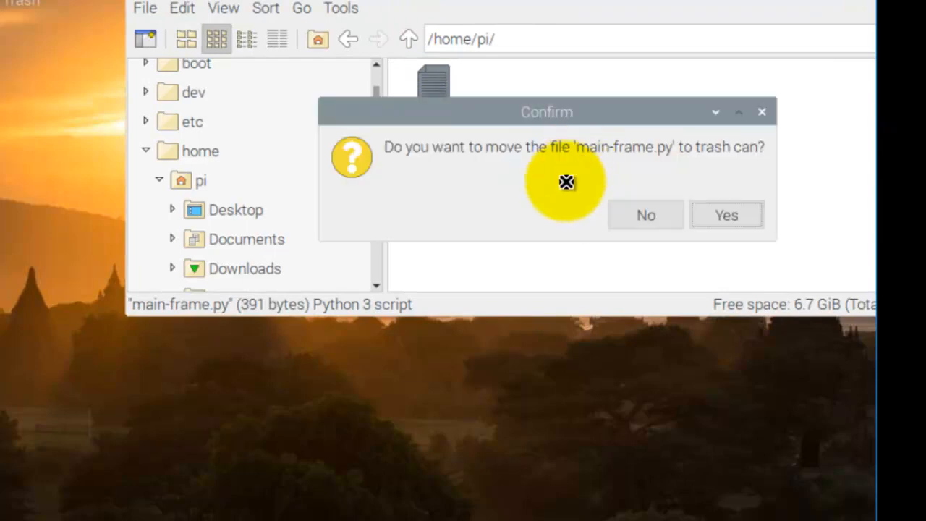
click(727, 214)
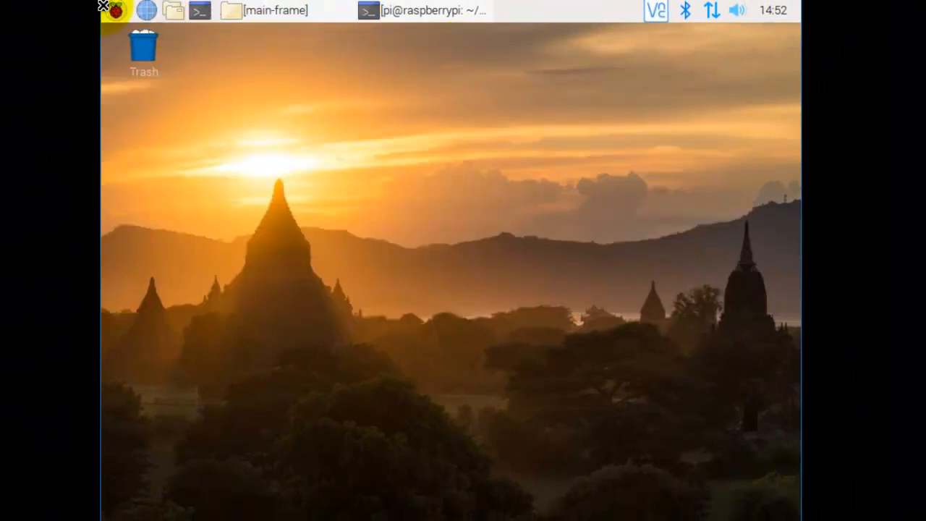
mouse_move(113, 10)
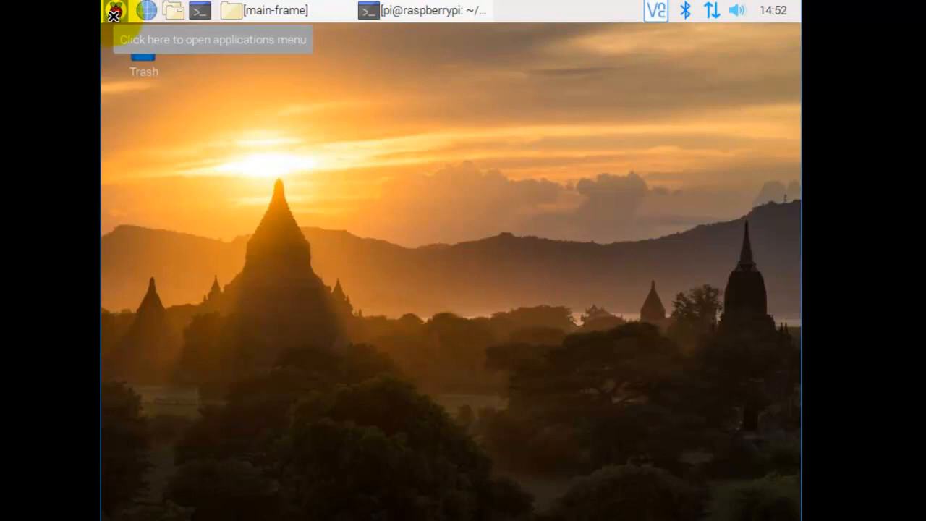
Open the applications menu and show the Programming submenu to reach Geany
click(113, 10)
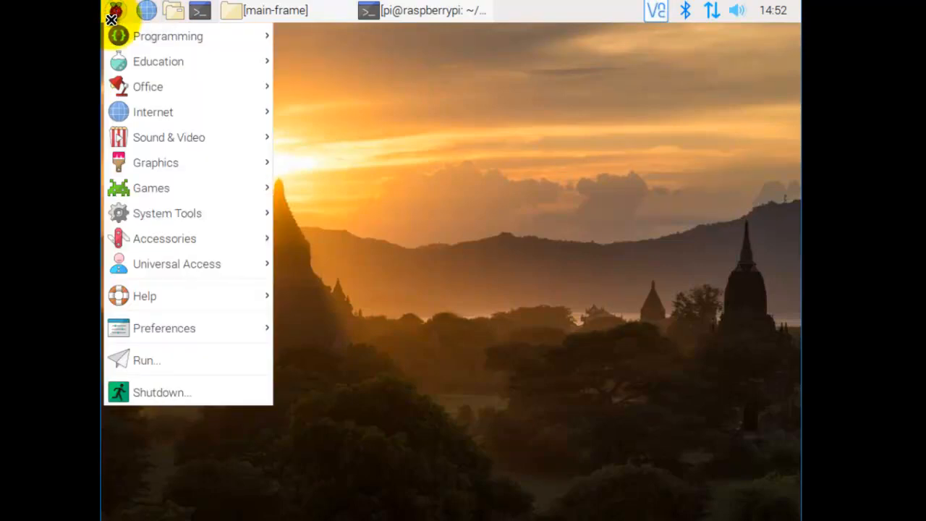
click(168, 36)
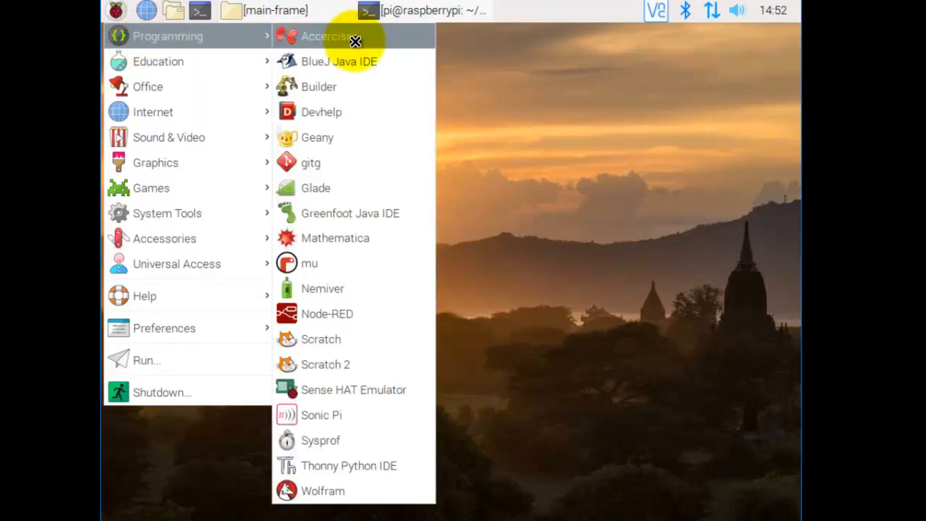
mouse_move(316, 137)
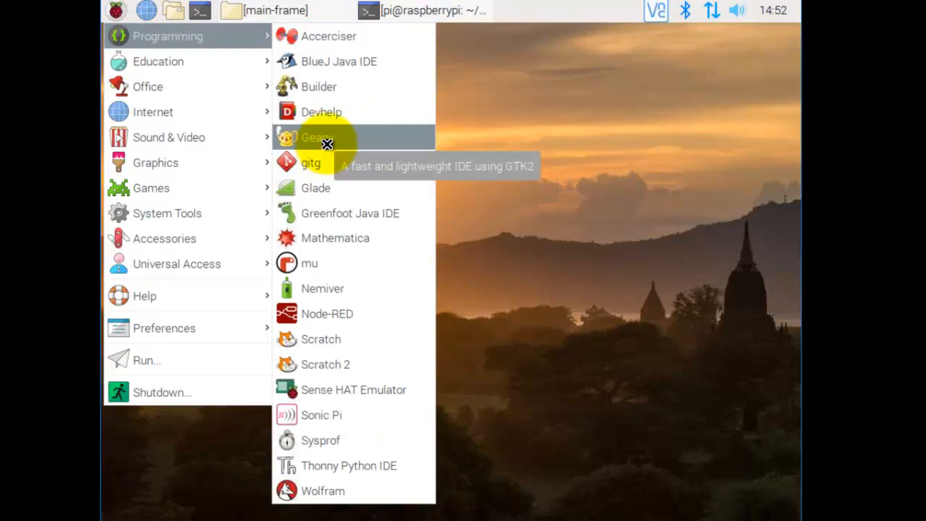
mouse_move(327, 138)
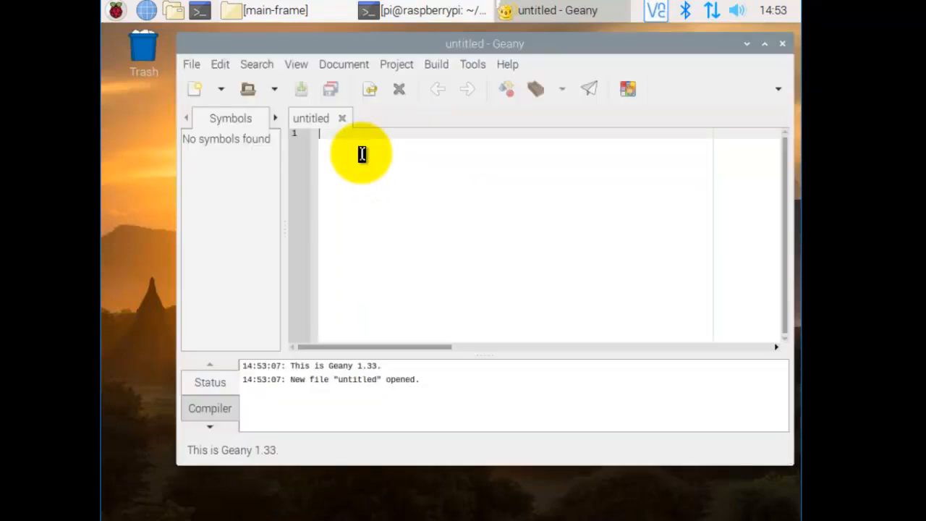
Focus the new untitled document and start line 1 with #!
click(362, 133)
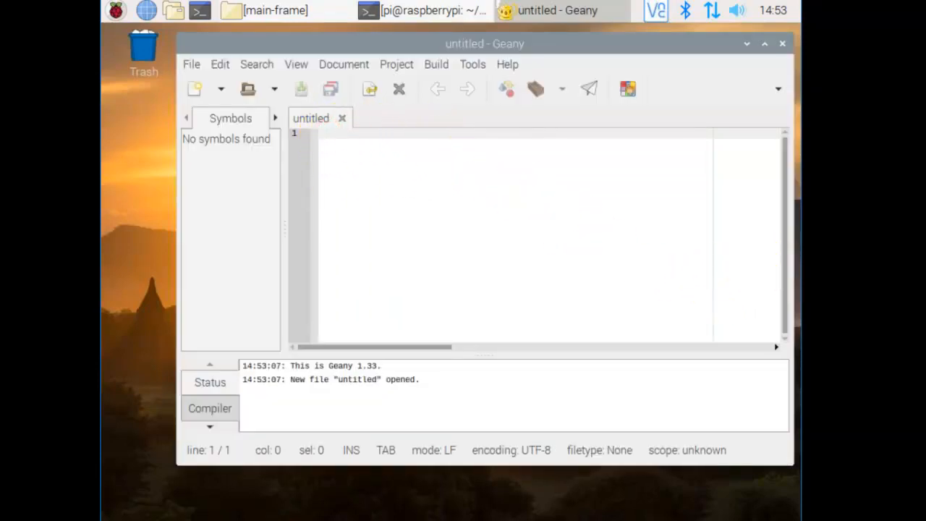
click(322, 133)
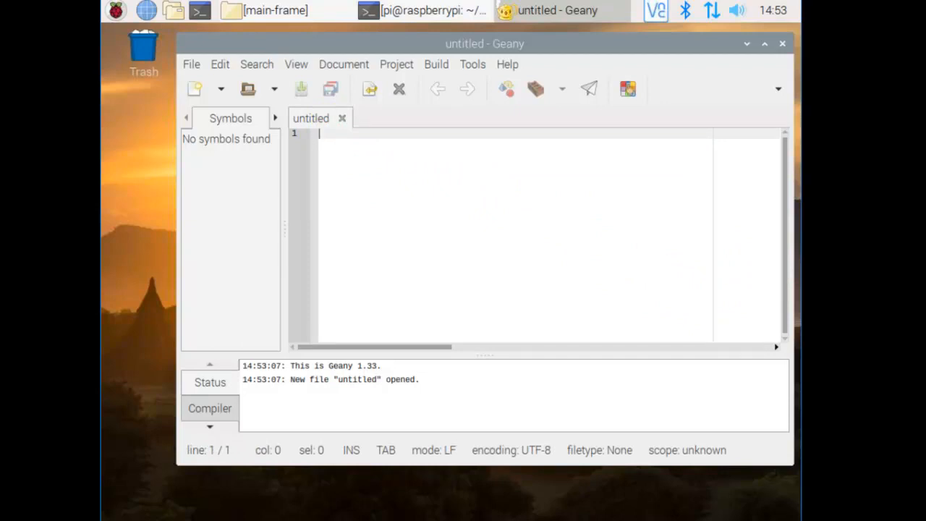
mouse_move(421, 221)
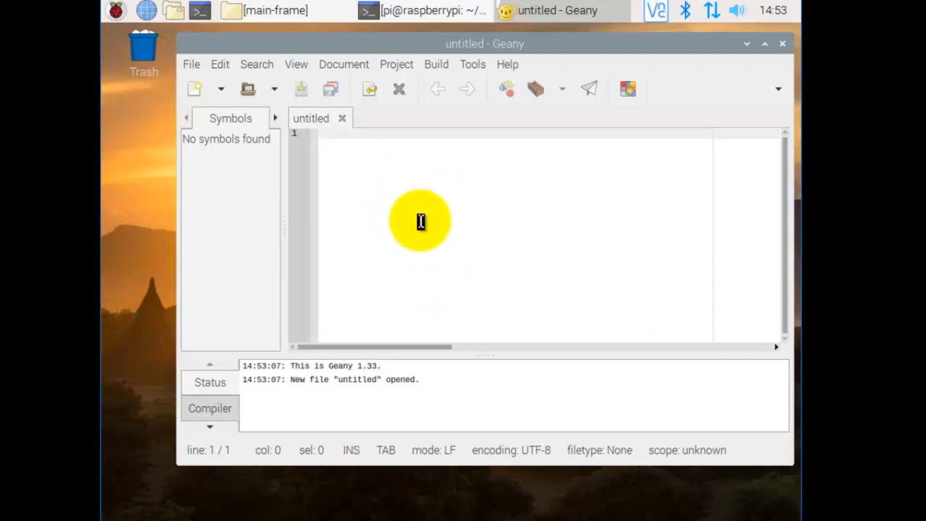
mouse_move(369, 180)
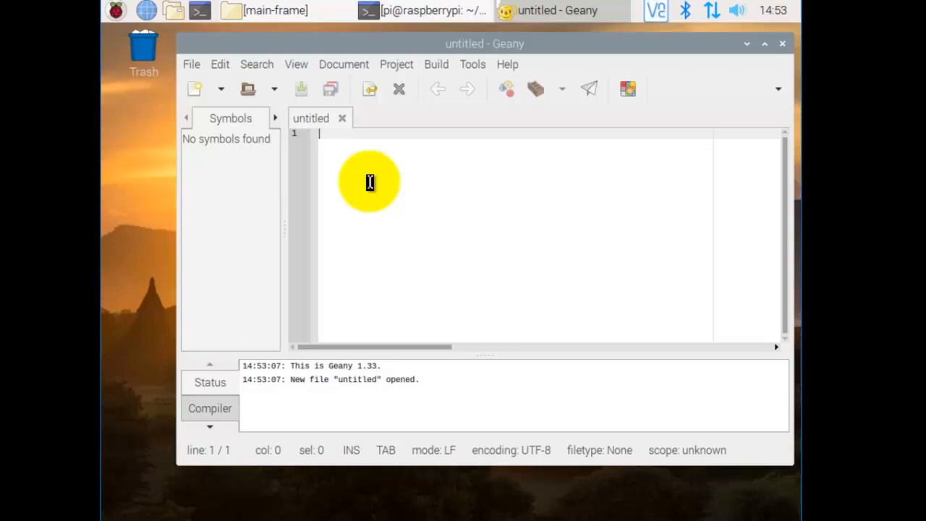
text(#!)
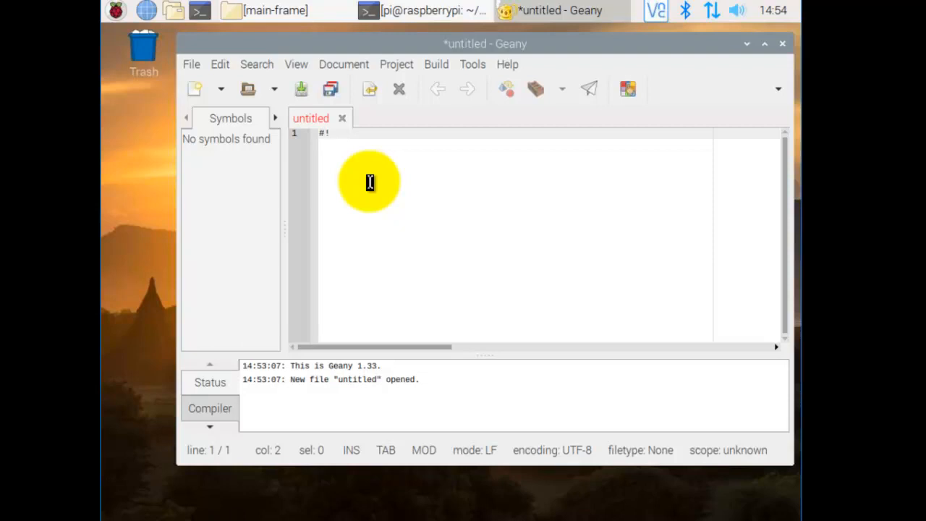
Complete the shebang line as #!/usr/bin/python3
text(/)
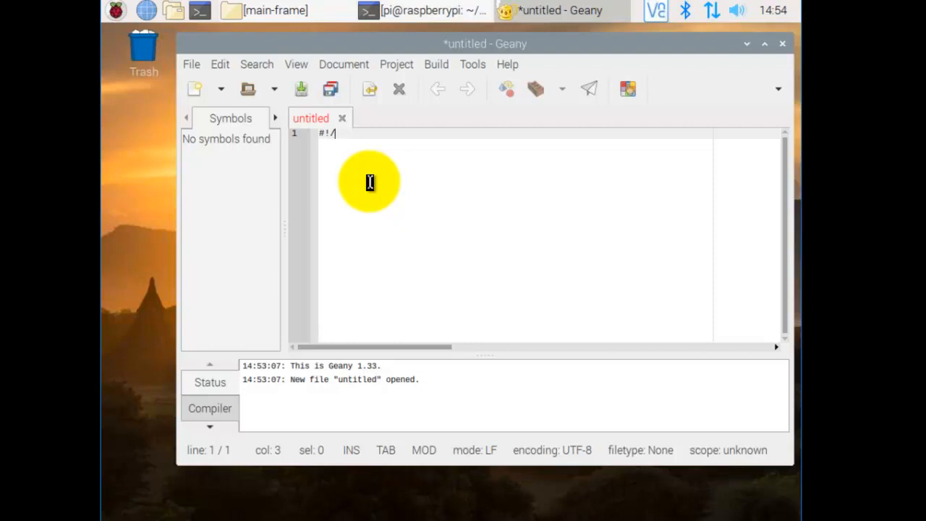
text(usr)
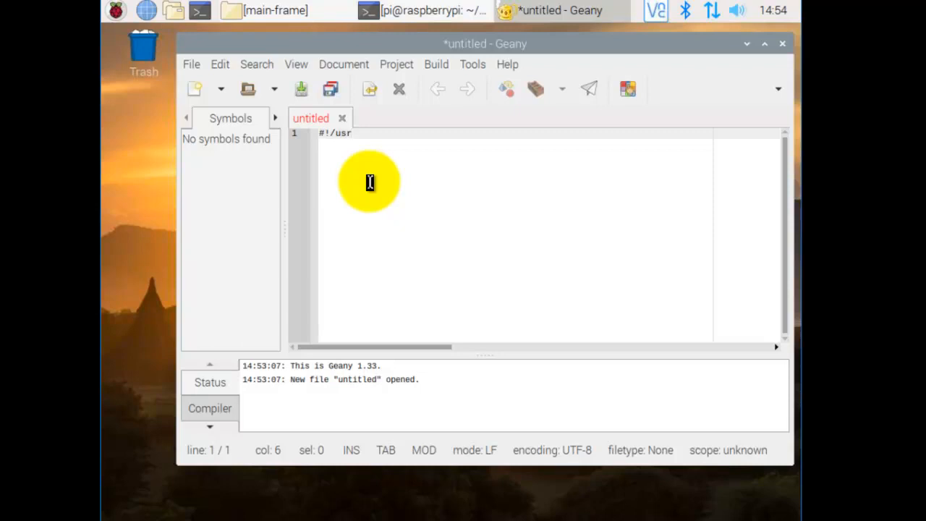
text(/bin)
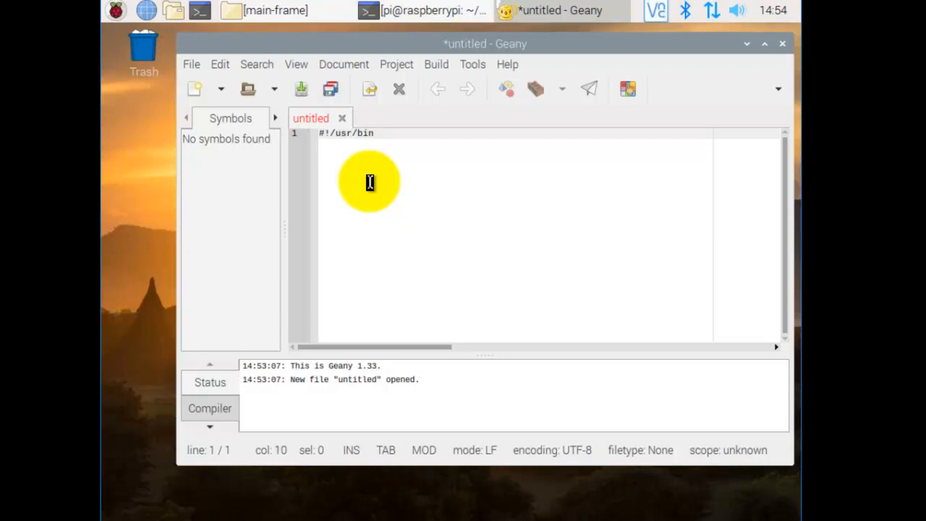
text(/py)
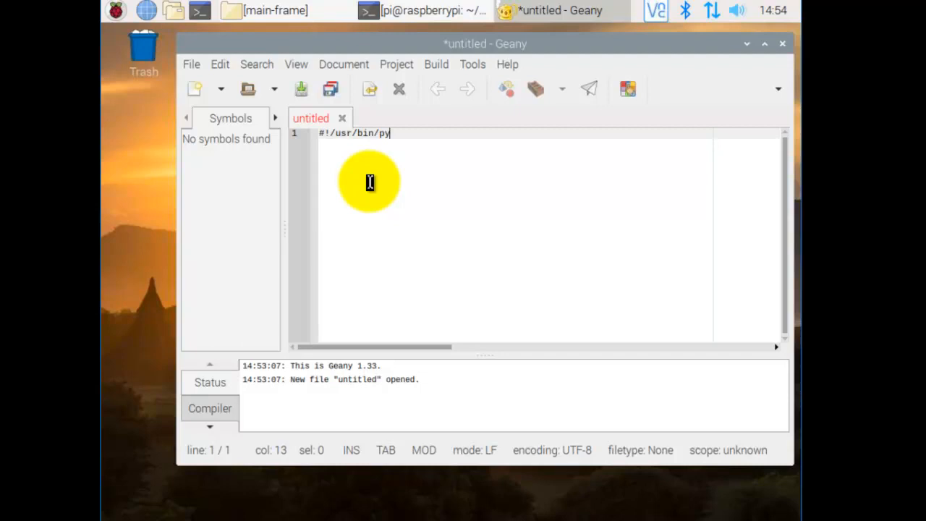
text(thon3)
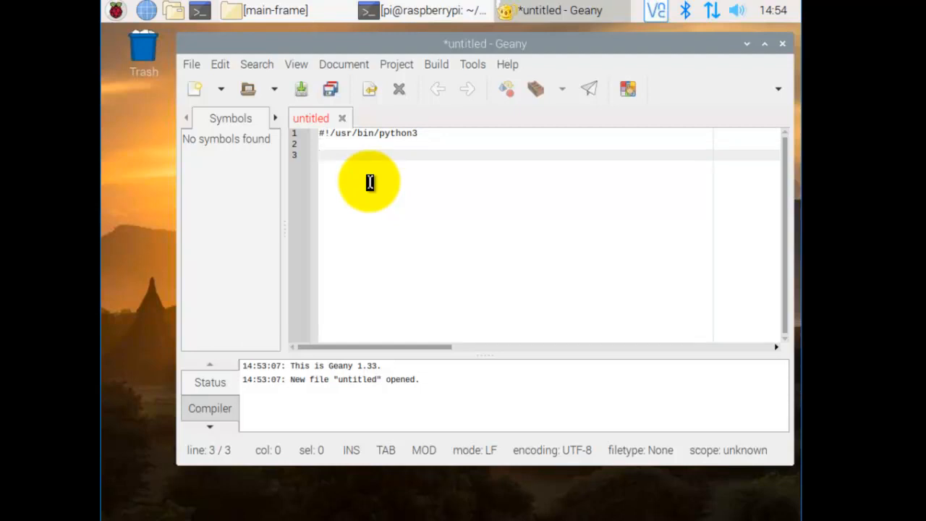
Add the line 'import tkinter as tk' followed by a blank line
text(import)
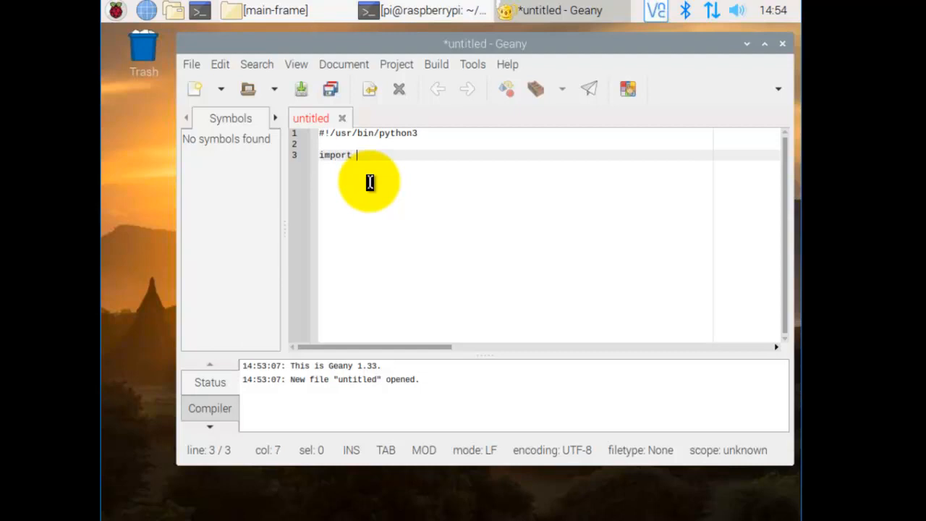
text(tkinter)
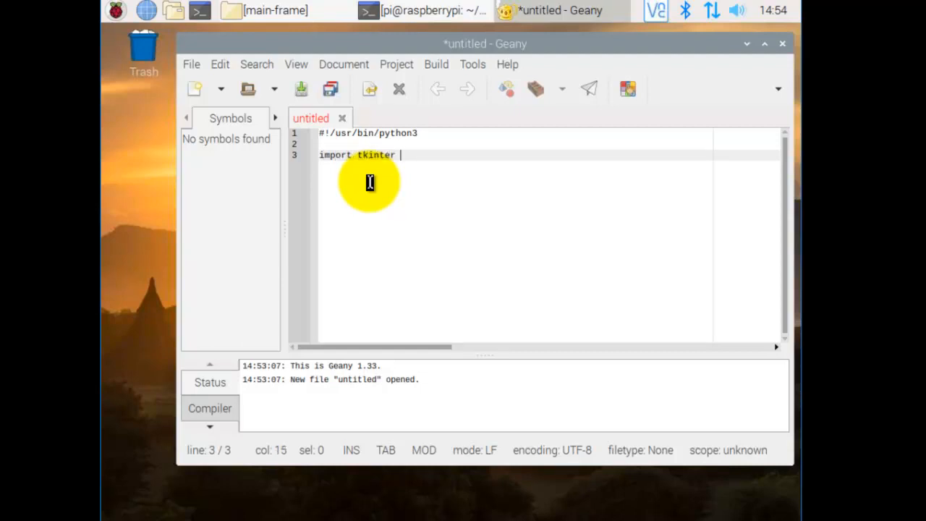
text(as tk)
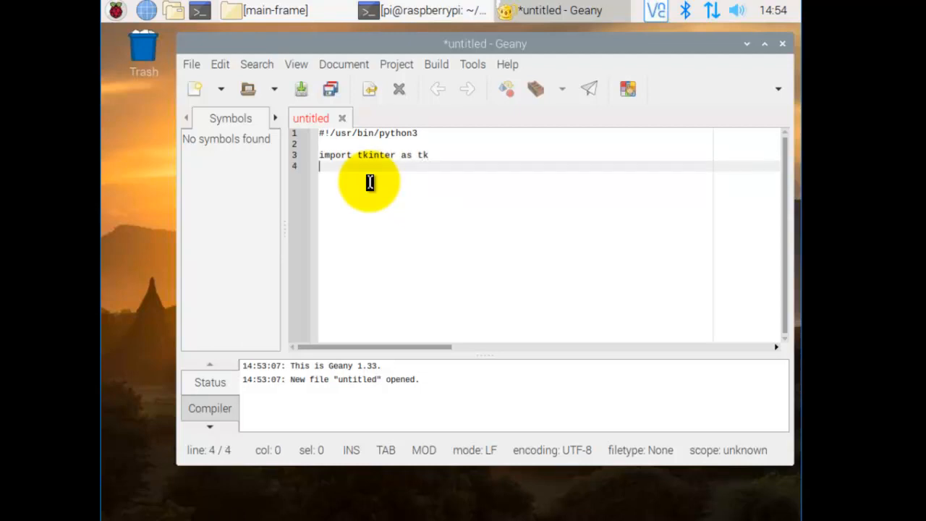
key(Return)
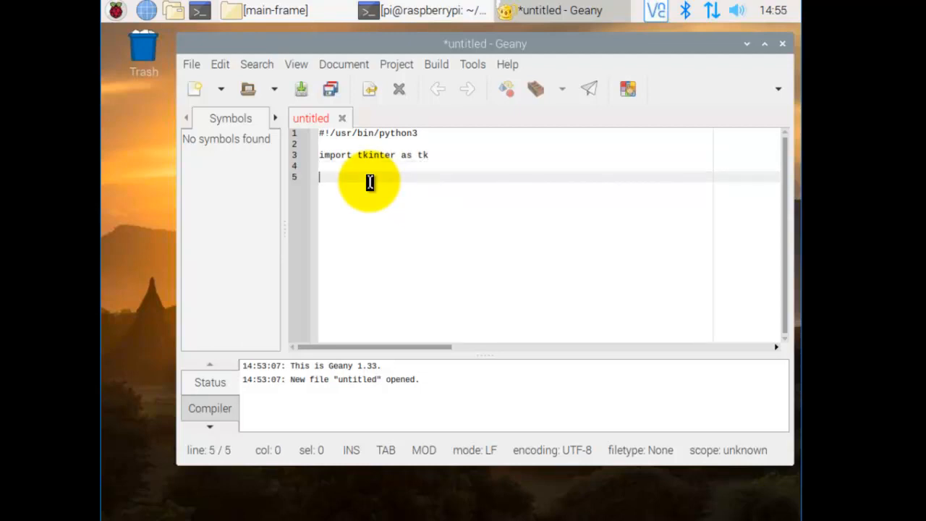
Declare 'class MainApp(tk.Frame):' and move to the next line
text(class)
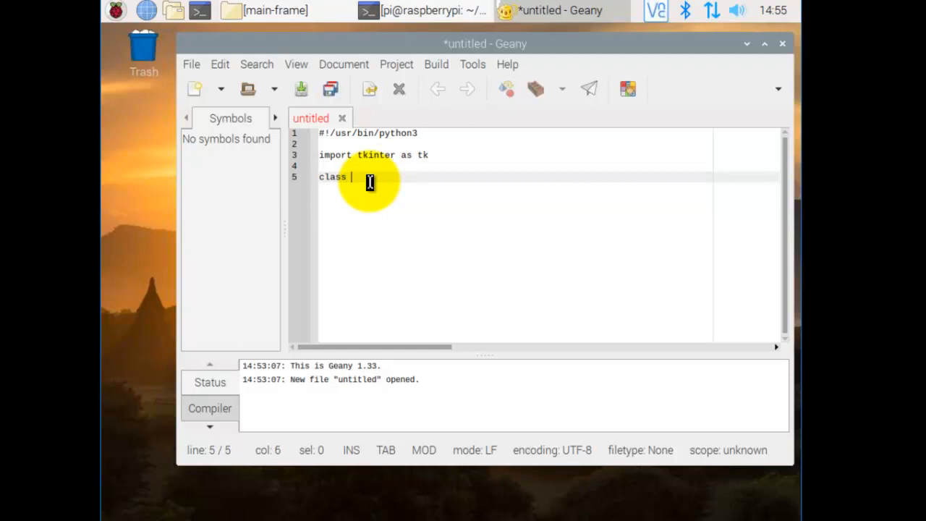
text(MainApp)
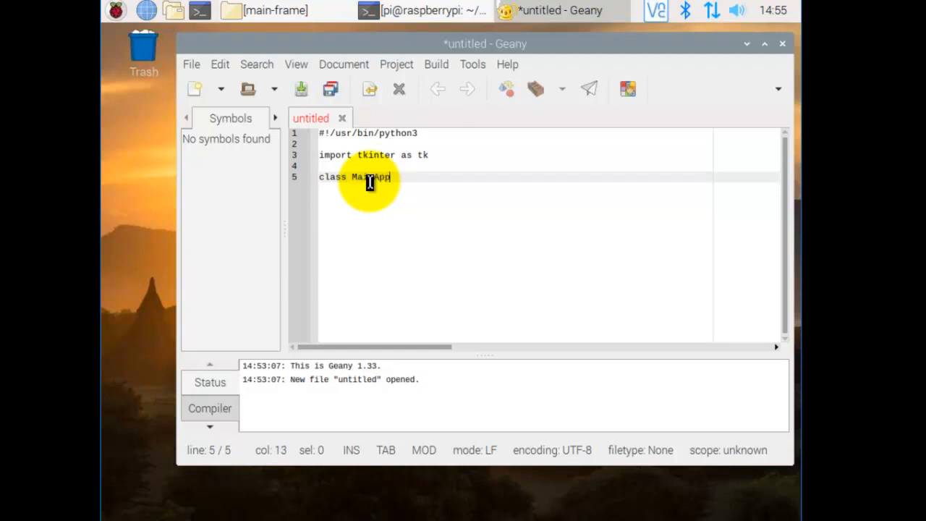
text((tk.)
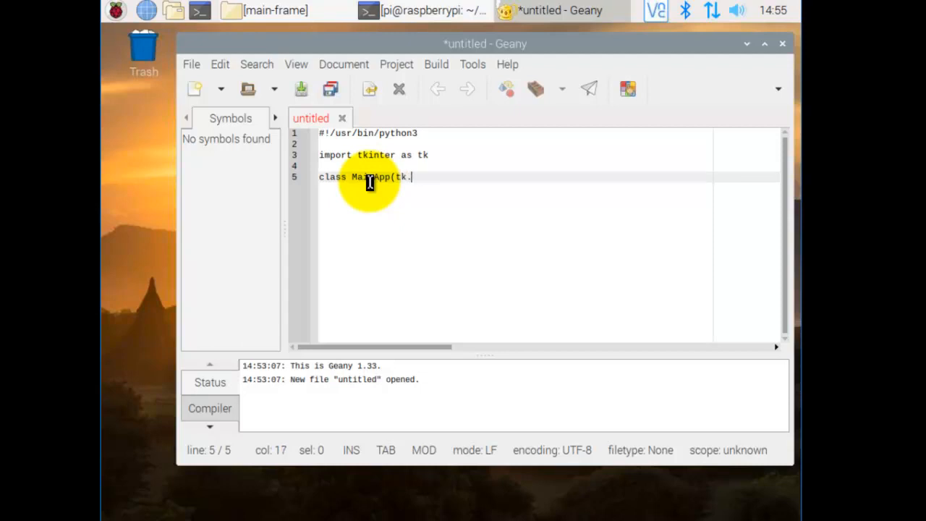
text(Frame)
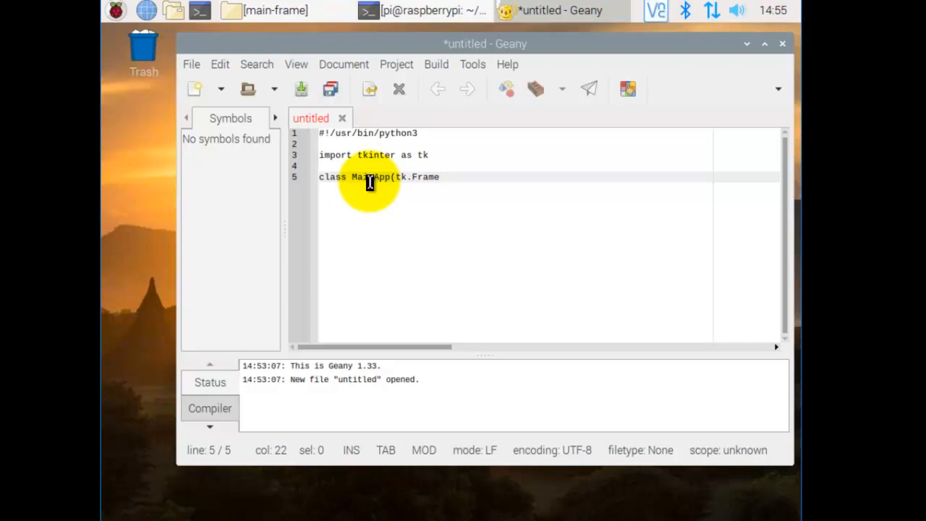
text())
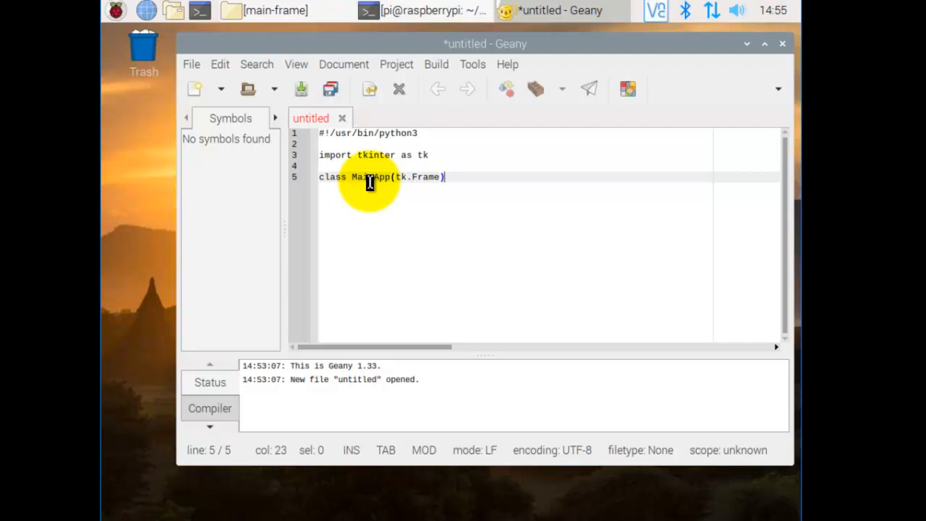
text(:)
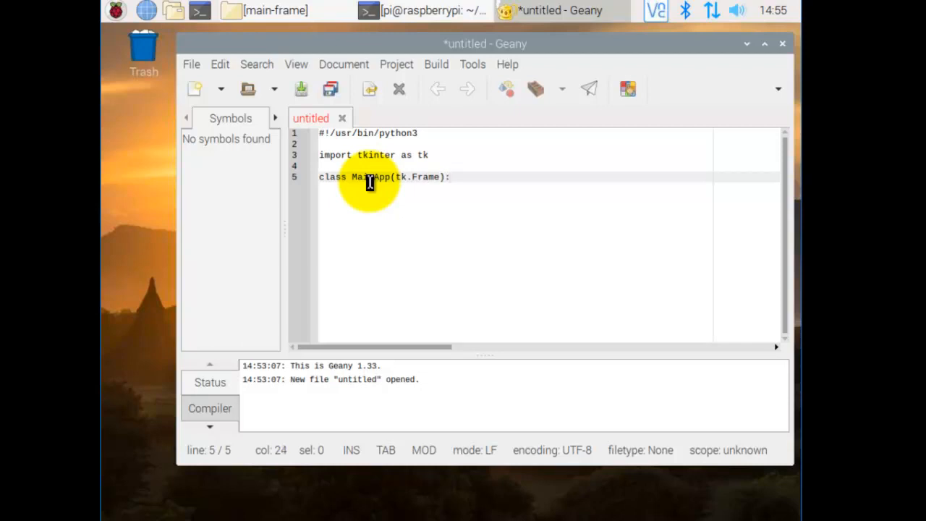
key(Return)
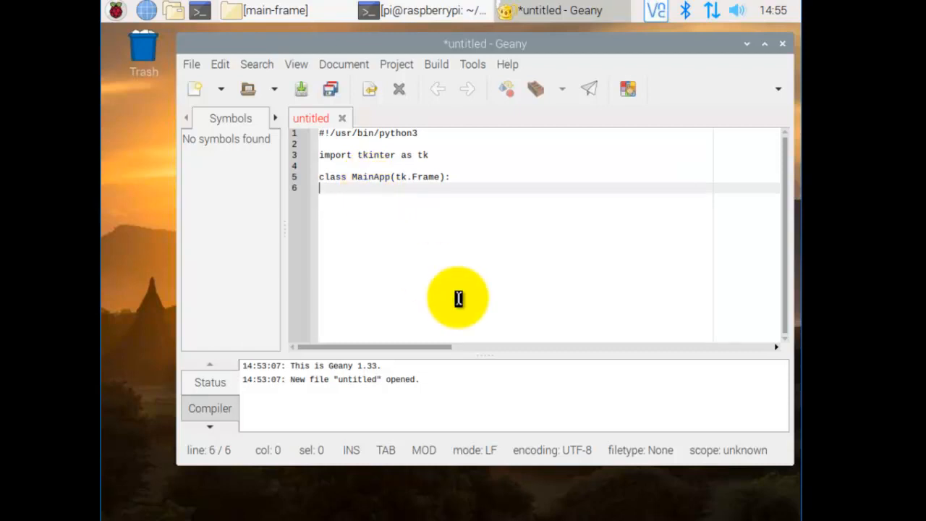
mouse_move(315, 188)
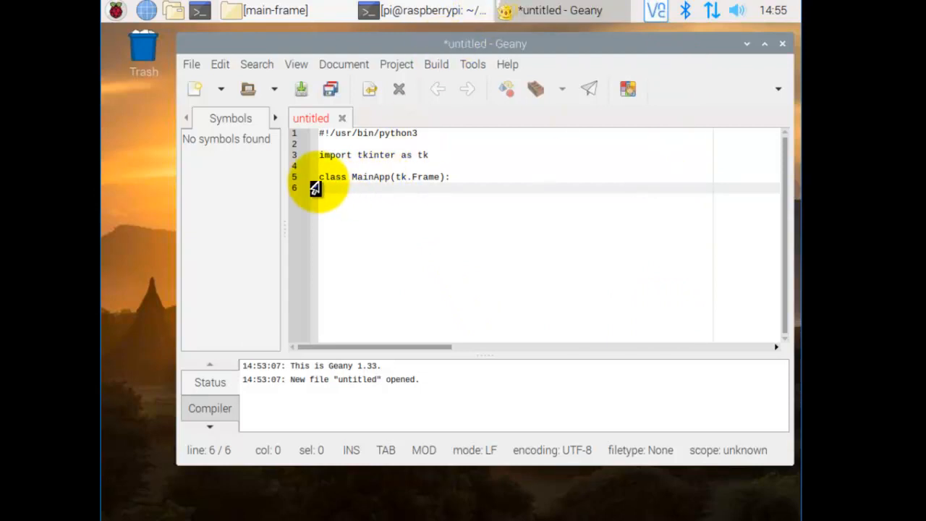
mouse_move(683, 330)
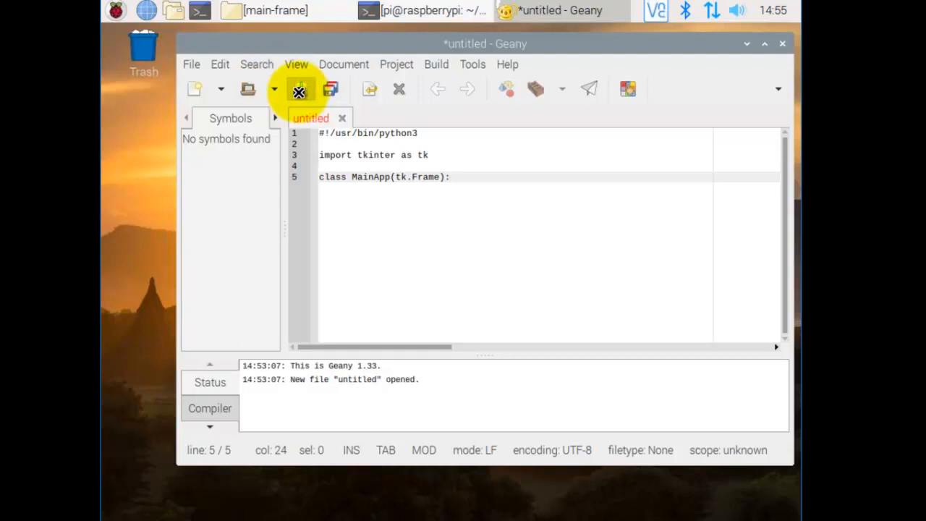
Save the script as main-frame.py in my_python/tkinter/main-frame
click(246, 88)
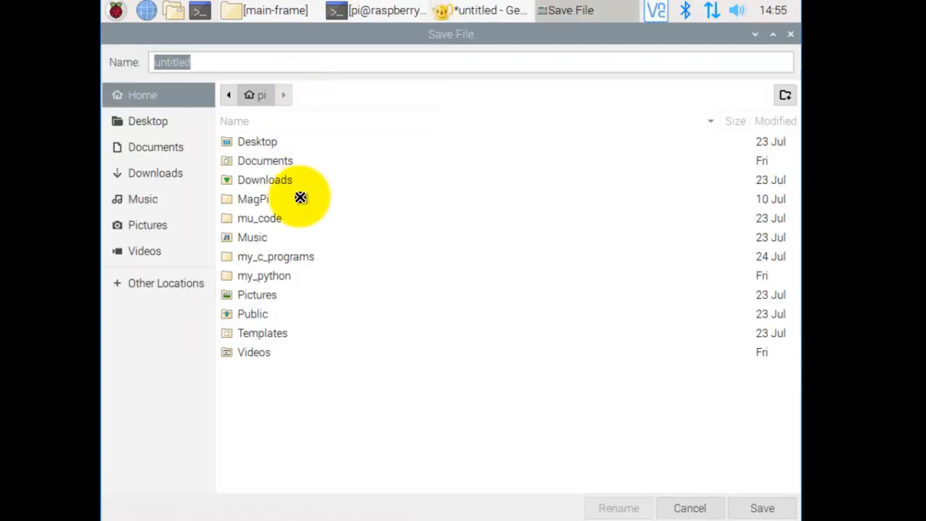
double_click(264, 275)
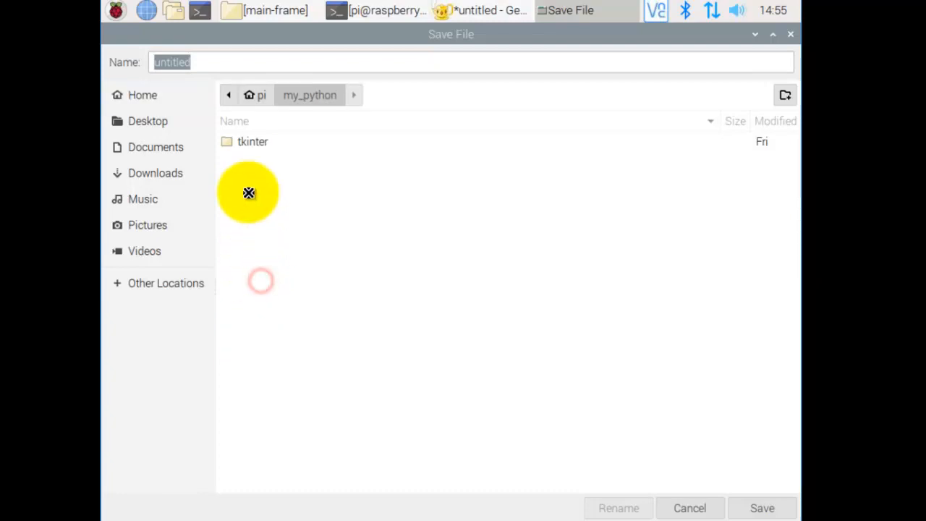
double_click(252, 142)
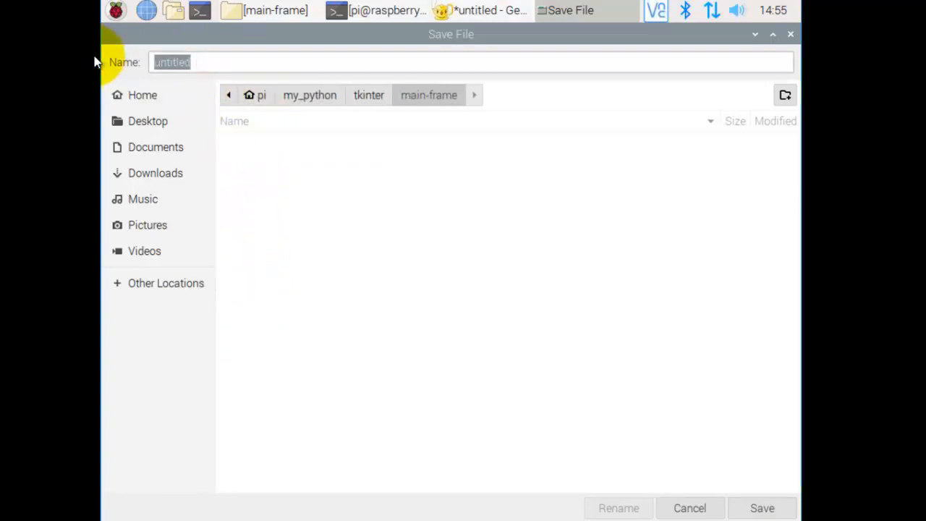
text(main-)
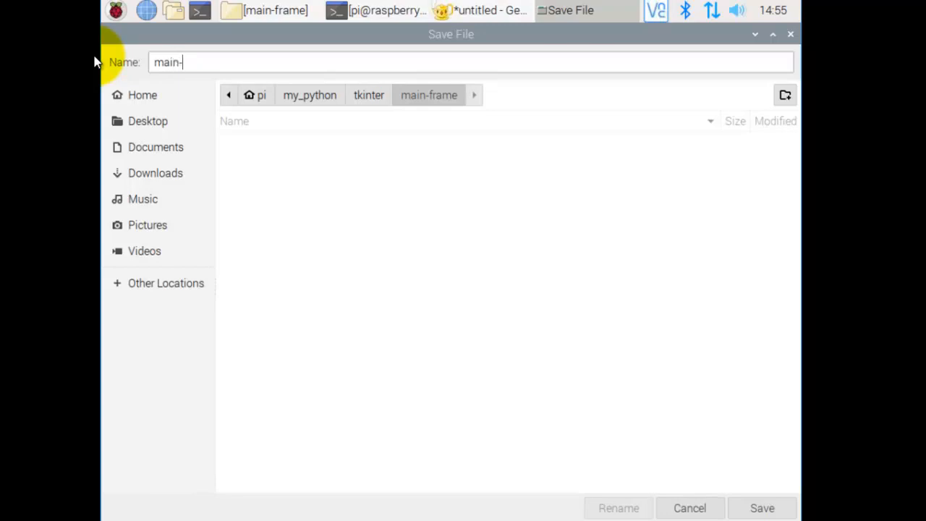
text(frame)
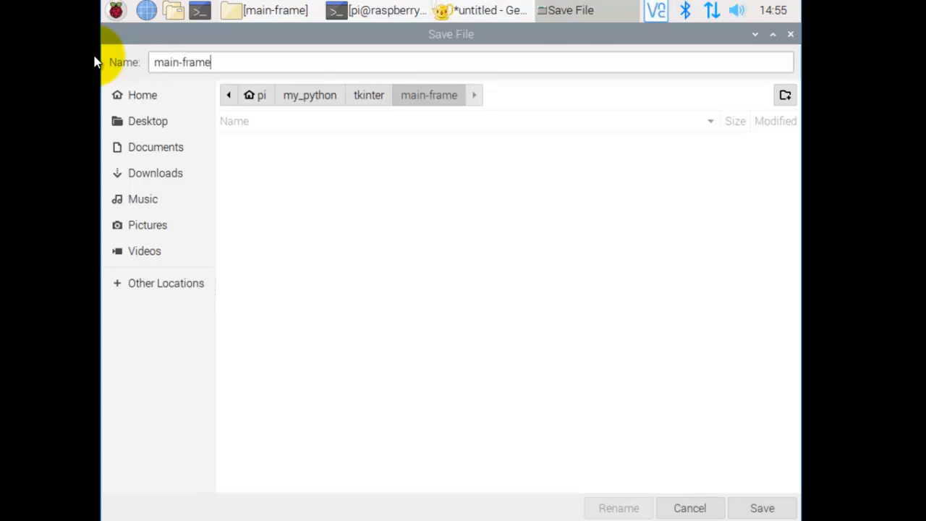
text(.py)
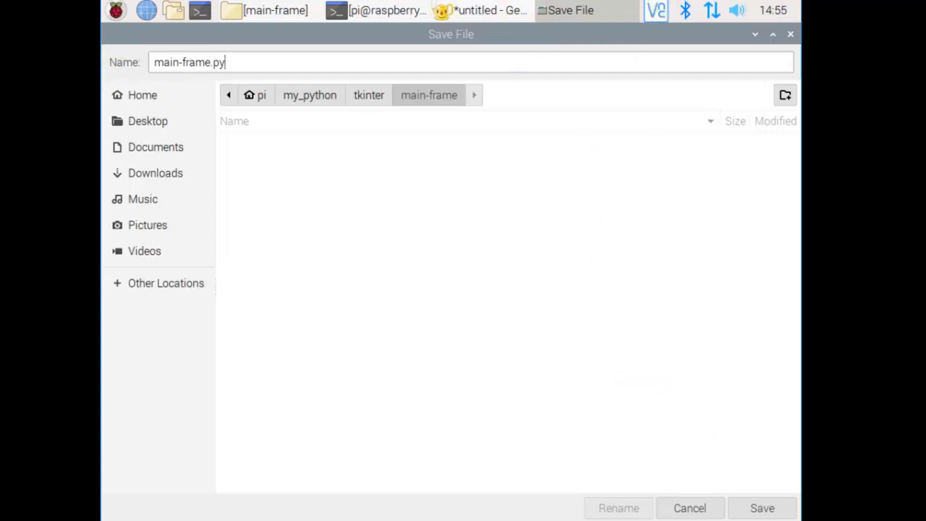
click(762, 508)
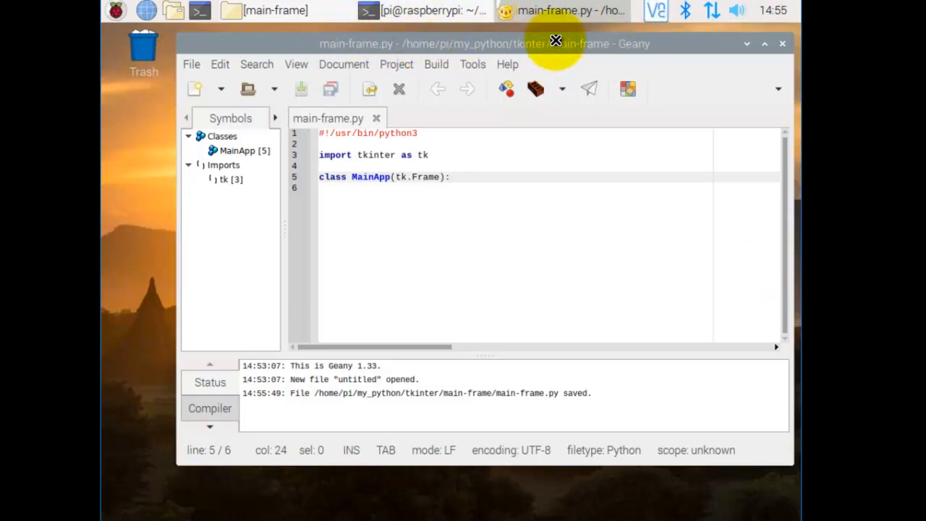
mouse_move(195, 92)
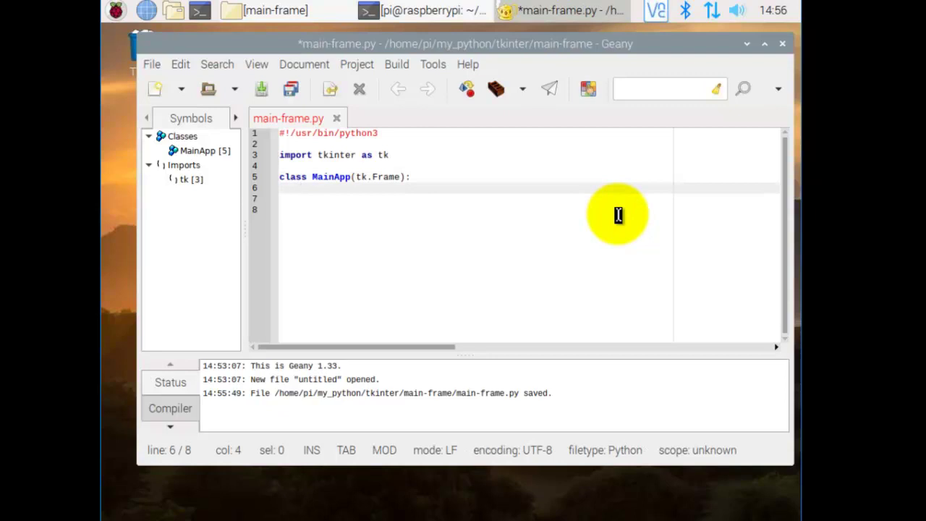
Write the constructor line def __init__(self,master=None): and start its indented body
text(de)
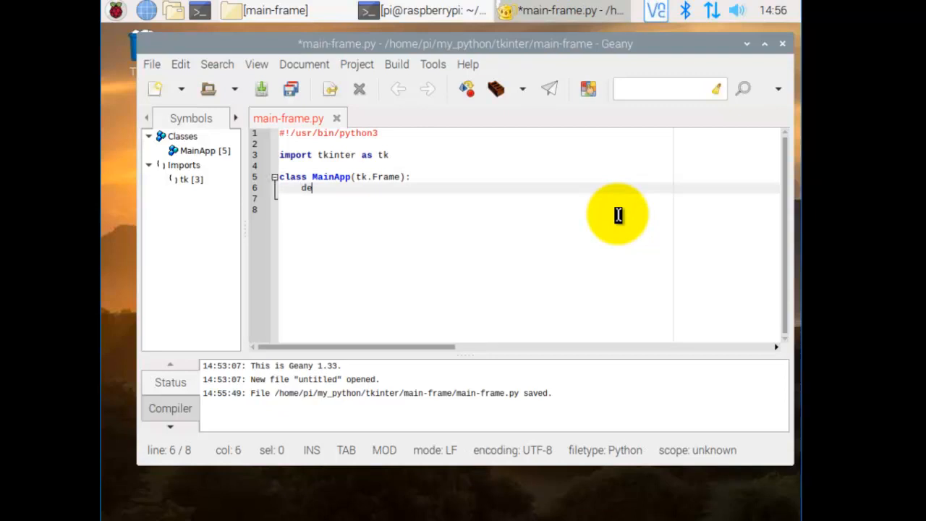
text(f)
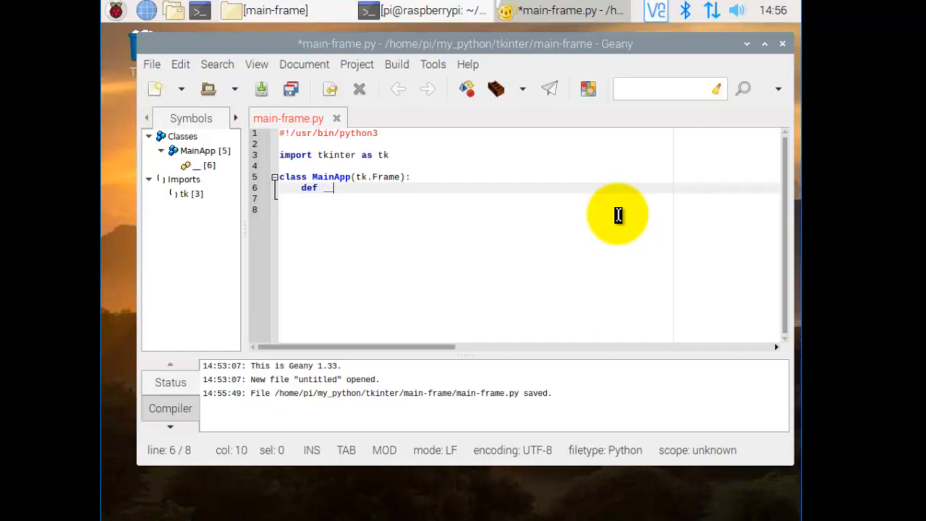
text(__init)
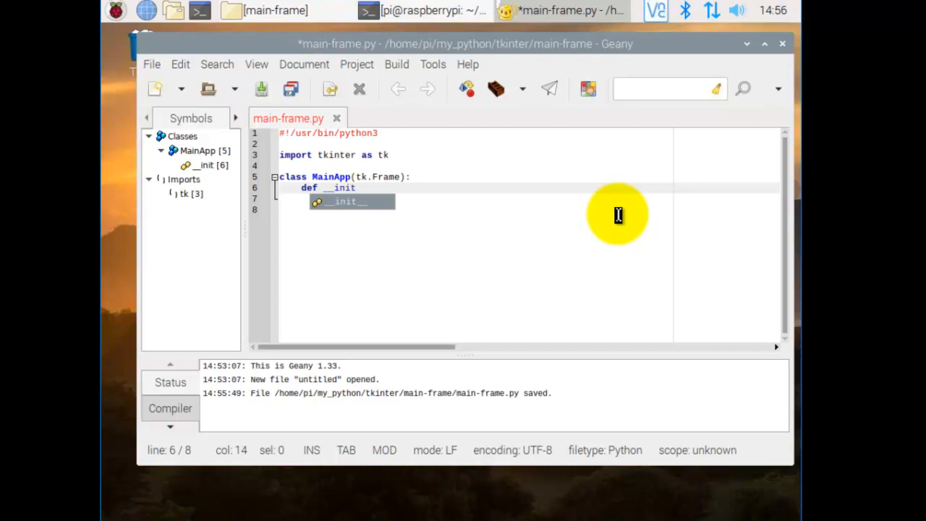
text(__)
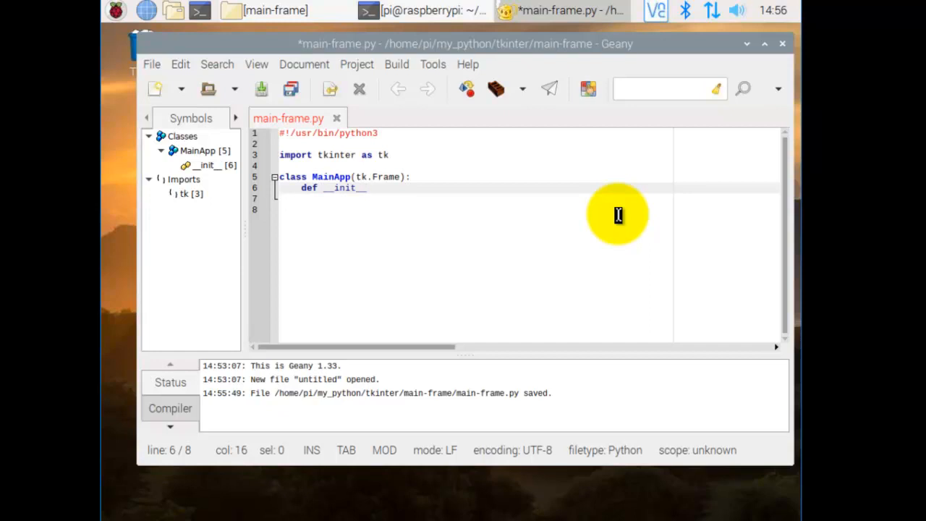
text((self,mas)
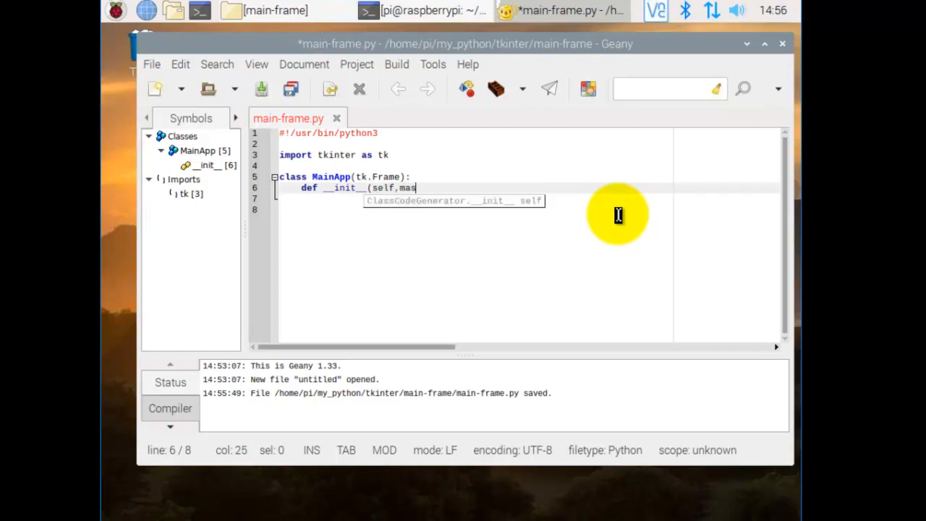
text(ter=)
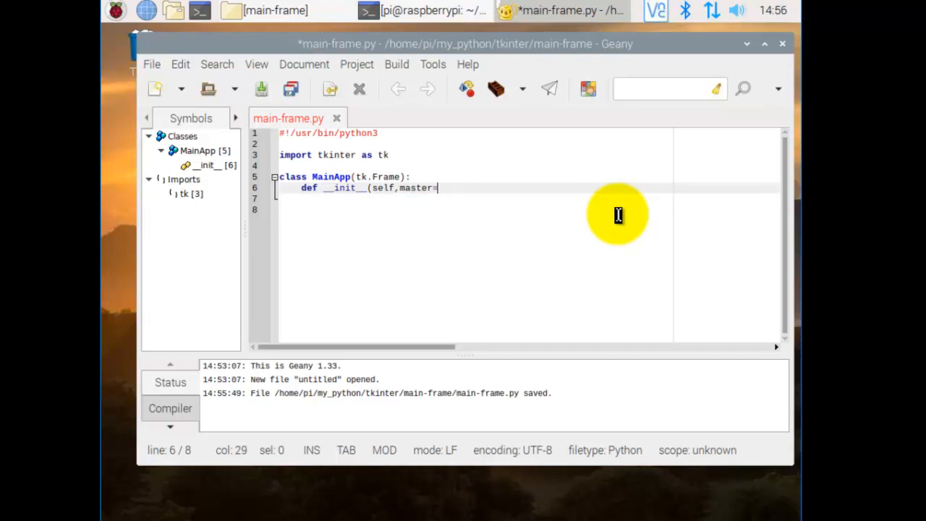
text(None)
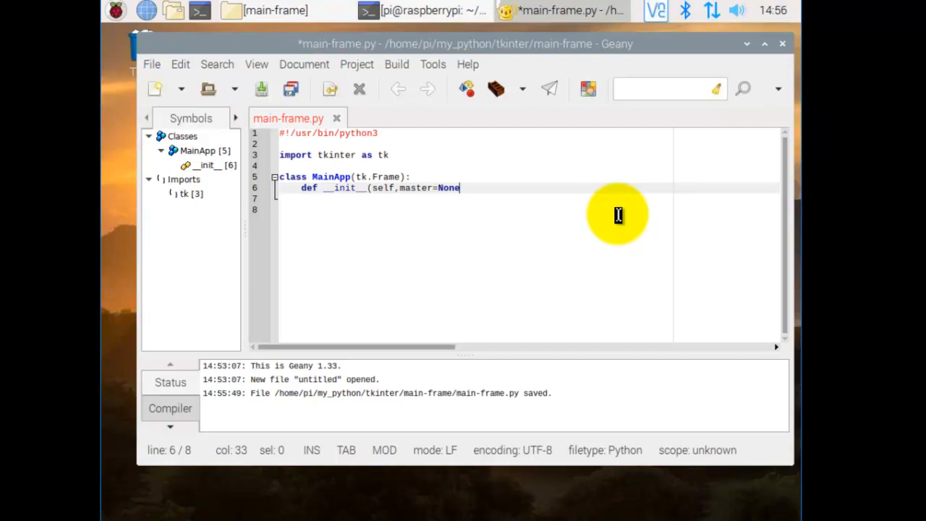
text():)
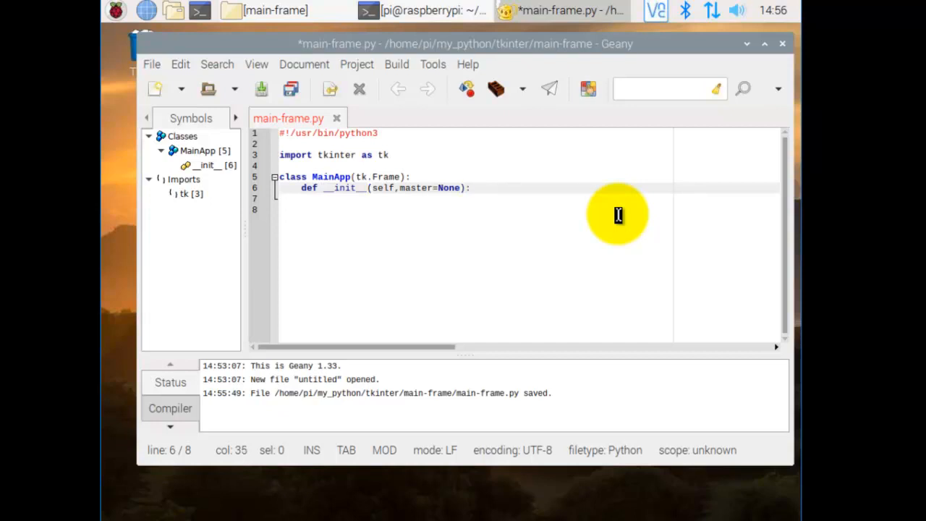
key(Return)
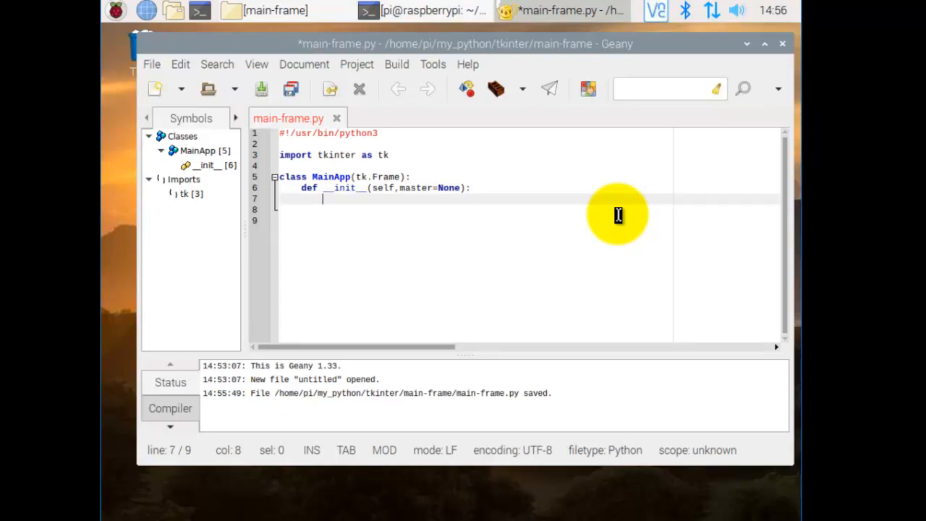
mouse_move(289, 145)
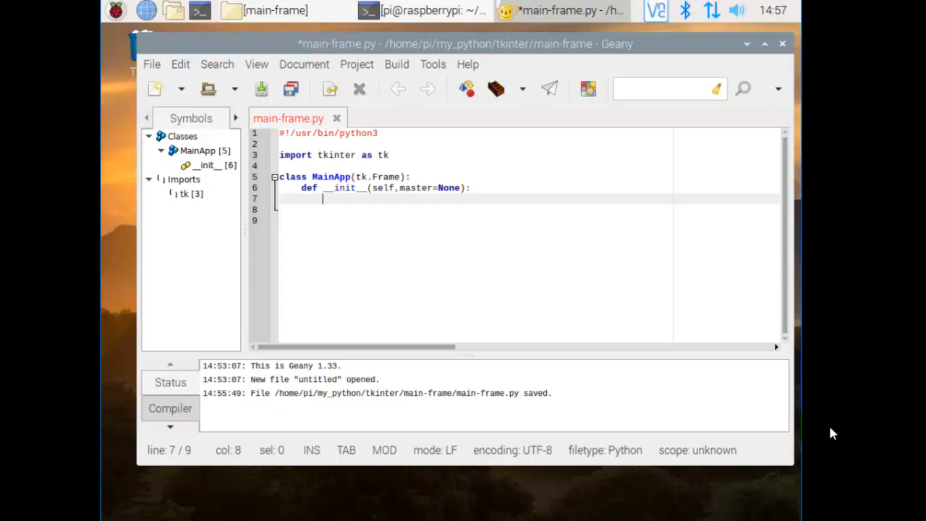
Call the parent initialiser with tk.Frame.__init__(self,master)
text(tk.)
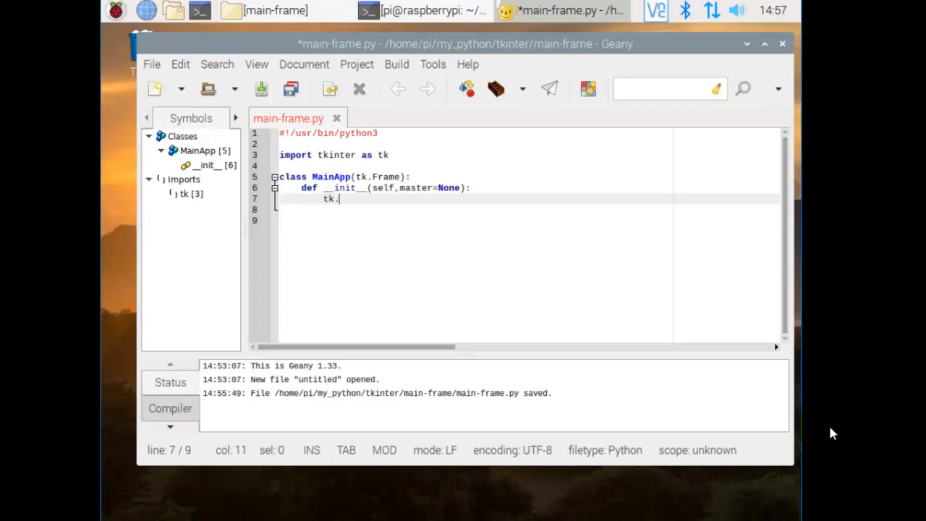
text(Fram)
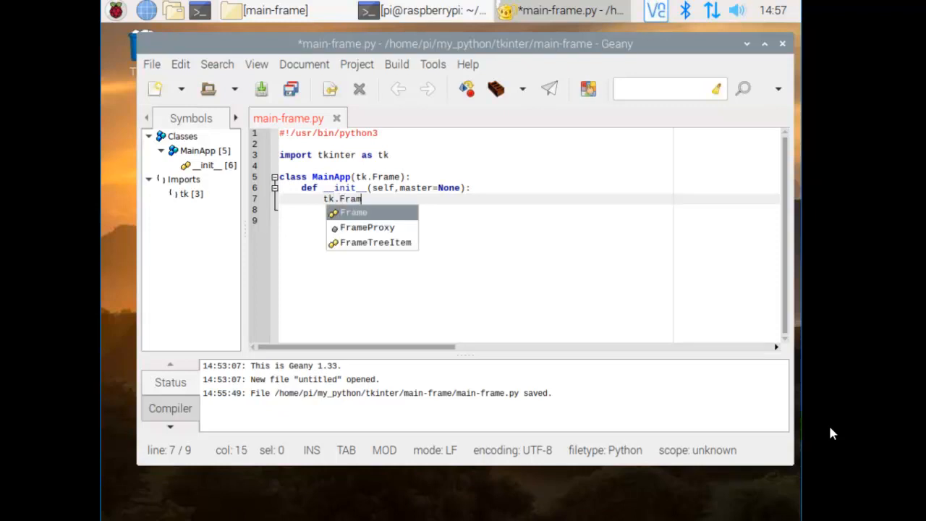
text(e._)
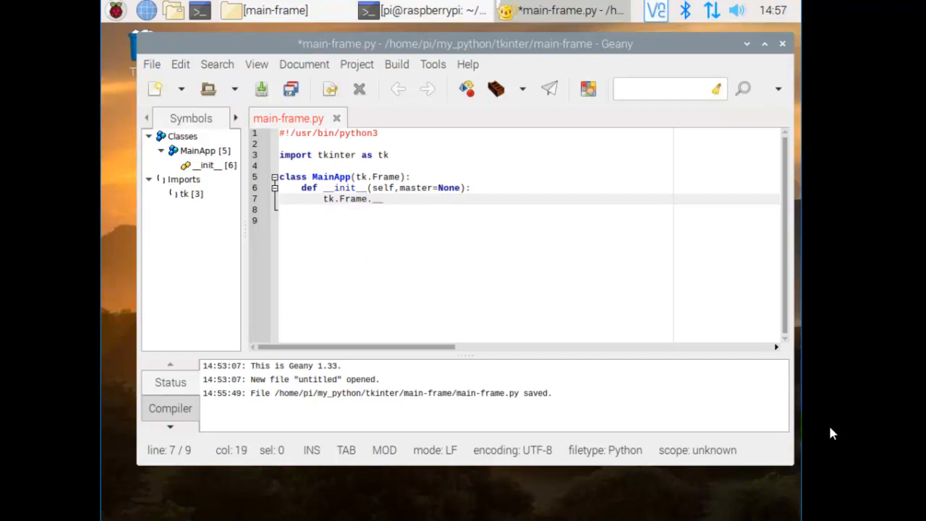
text(_init__)
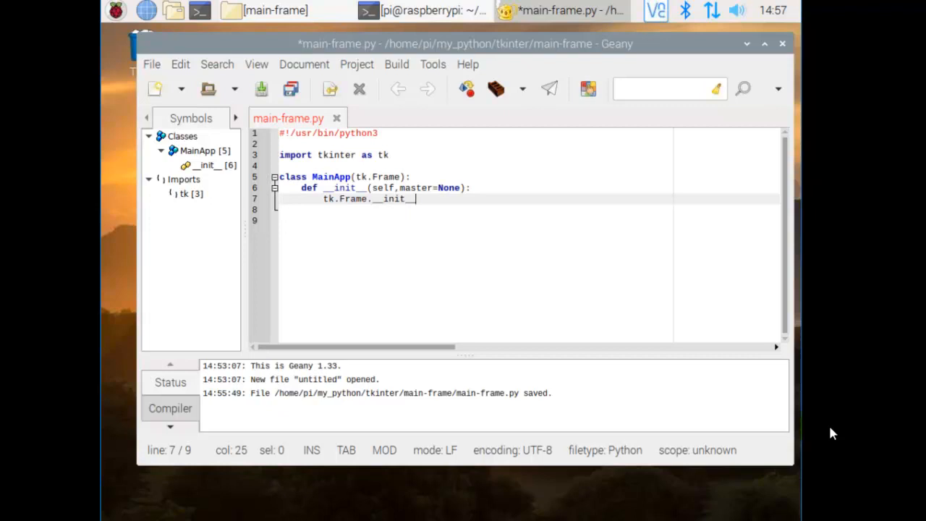
text(()
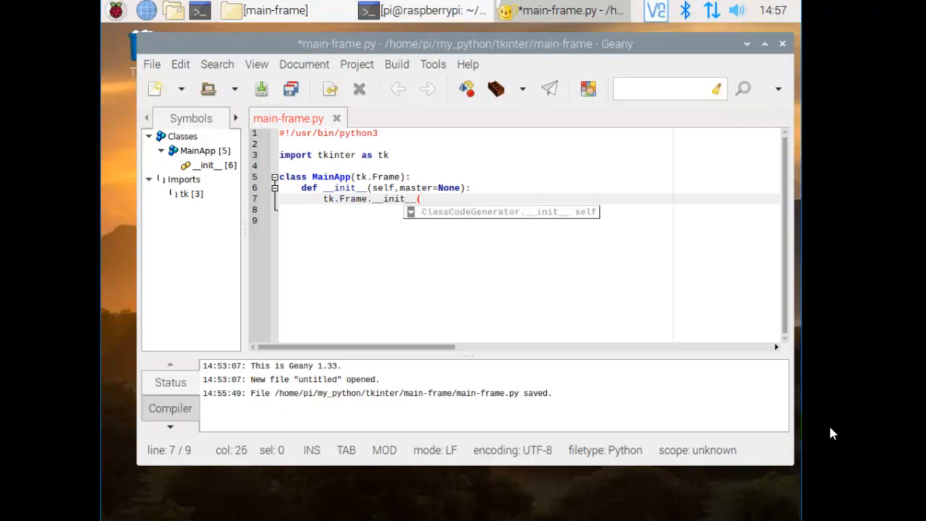
text(self,)
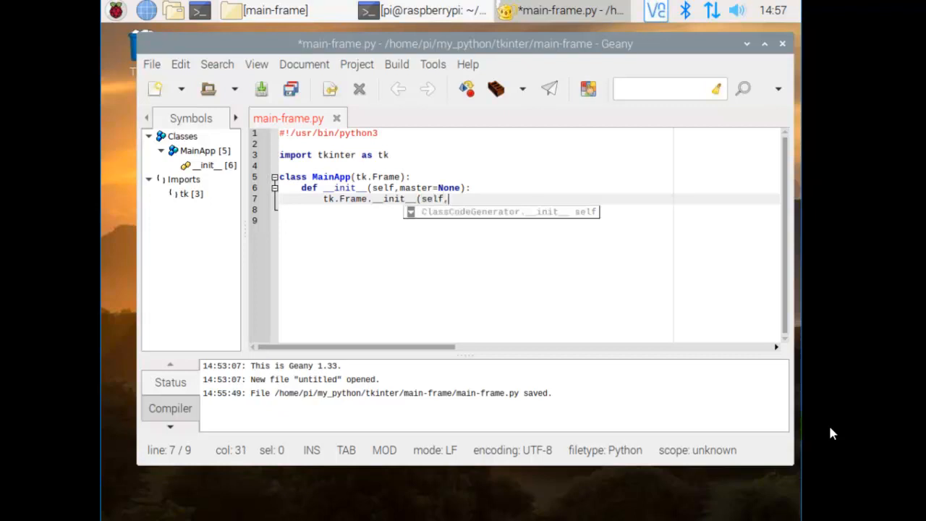
text(master)
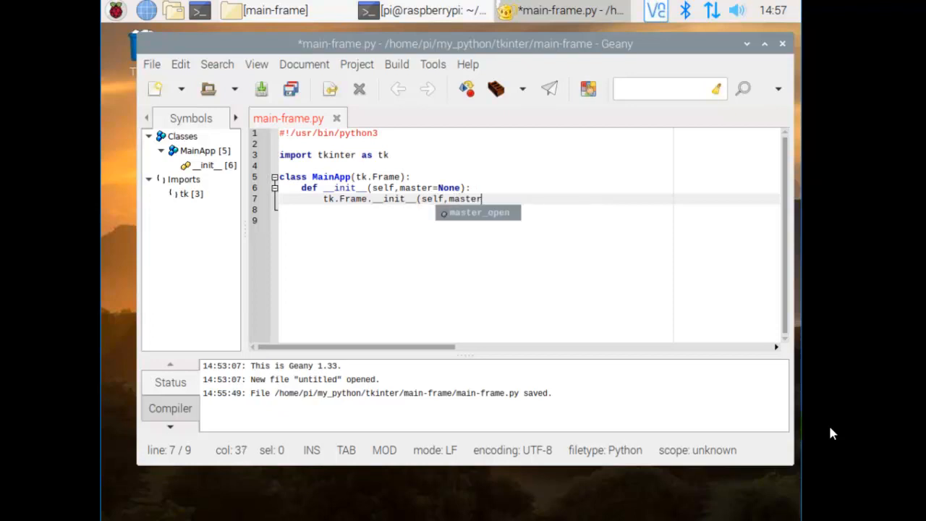
text())
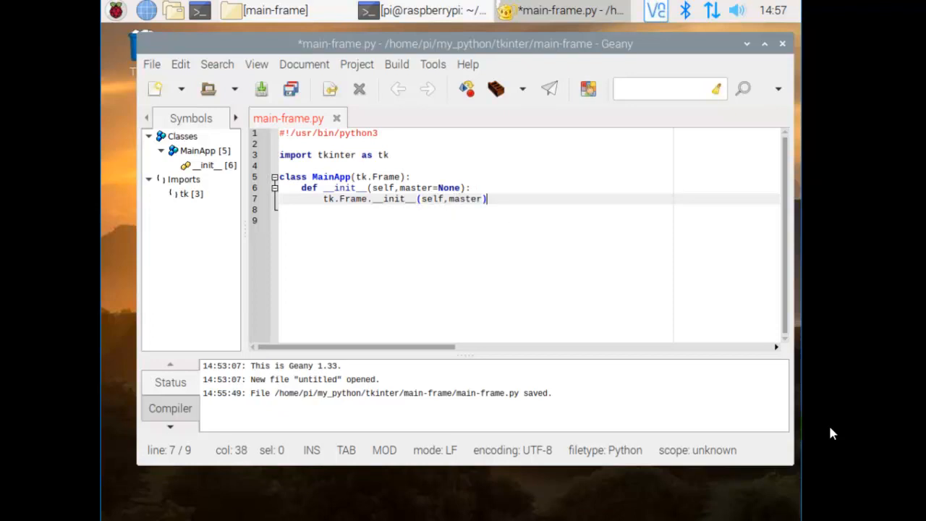
key(Return)
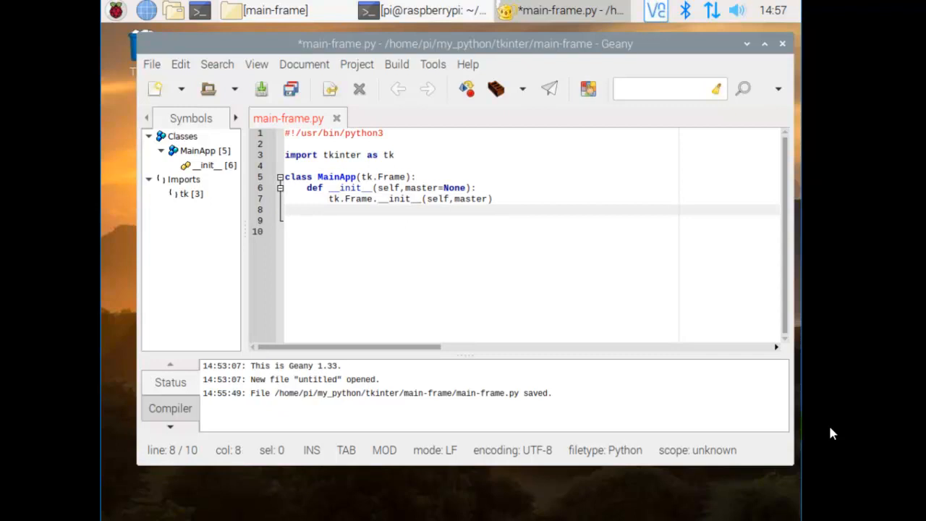
Store the master widget with self.master = master, trimming the autocompleted suffix
text(self.master)
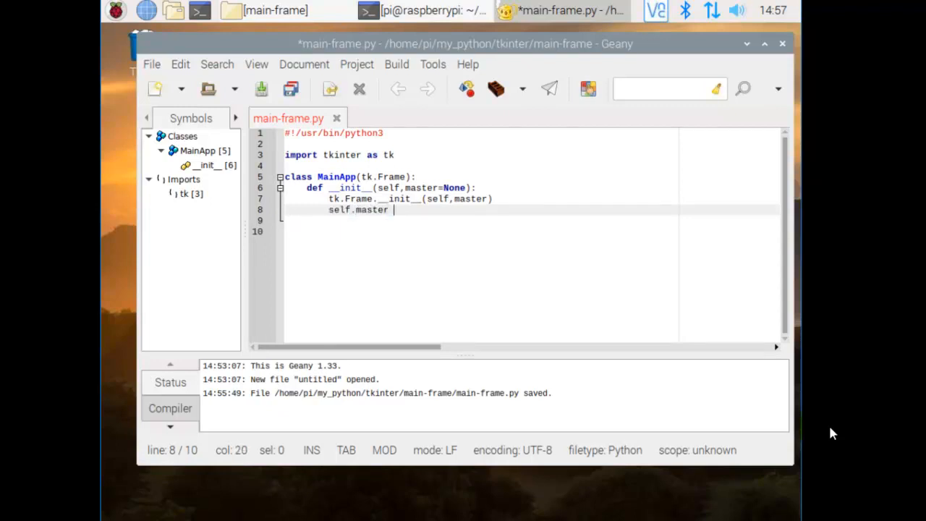
text(=)
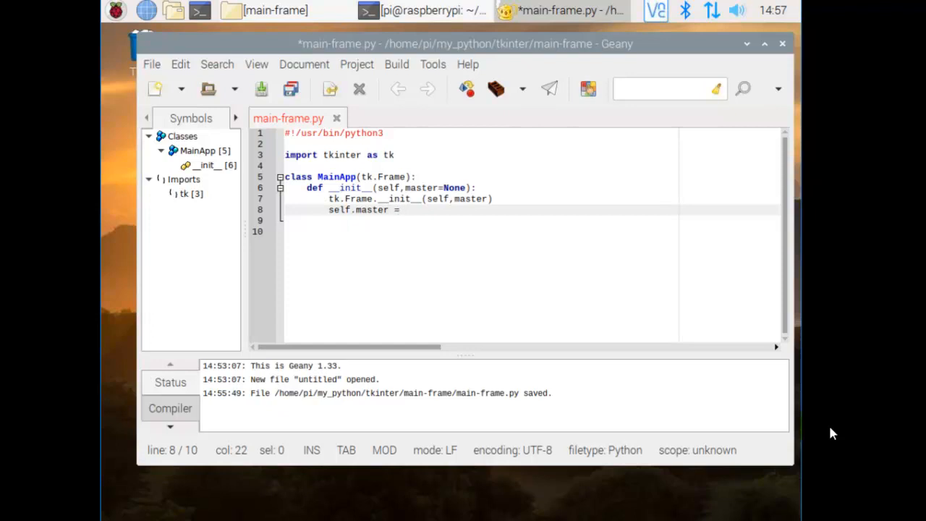
text(master_open)
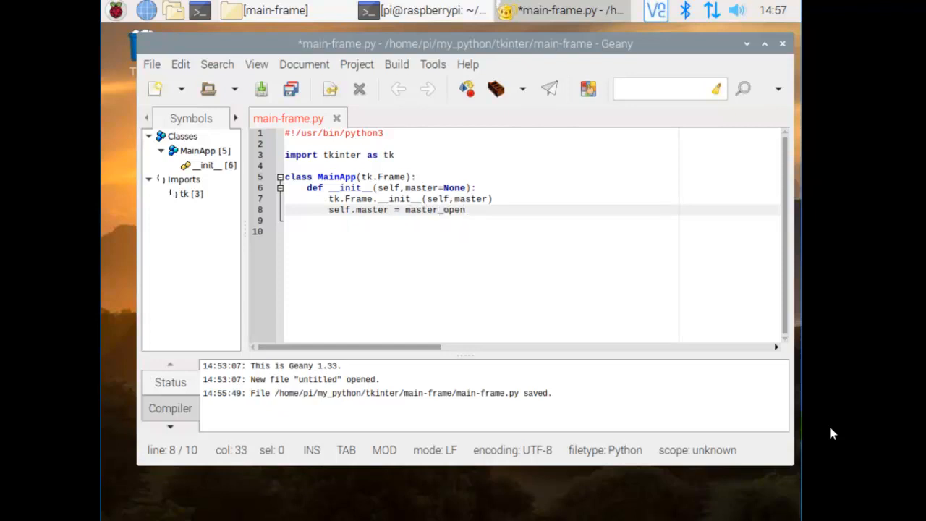
key(BackSpace)
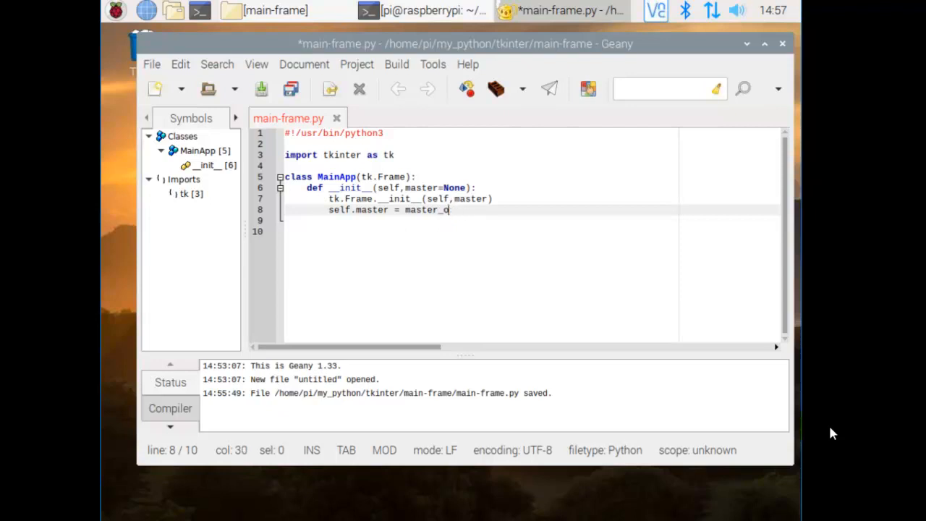
key(BackSpace)
text(self.m)
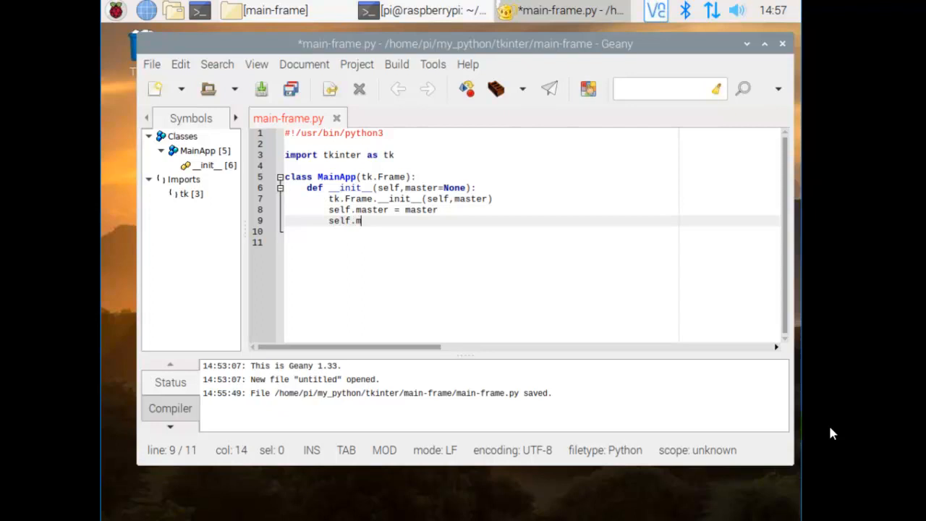
Title the window with self.master.title("My Application") and begin the next self line
text(aster)
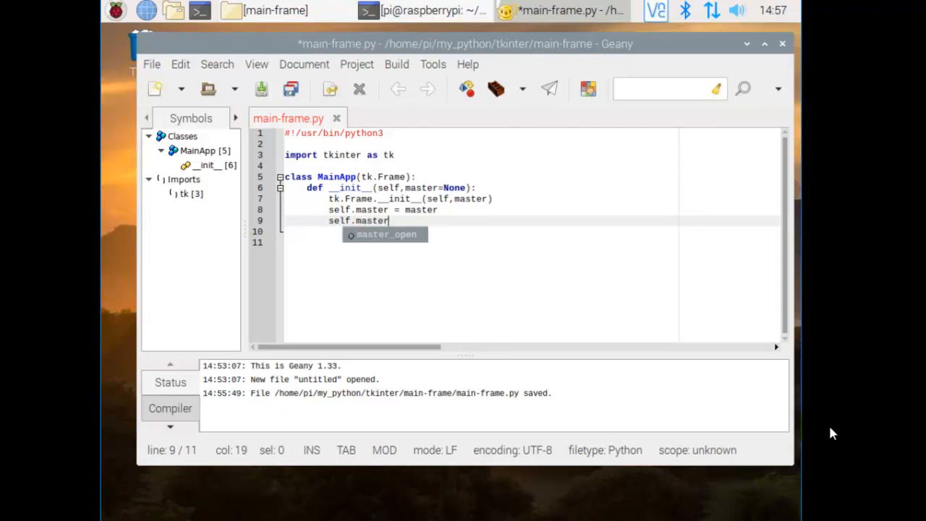
text(.title()
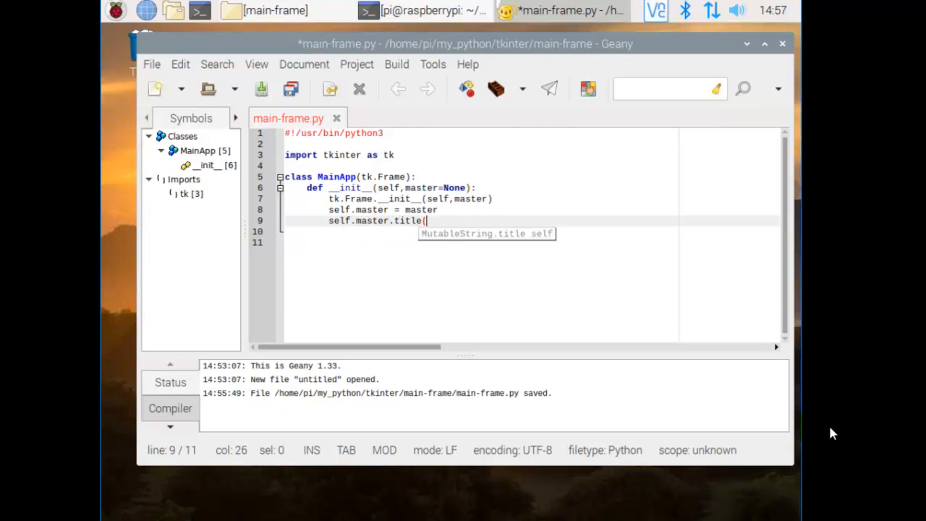
text("")
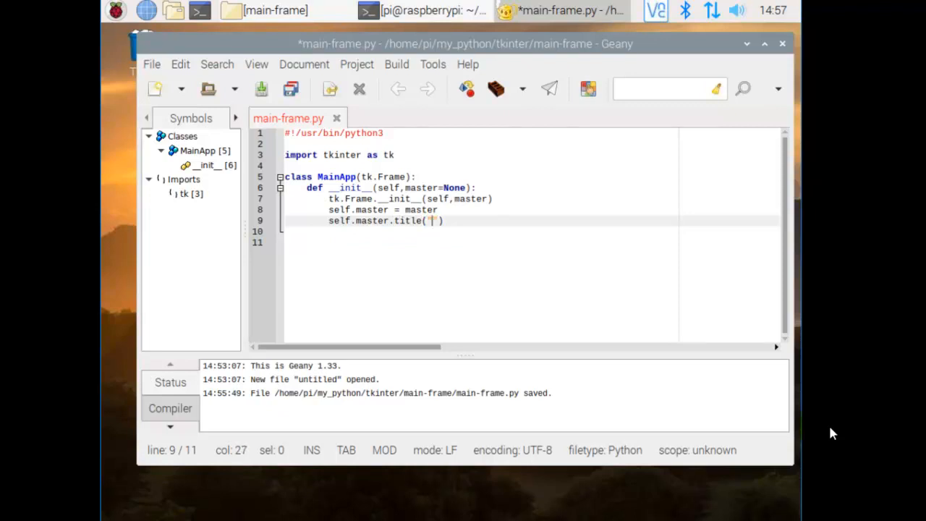
text(My)
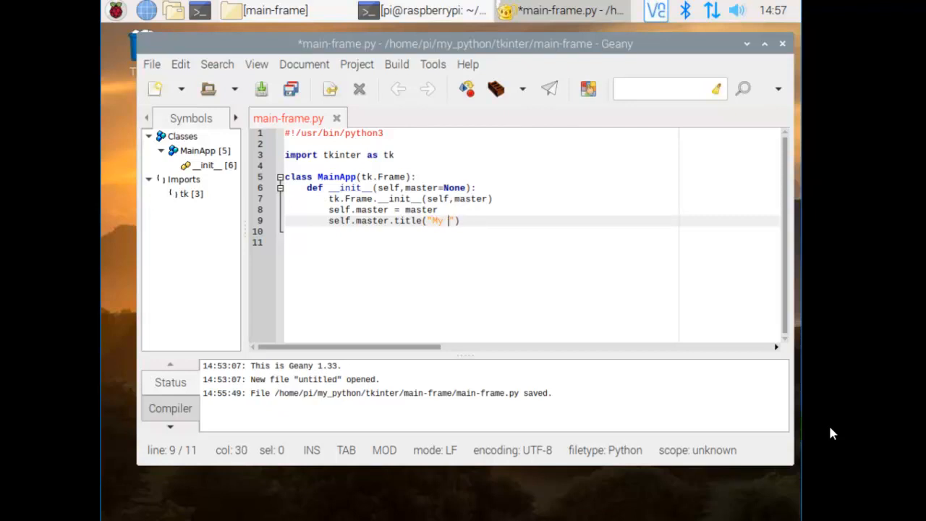
text(Application)
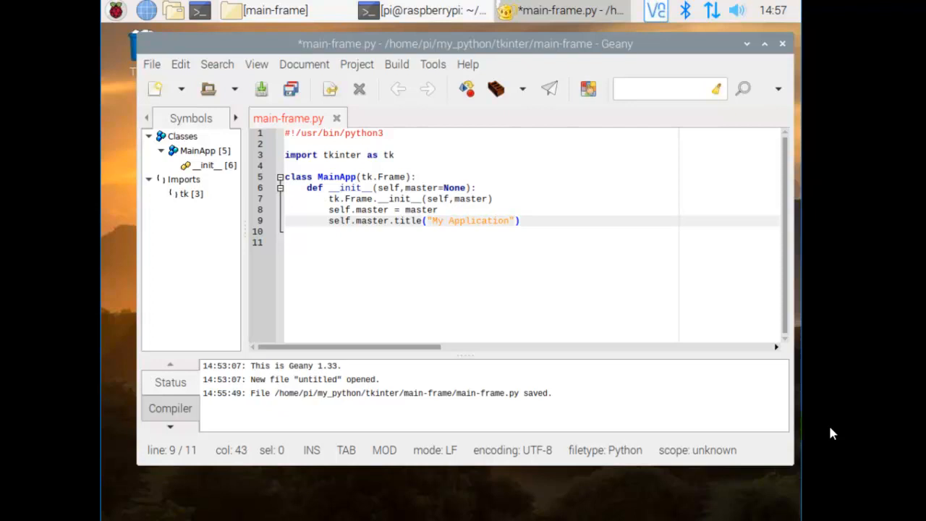
text(slef)
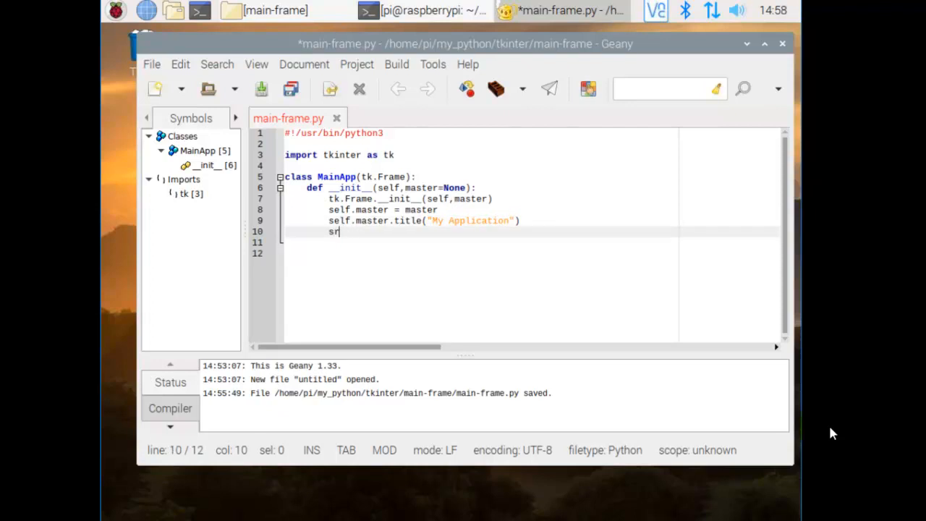
Set the starting window size with self.master.geometry("500x200")
text(self.)
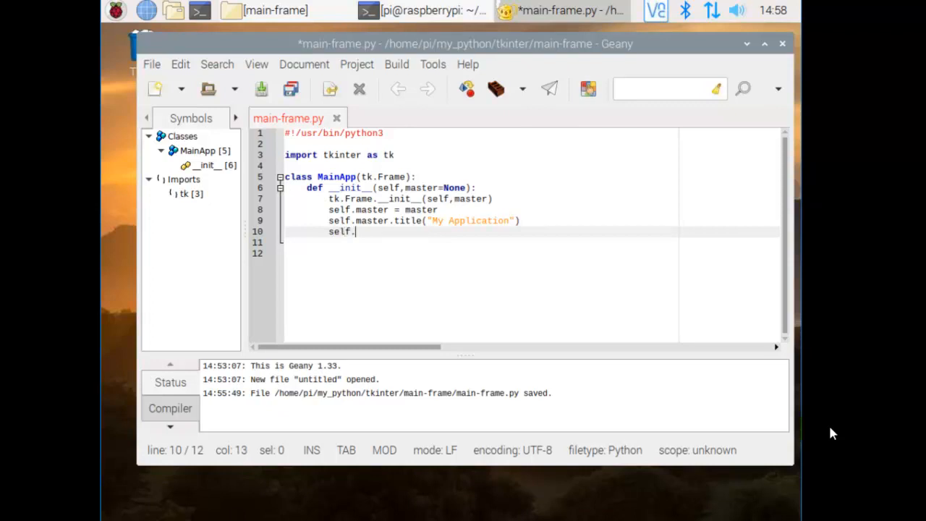
text(master.)
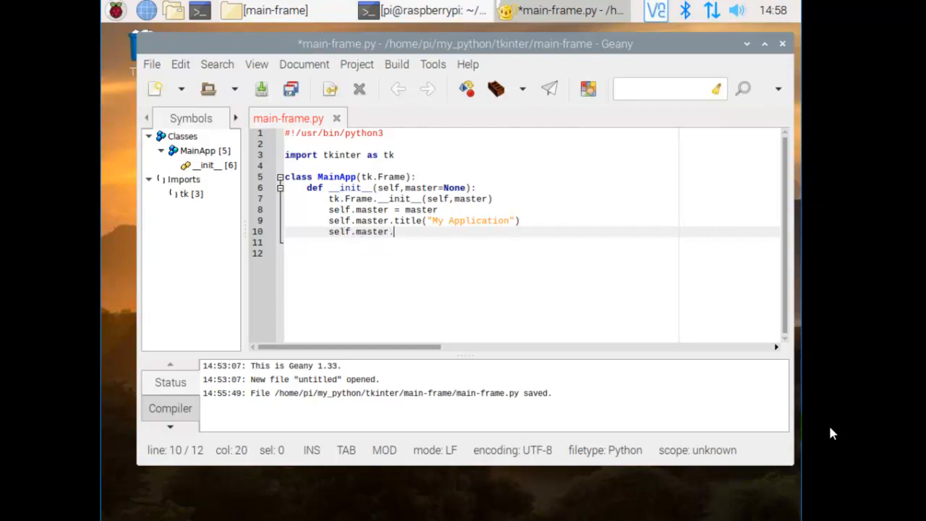
text(geom)
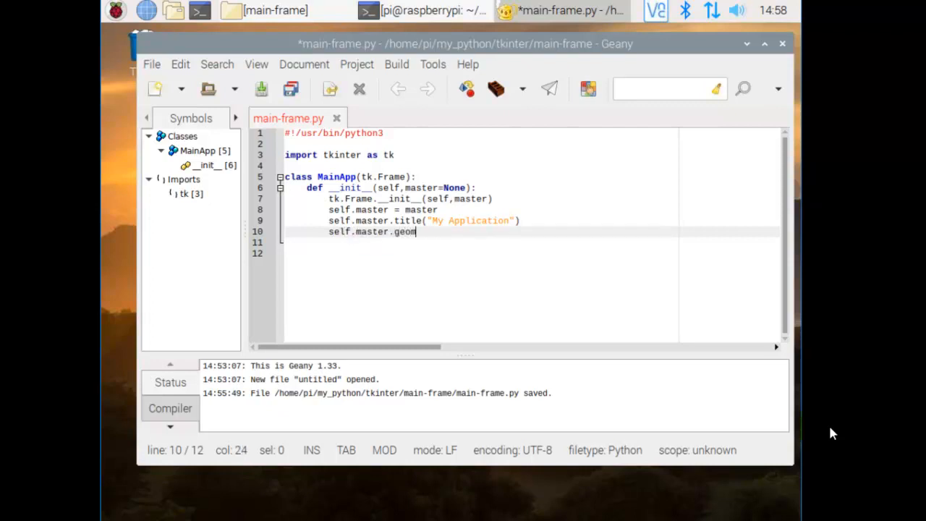
text(etry)
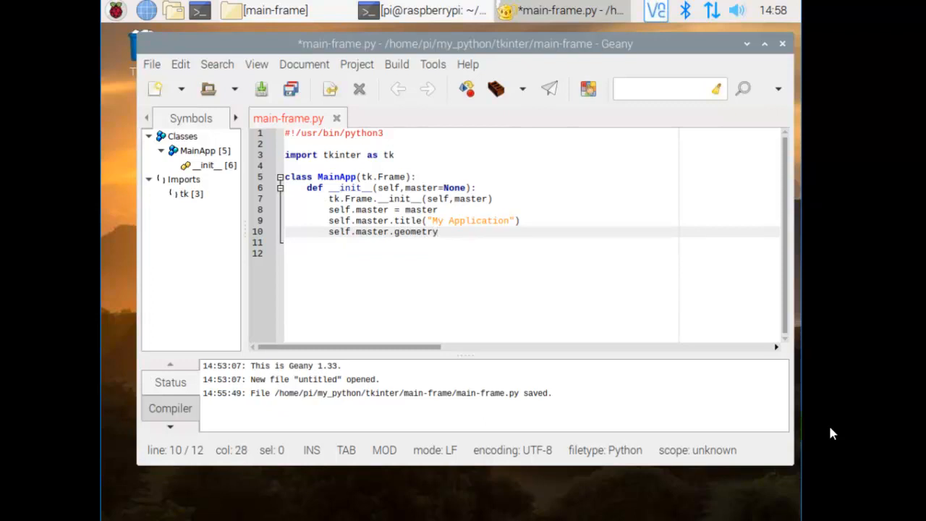
text(())
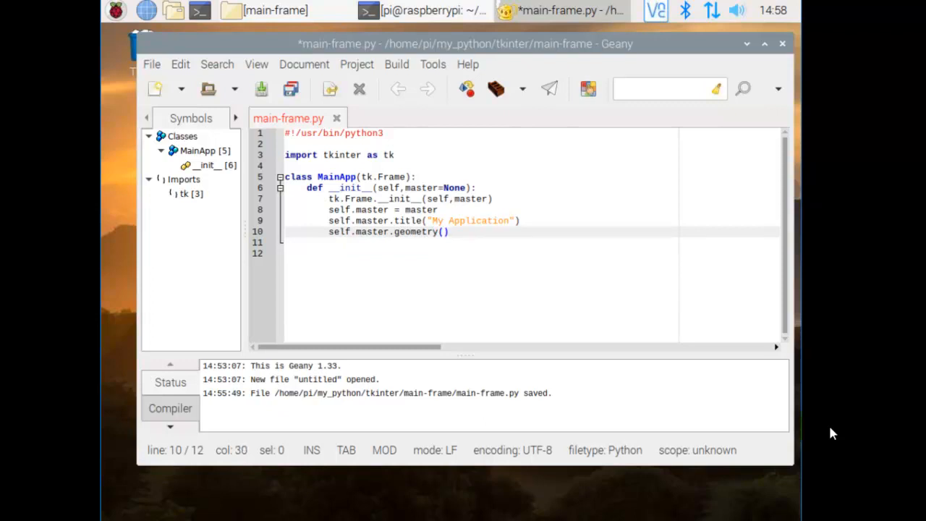
text(")
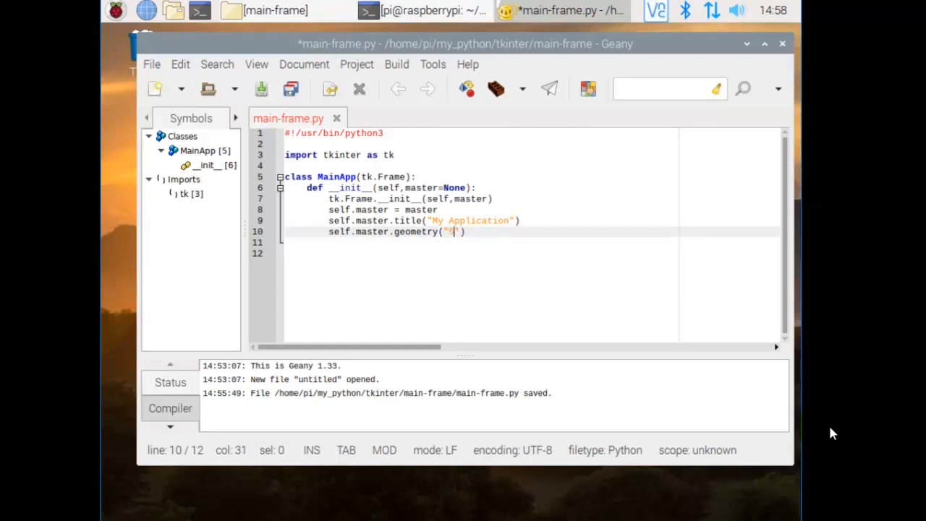
text(500)
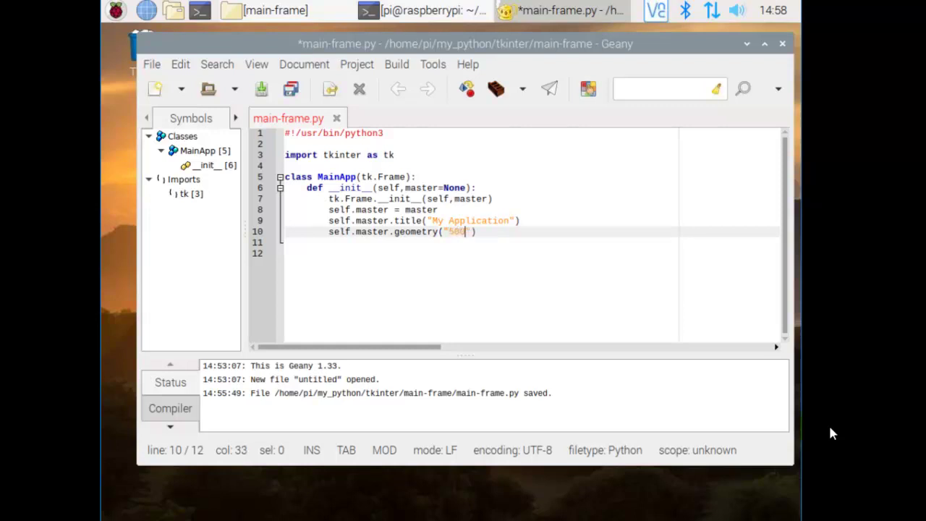
text(x)
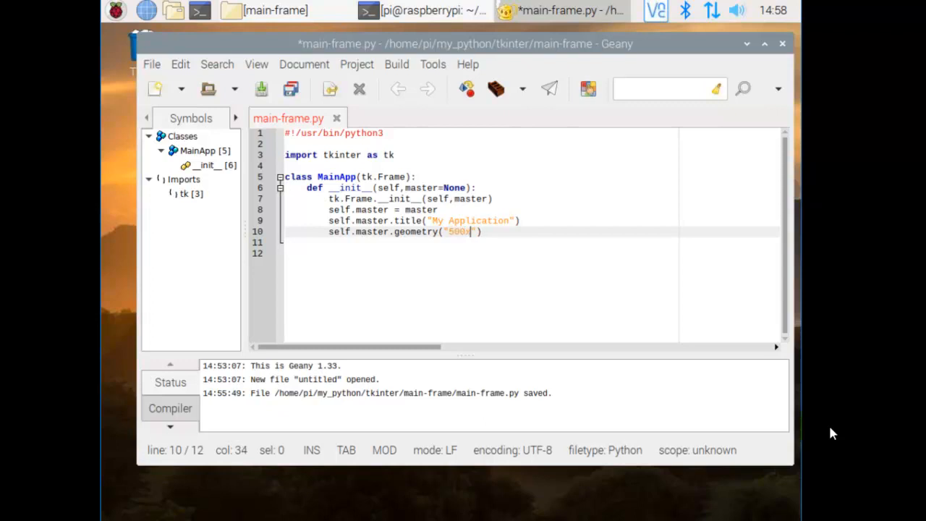
text(20)
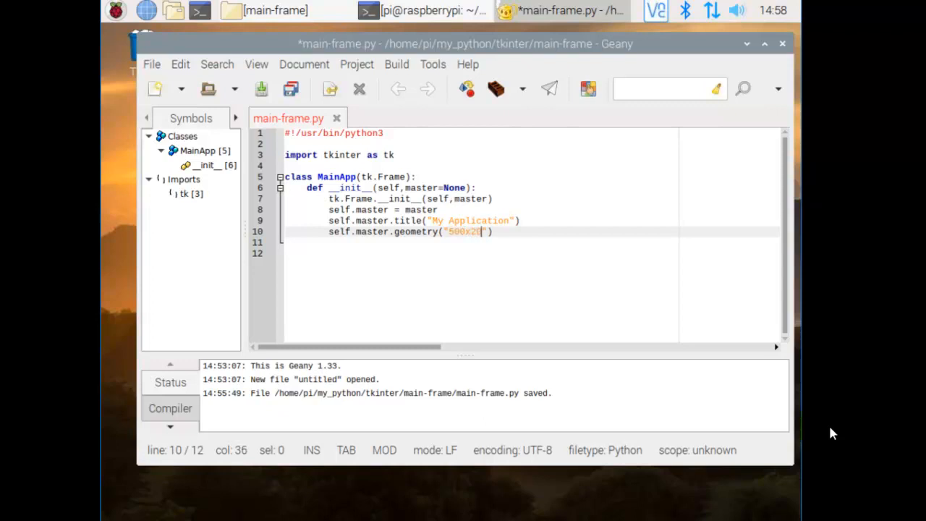
text(0)
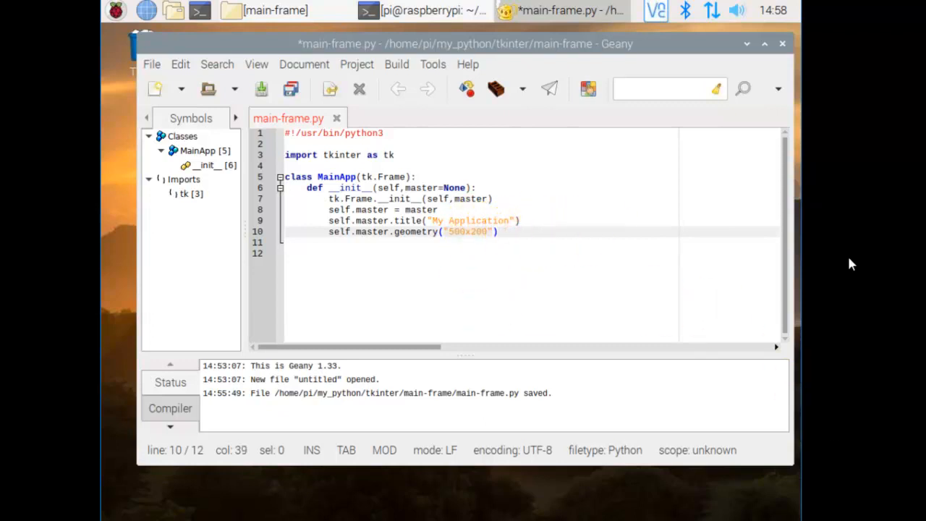
Leave the class and begin the guard line if __name__ == at reduced indentation
key(Return)
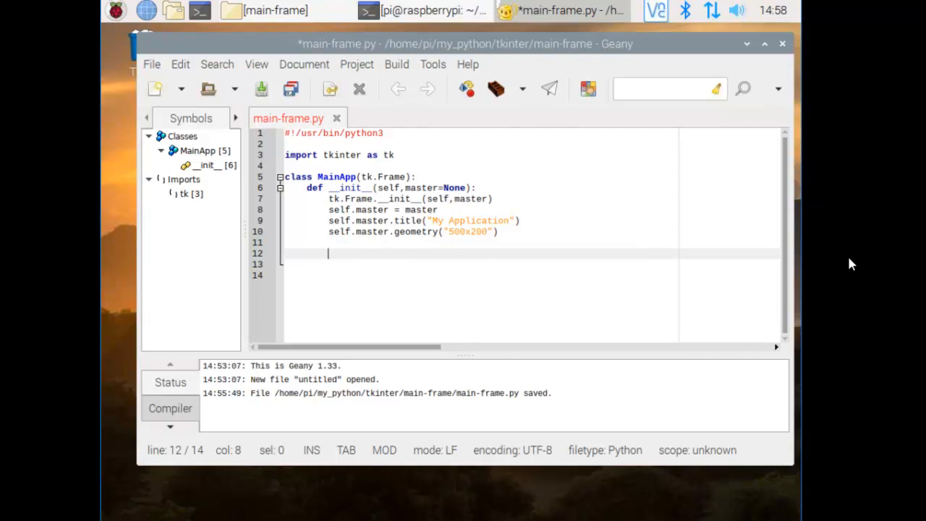
key(Backspace)
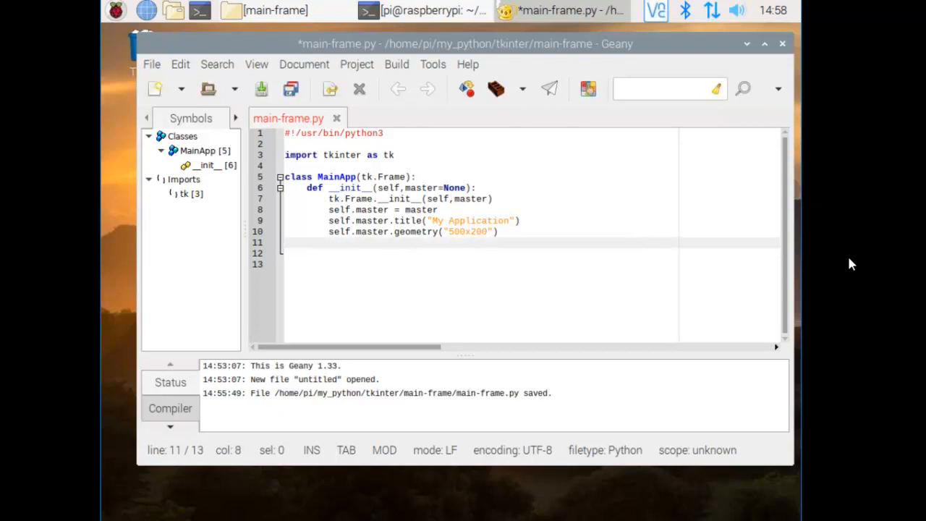
key(Return)
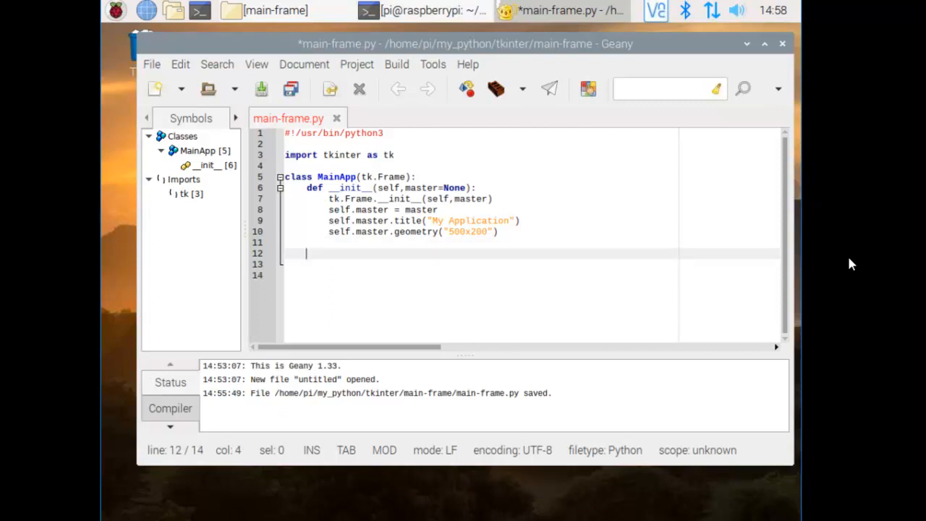
text(if __name)
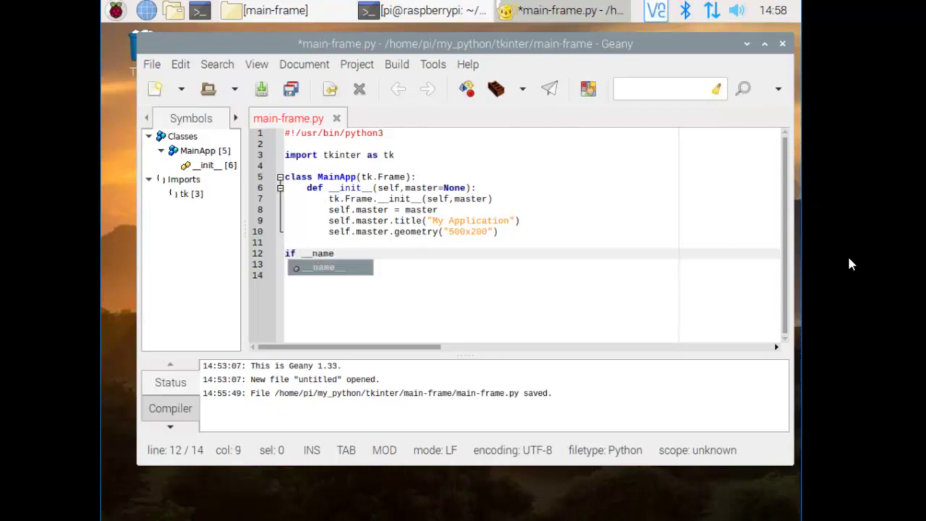
text(__)
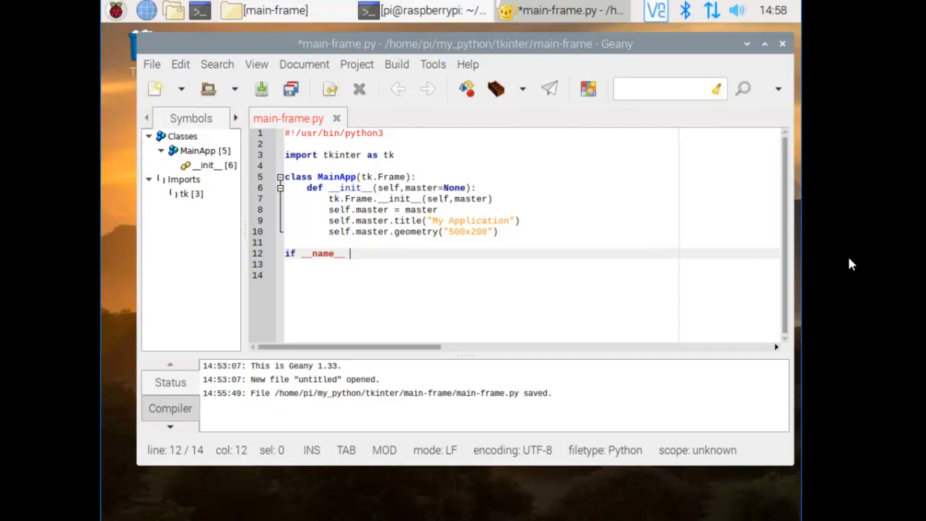
text(==)
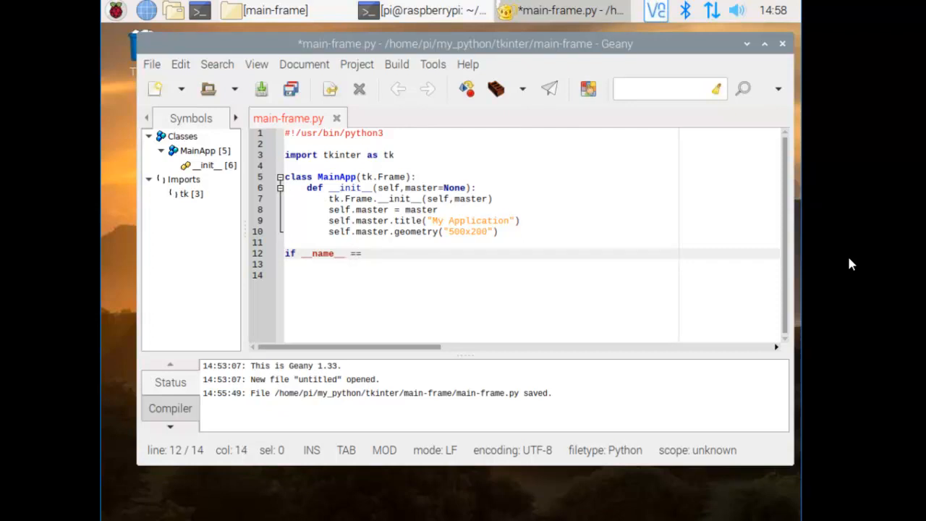
key(Right)
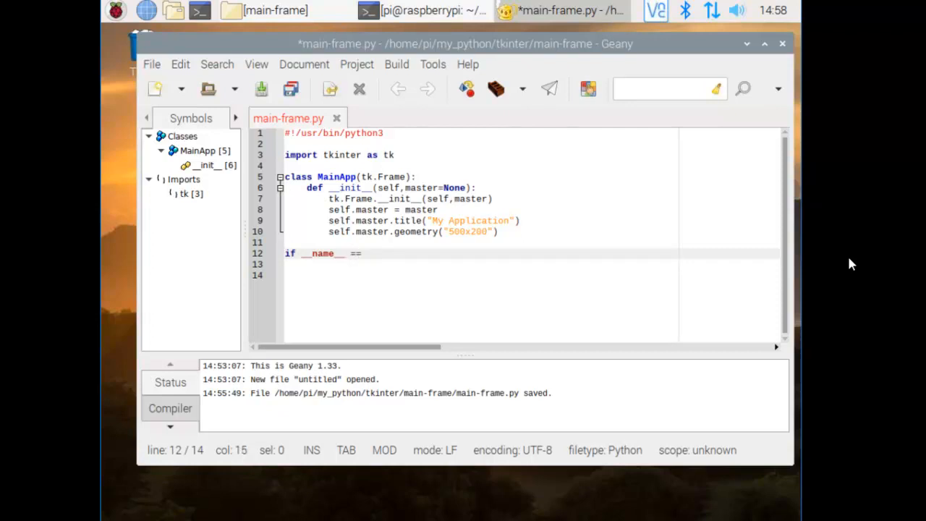
Finish the guard as if __name__ == "__main__": and start its indented block
text(")
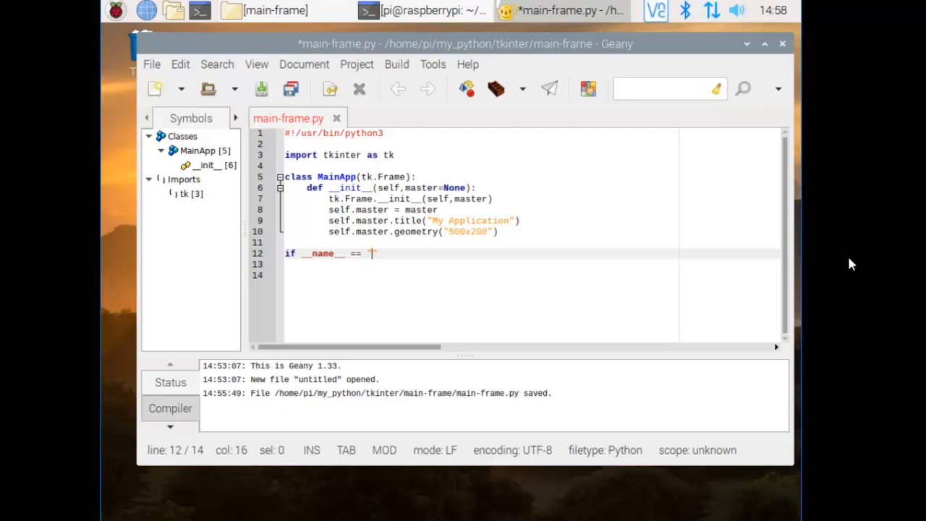
text(__)
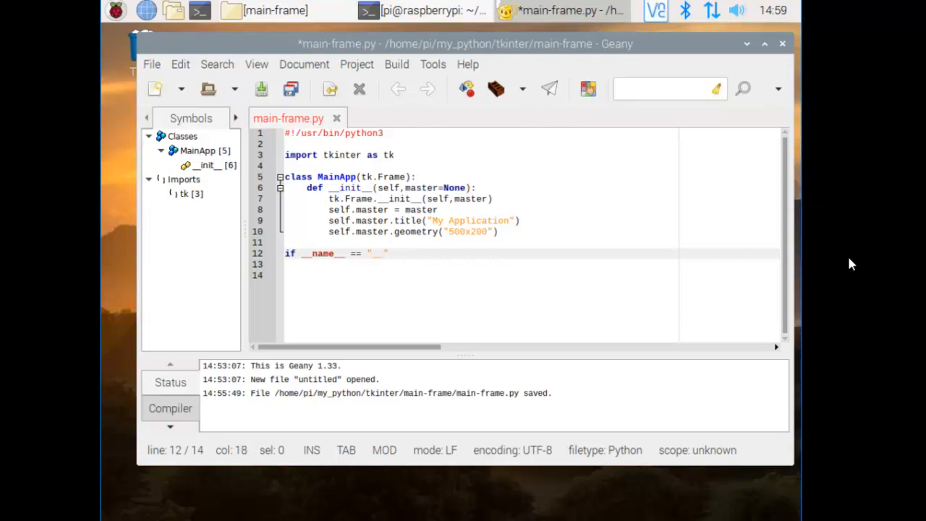
text(__main__)
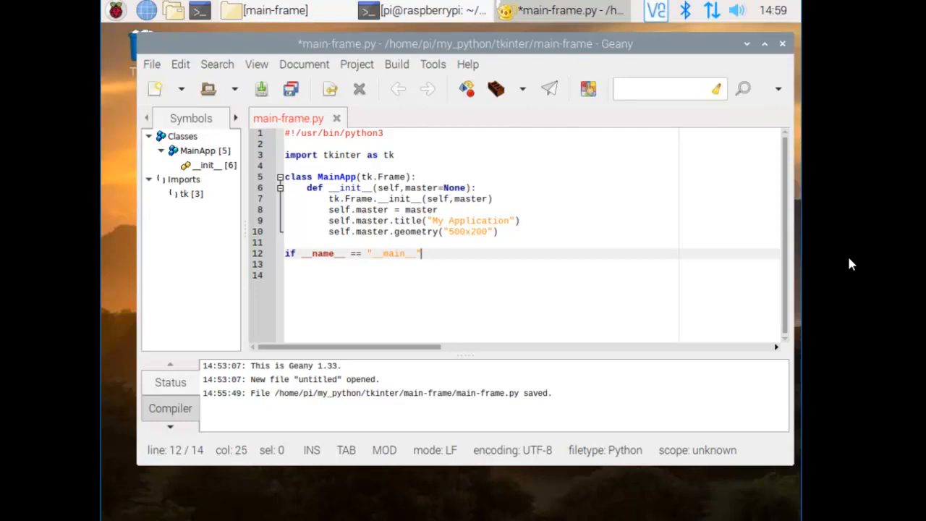
text(:)
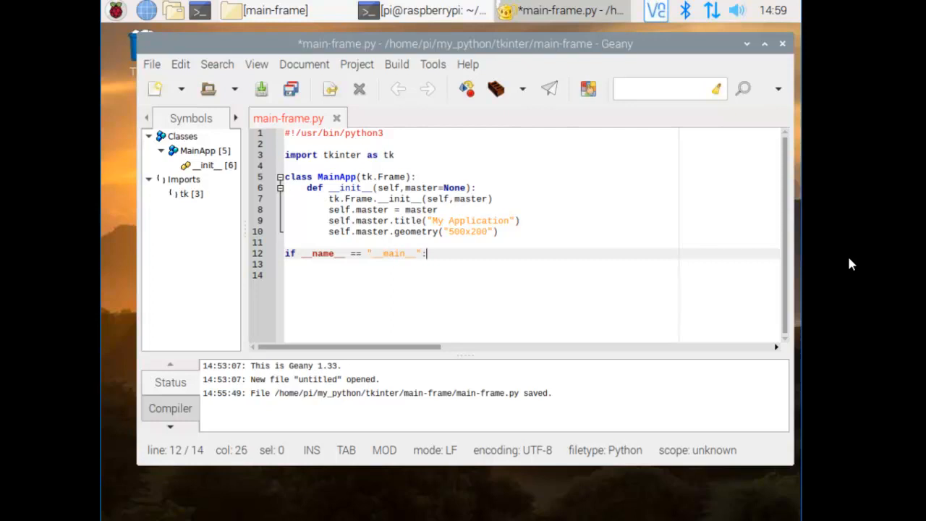
key(Return)
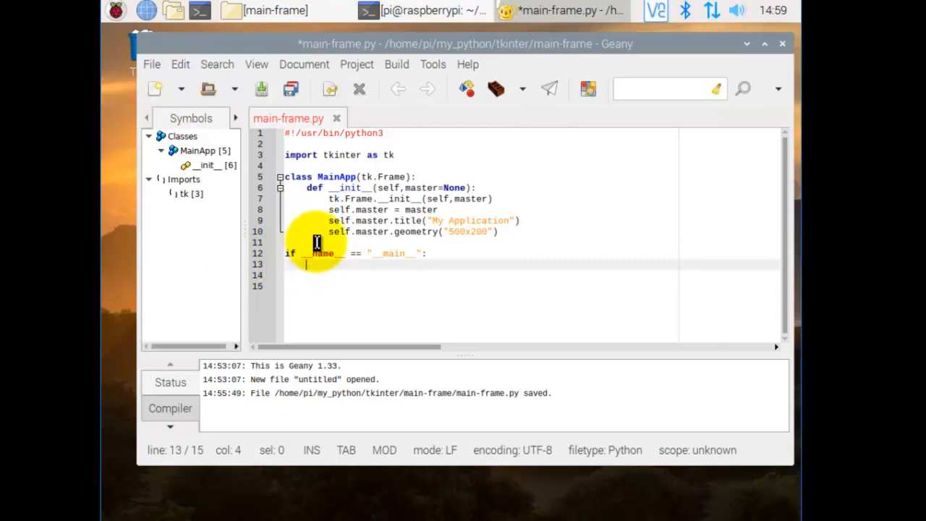
mouse_move(495, 341)
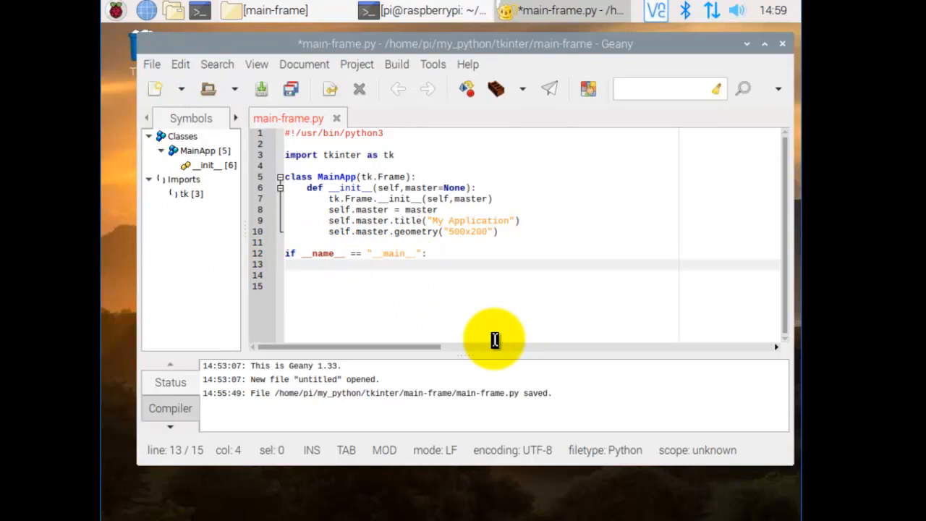
Create root = tk.Tk() and build app = MainApp(root) in the main block
text(root)
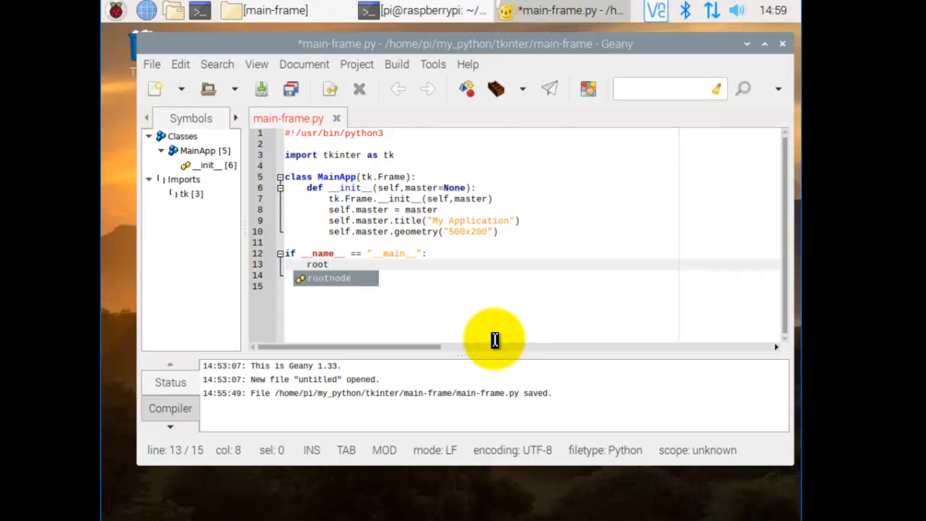
text(= tk)
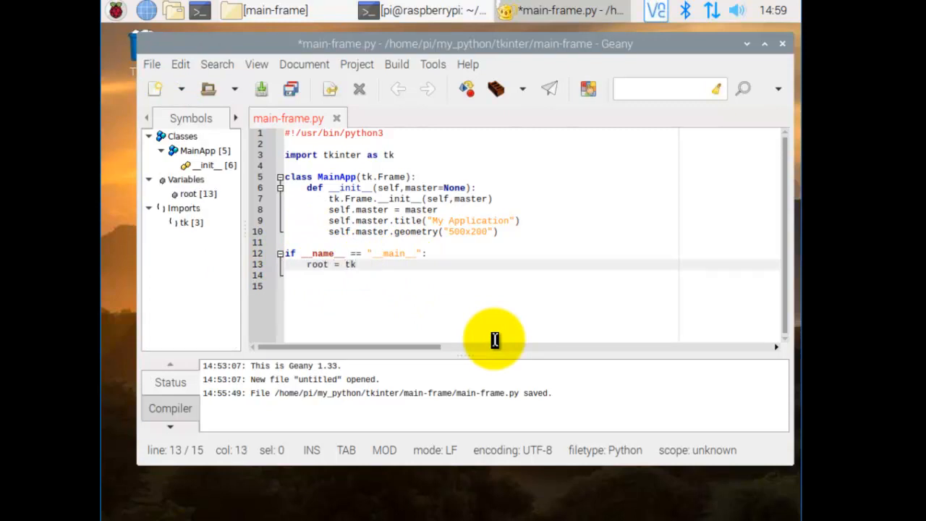
text(.Tk()
click(531, 275)
text(app)
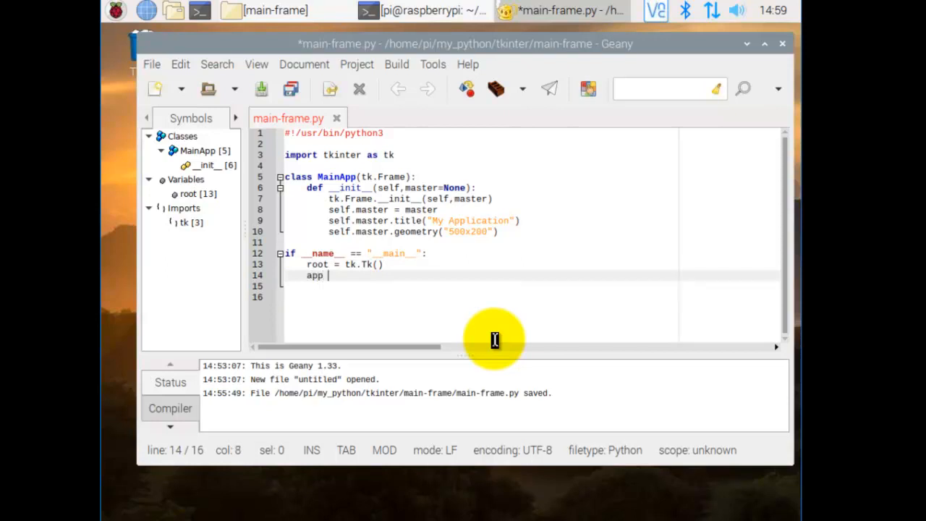
text(= MainApp()
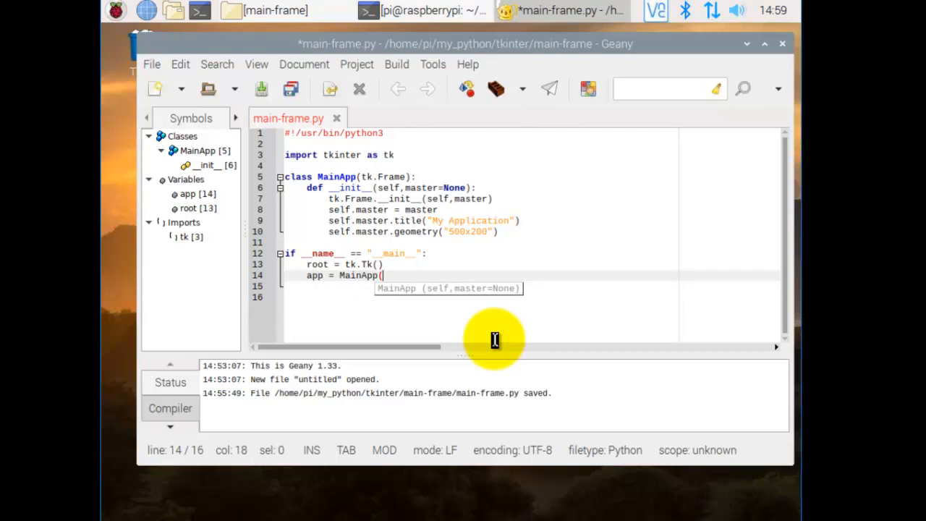
text(root))
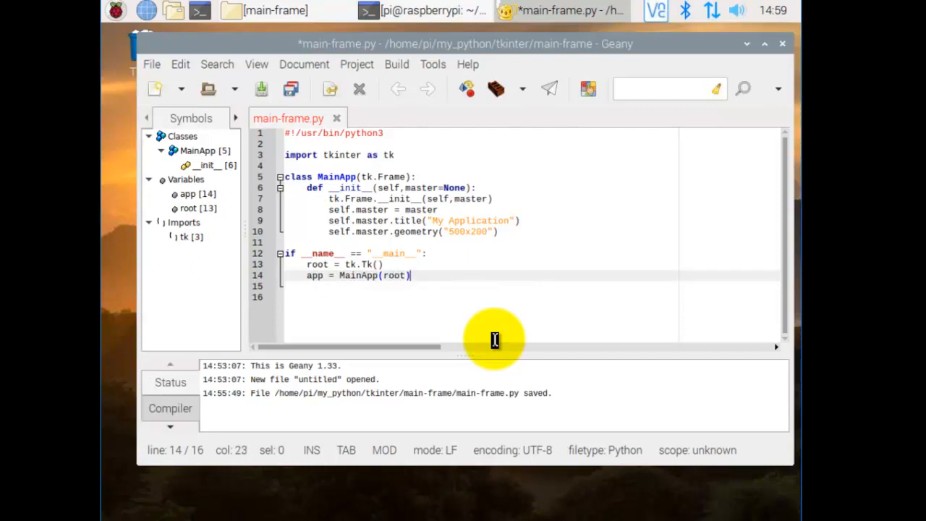
key(Return)
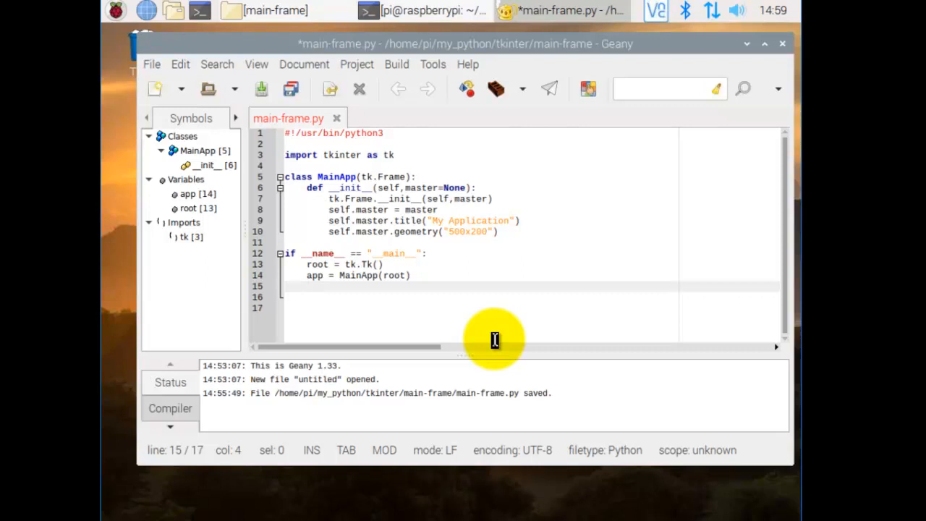
Start the event loop with root.mainloop()
text(roo)
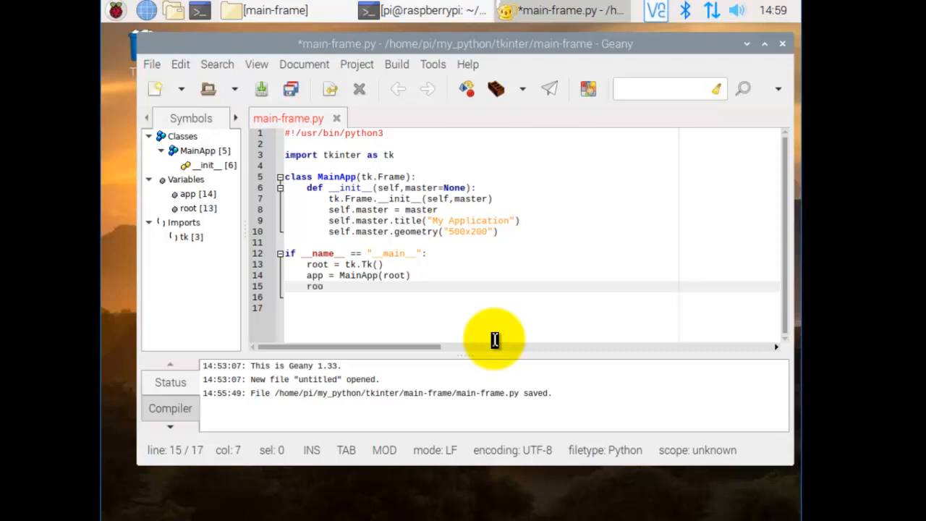
text(t.)
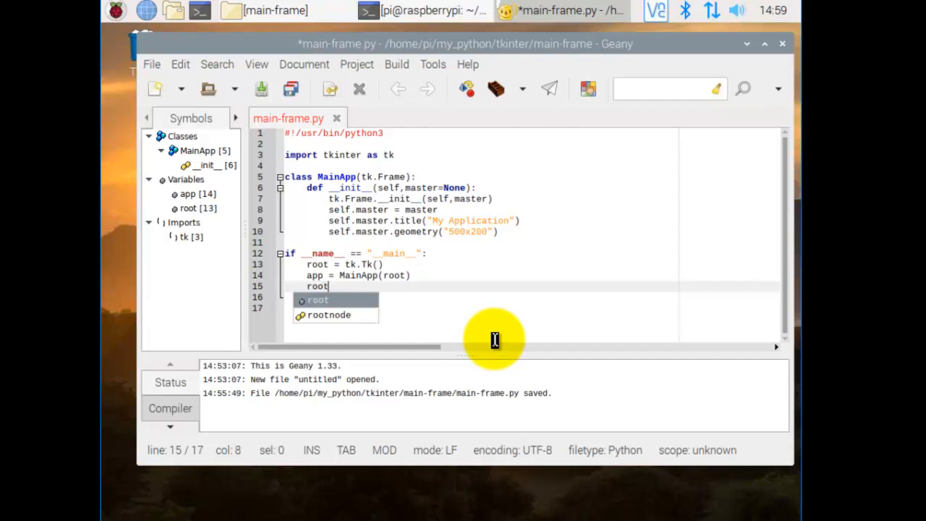
text(.)
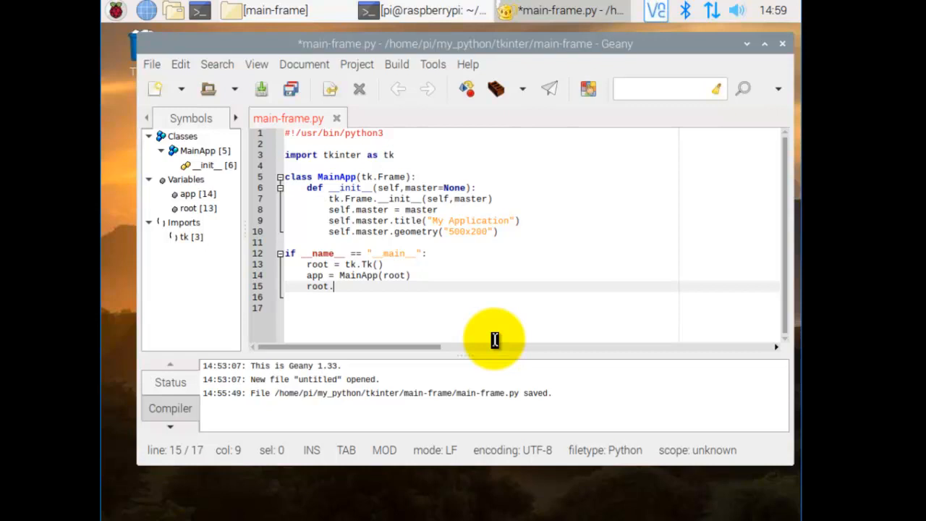
text(mainloop)
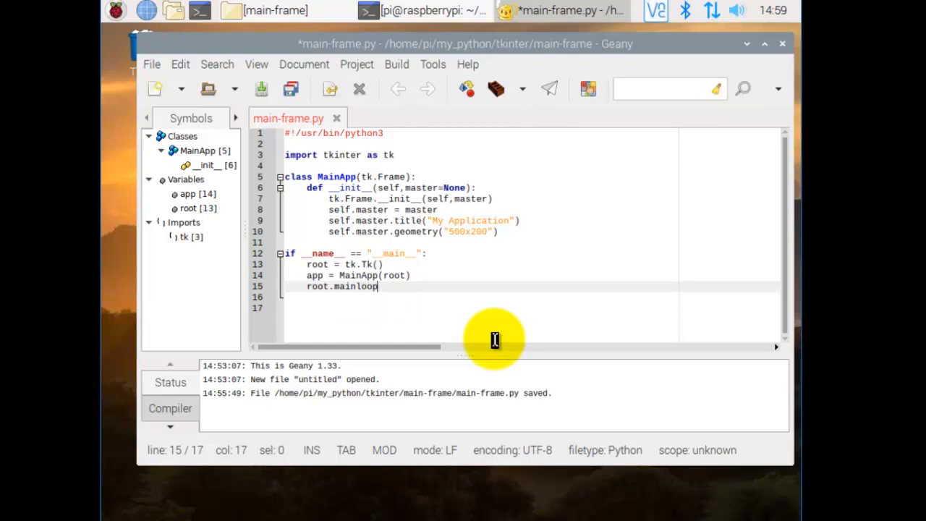
text(())
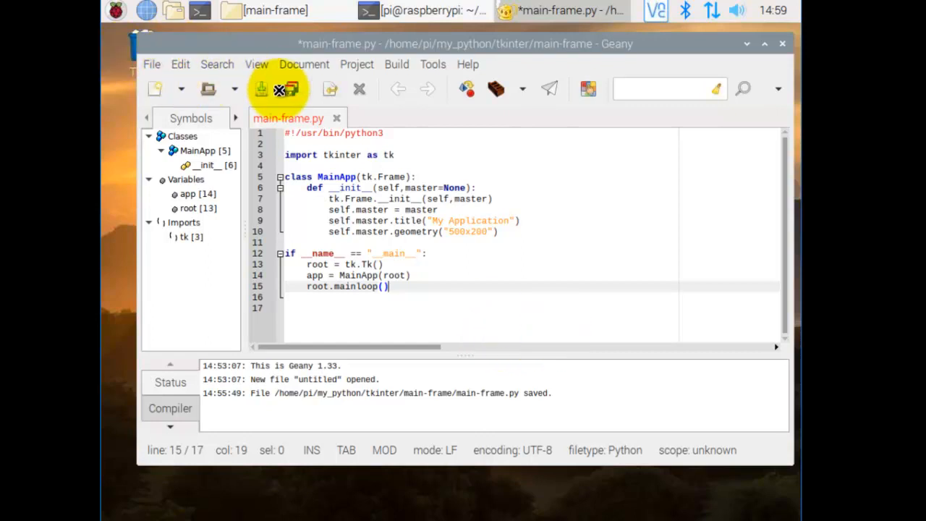
mouse_move(262, 88)
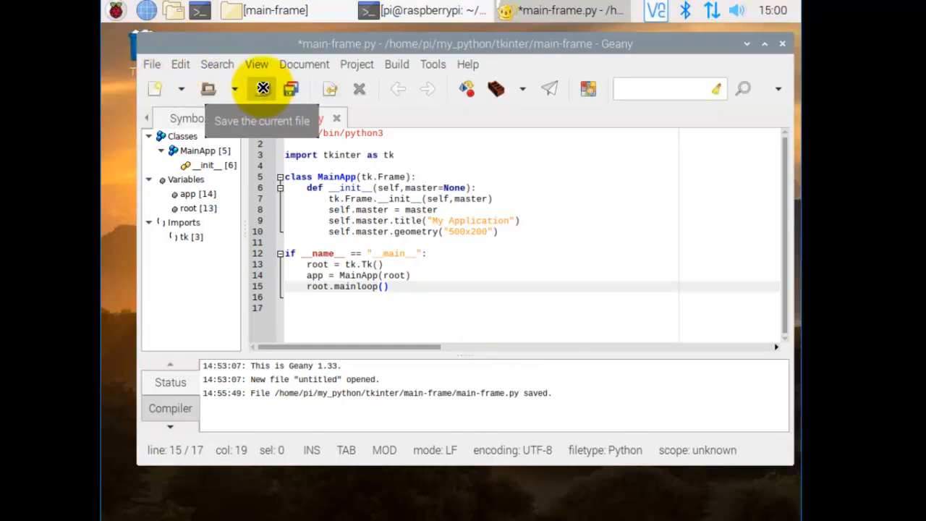
Save main-frame.py and enter python3 main-frame.py at the terminal prompt
click(263, 88)
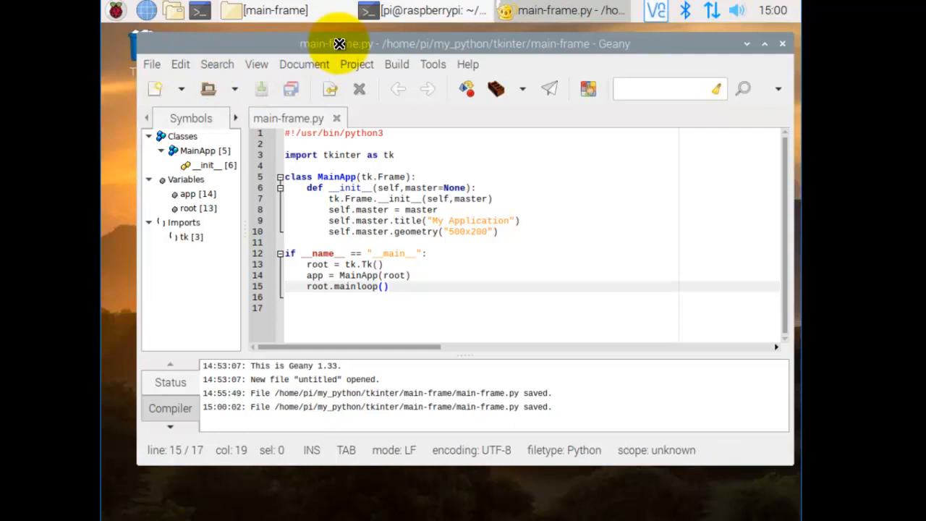
mouse_move(582, 45)
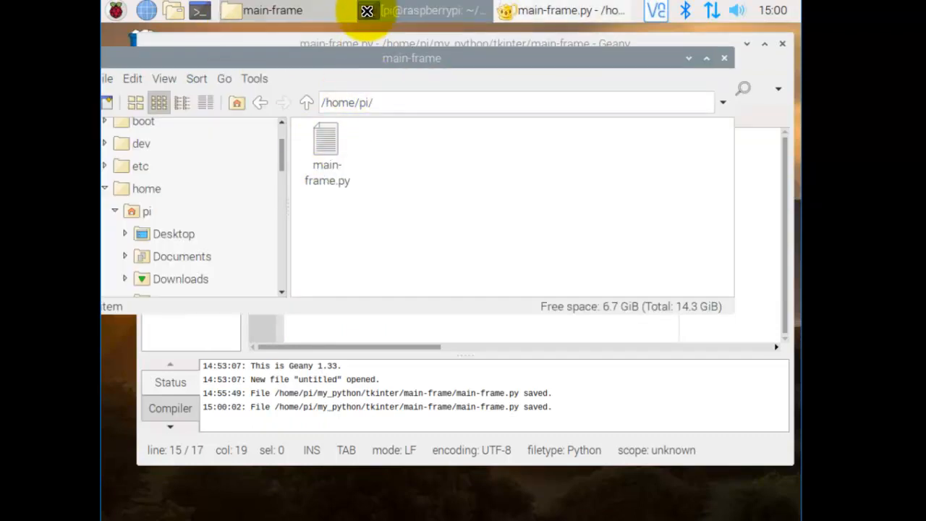
click(422, 10)
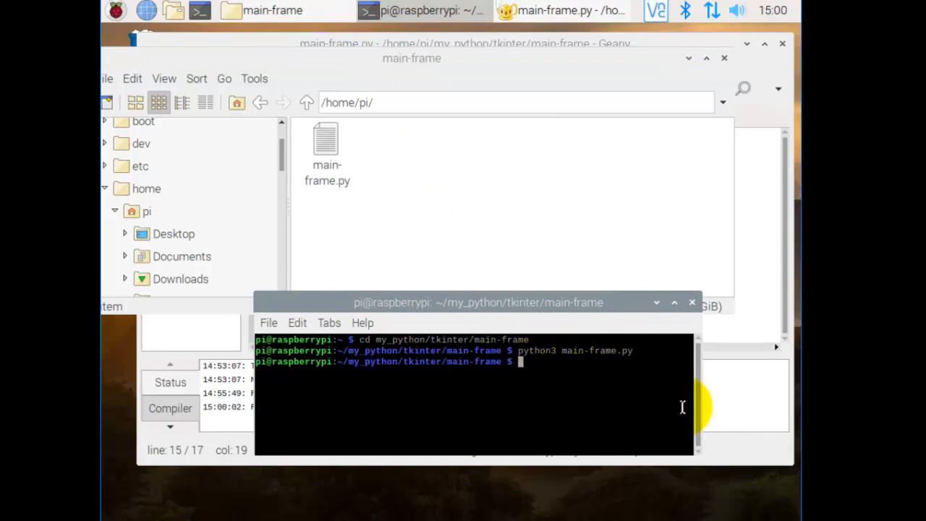
text(python3 main-frame.py)
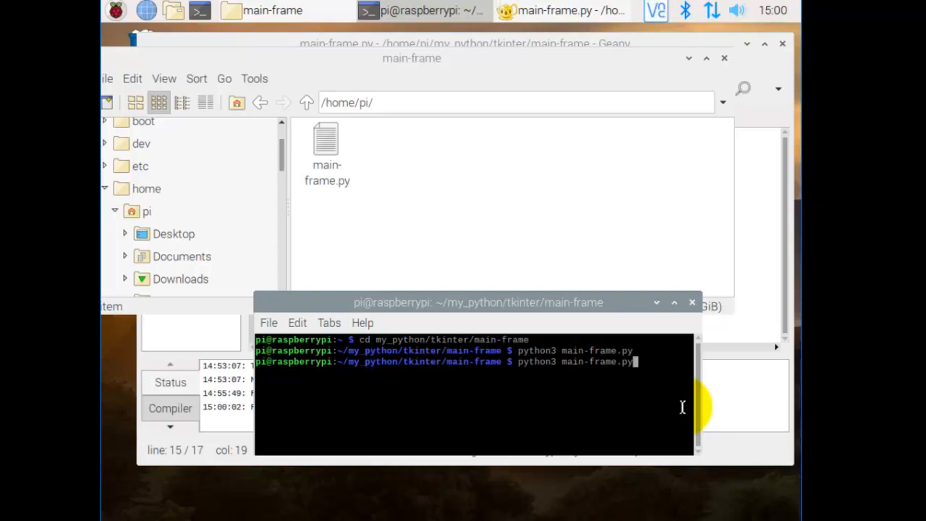
mouse_move(722, 423)
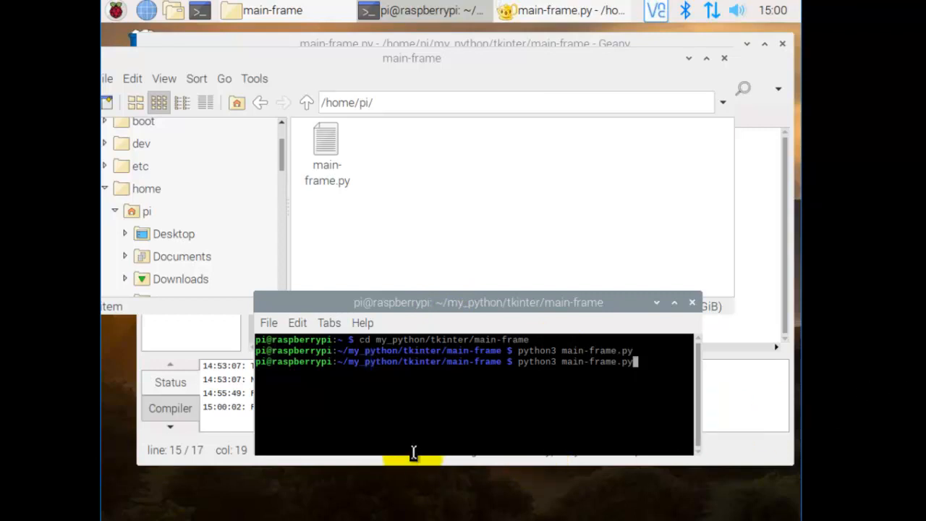
mouse_move(362, 342)
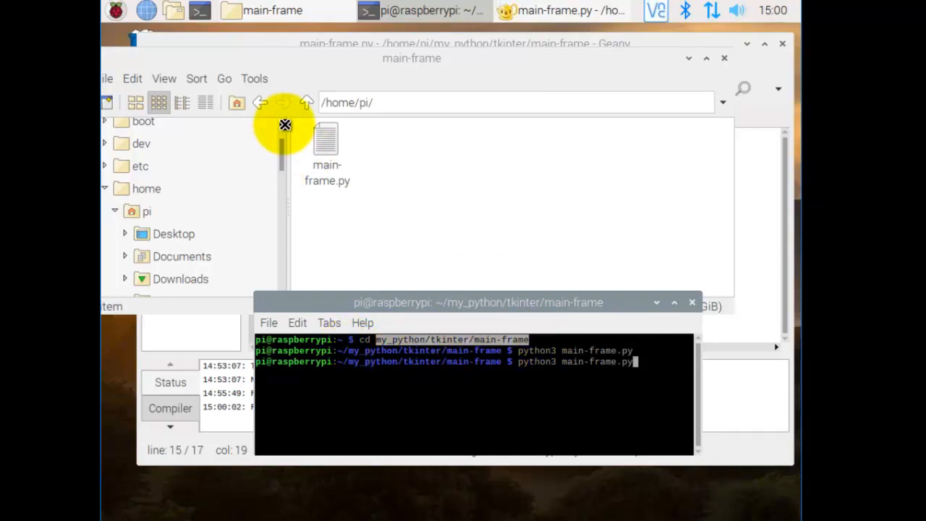
mouse_move(535, 345)
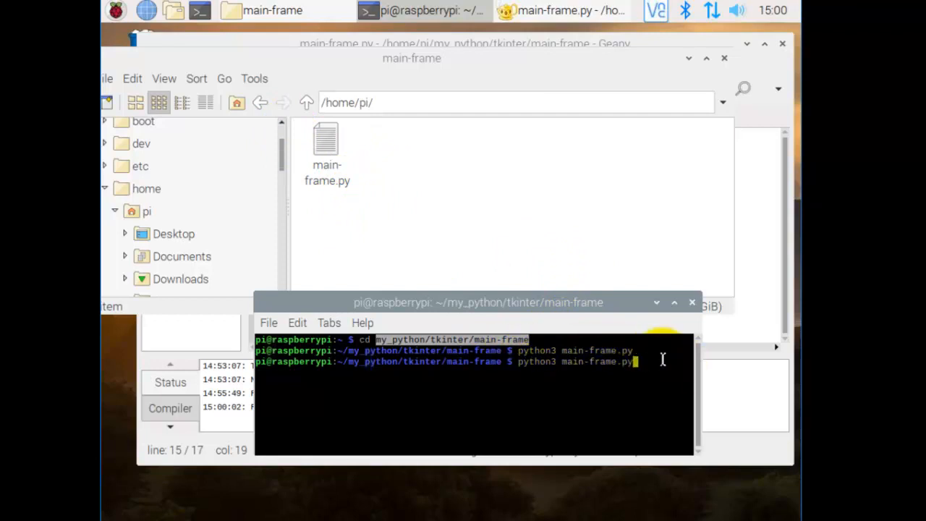
Run the script, move and resize the My Application window, then close it
key(Return)
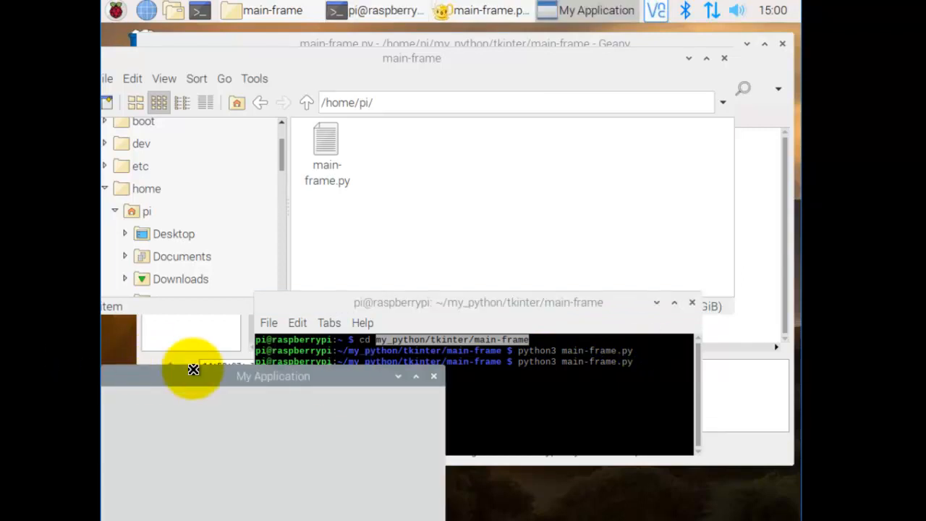
drag(272, 376, 291, 263)
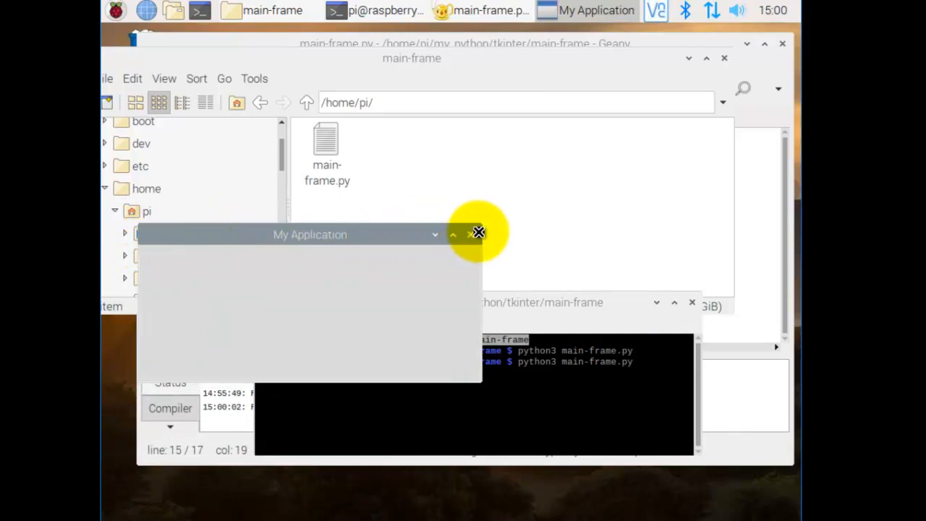
mouse_move(483, 379)
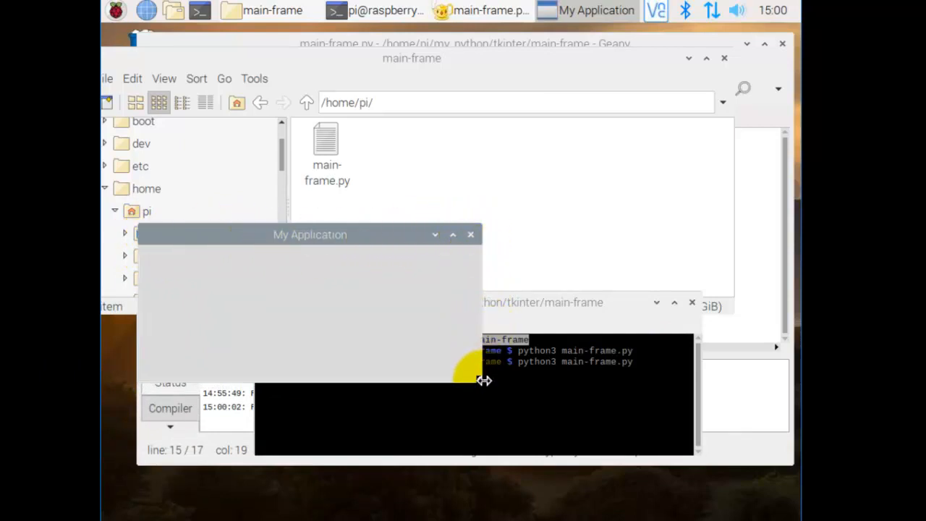
mouse_move(483, 302)
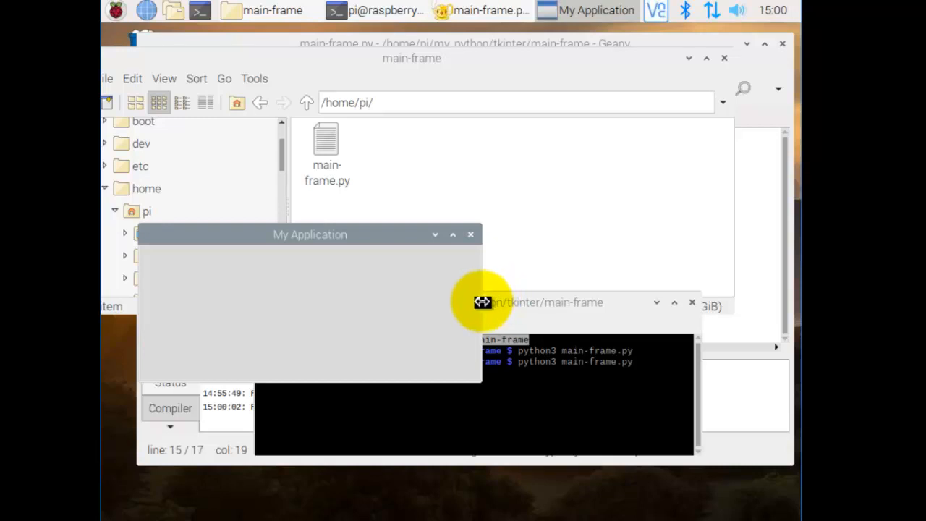
click(471, 234)
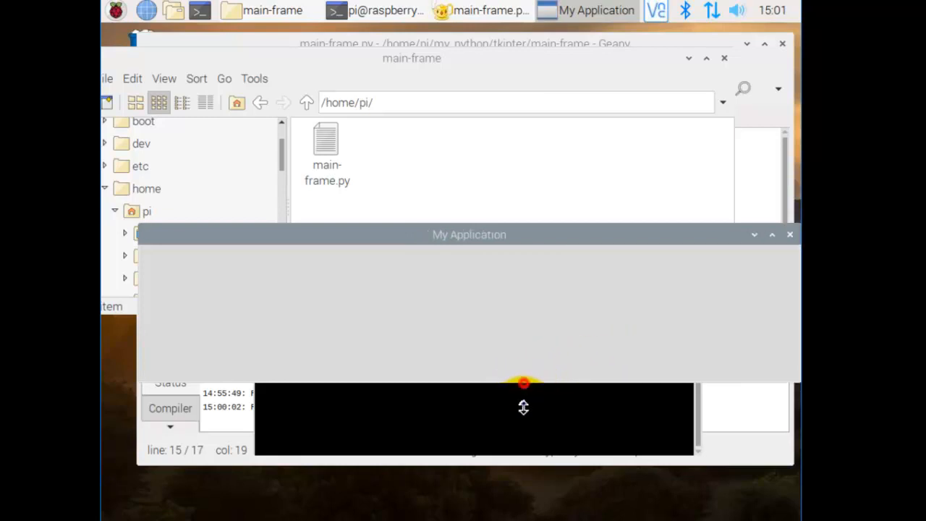
drag(524, 382, 509, 455)
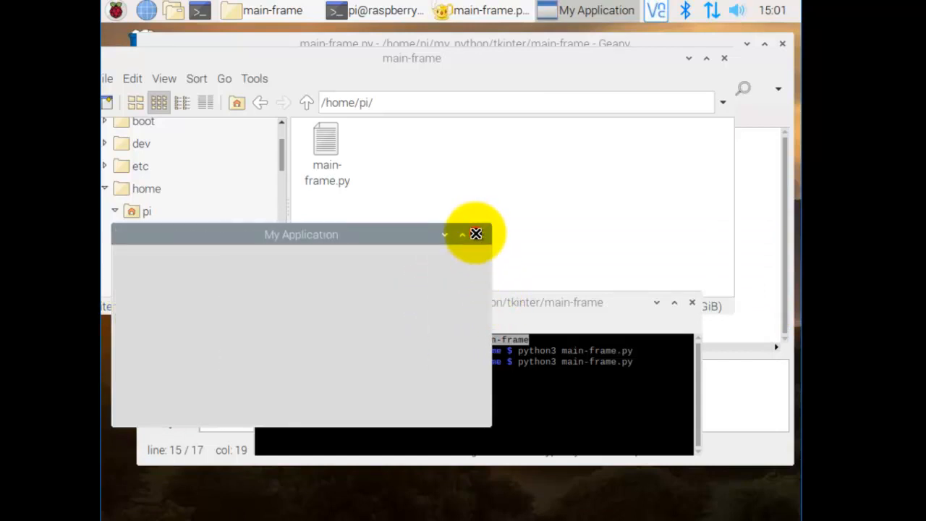
click(475, 235)
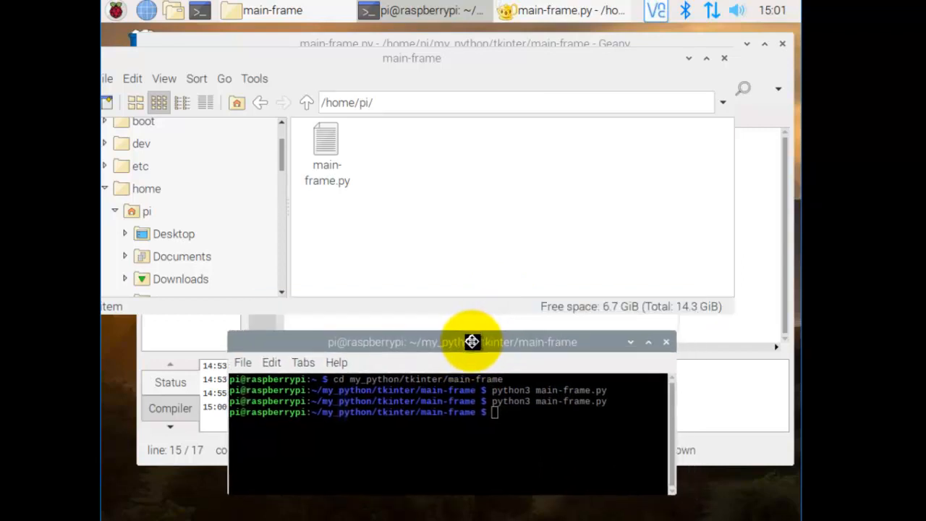
Add self.master.minsize(500,200) after the geometry line in the constructor
click(564, 10)
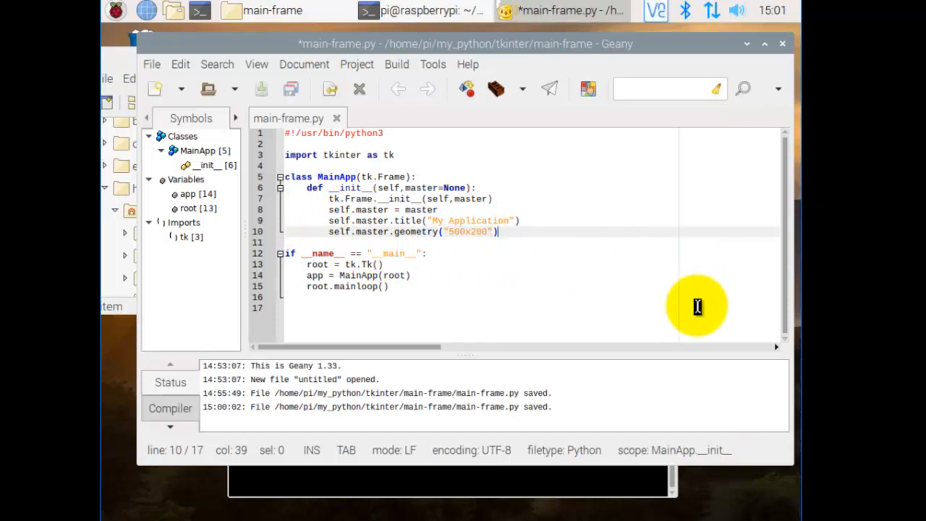
text(self.)
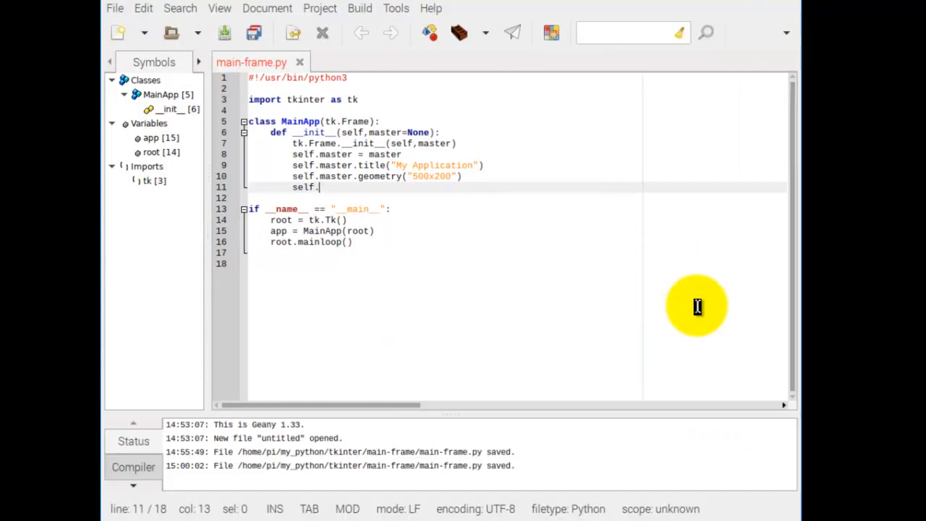
text(m)
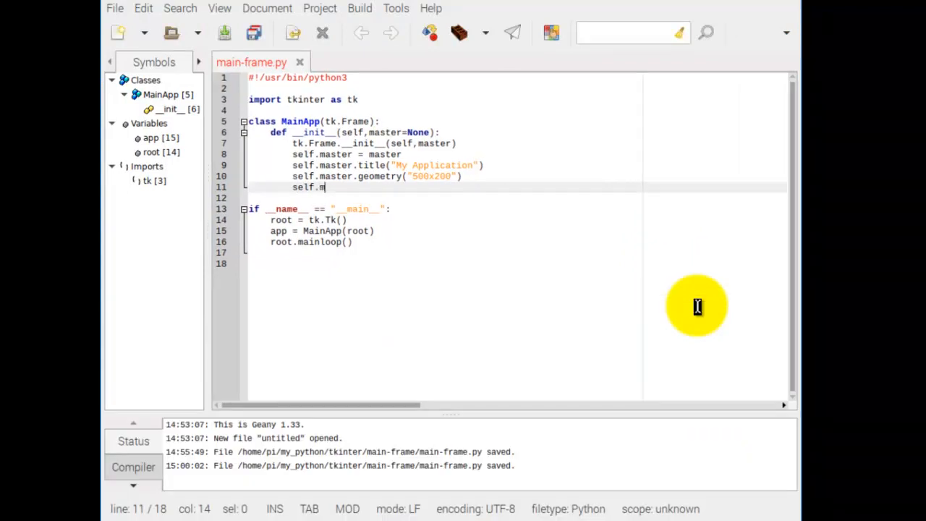
text(aster.)
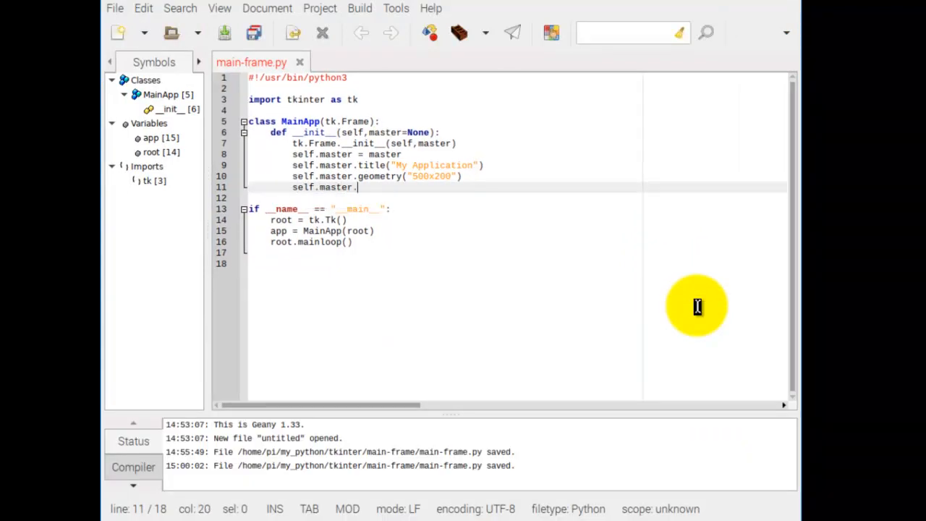
text(minsize)
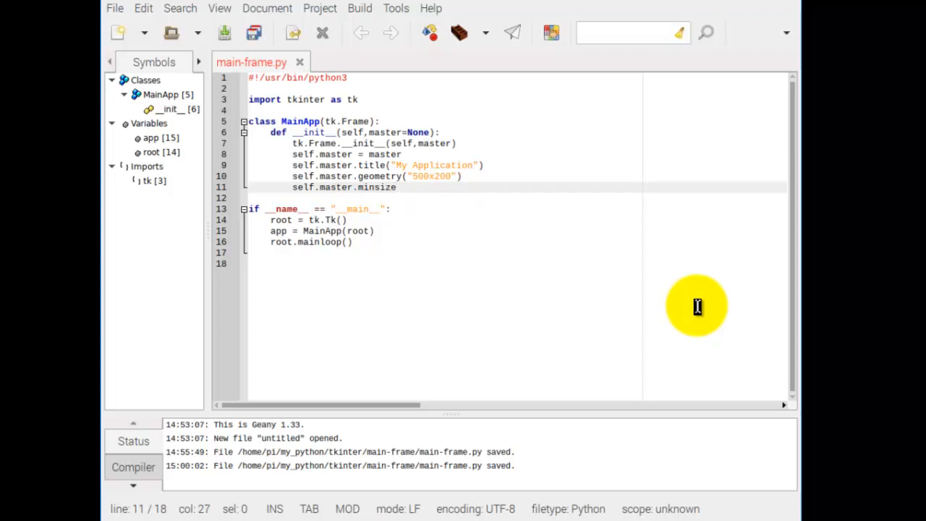
text(())
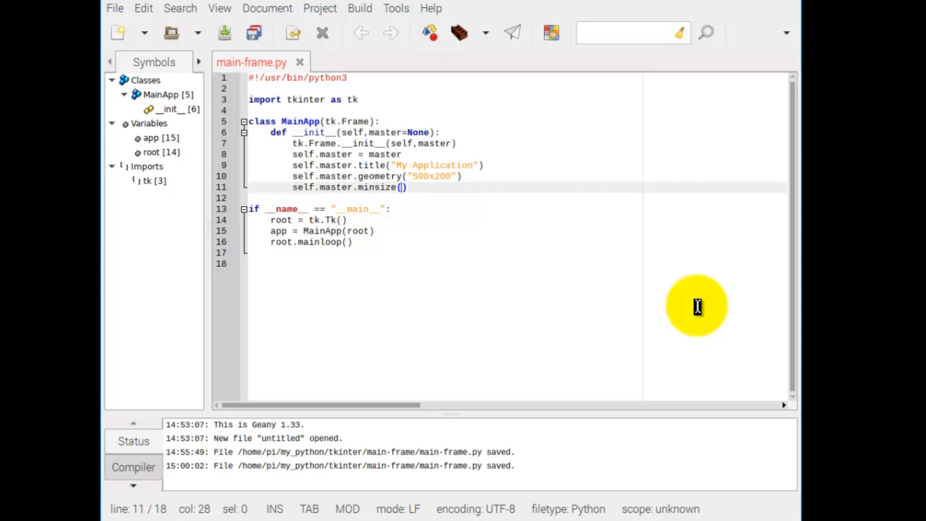
text(500)
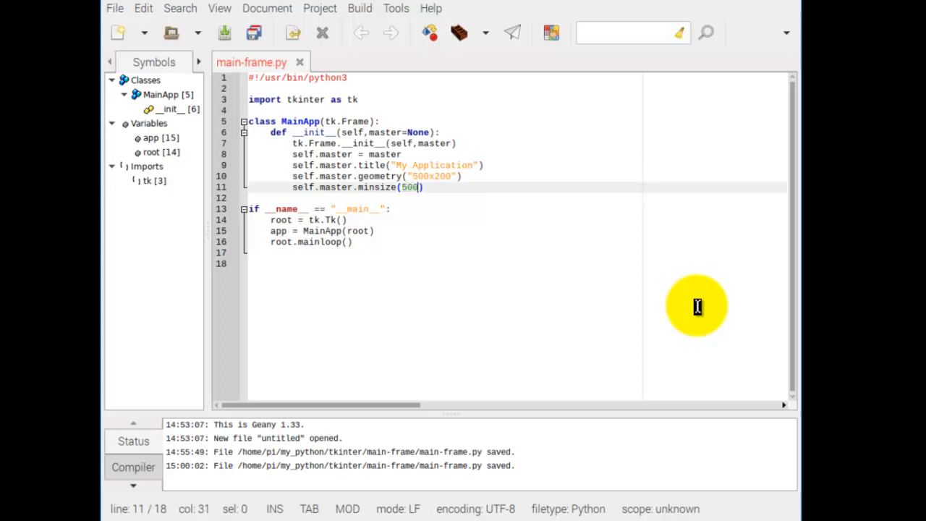
text(,200)
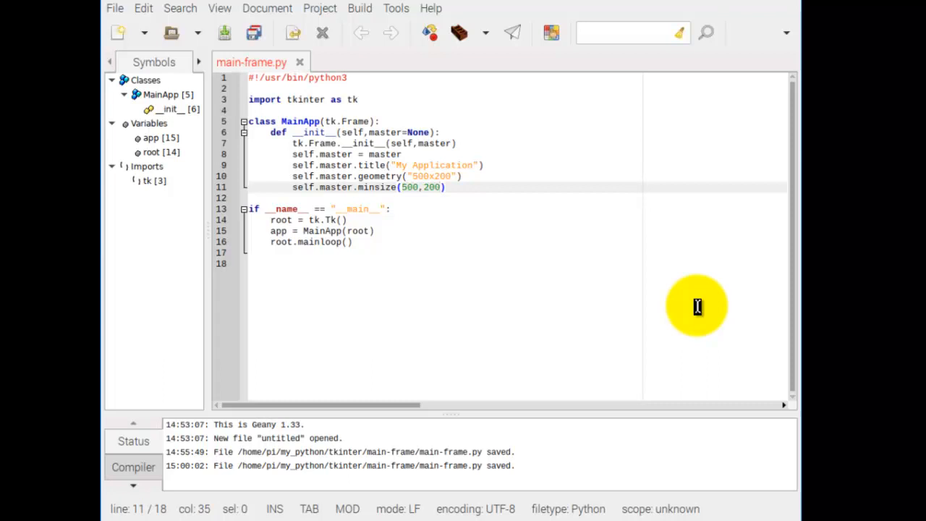
mouse_move(333, 197)
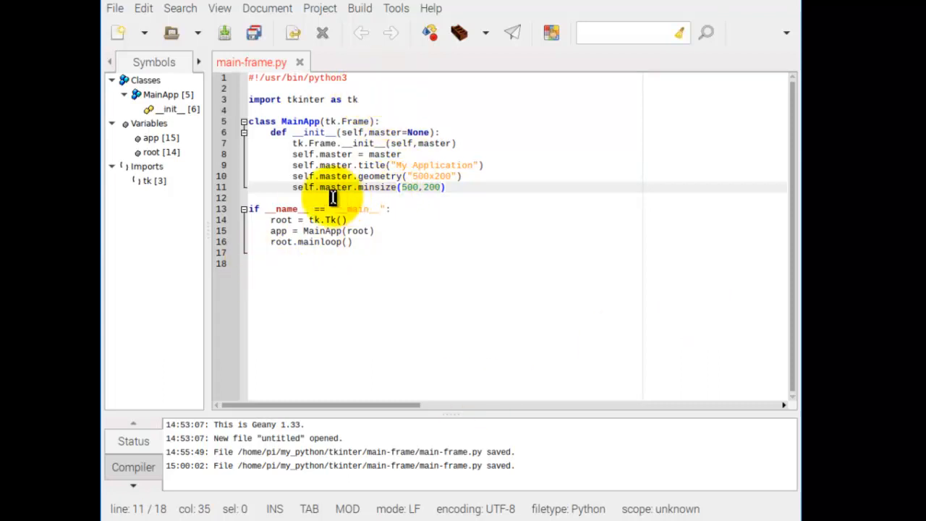
mouse_move(514, 194)
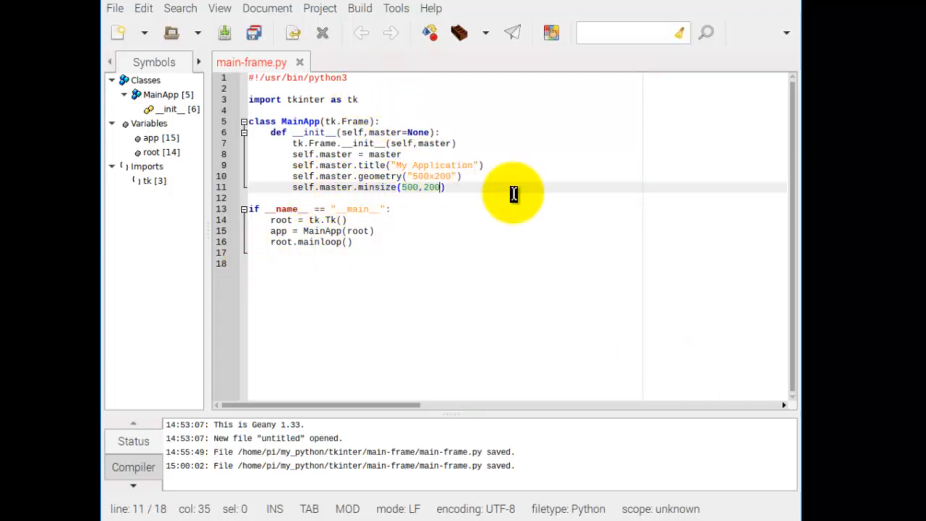
mouse_move(434, 182)
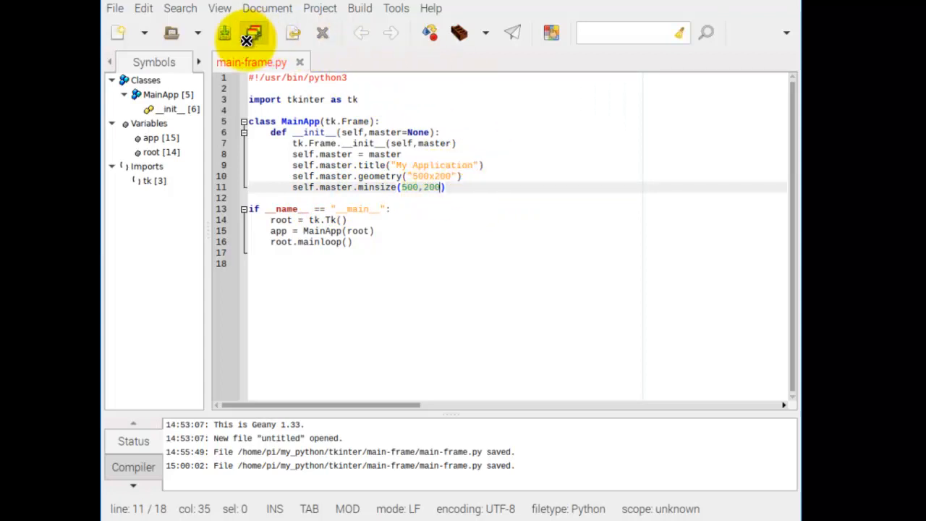
Save the script, rerun python3 main-frame.py and drag the reopened window up and right
click(255, 32)
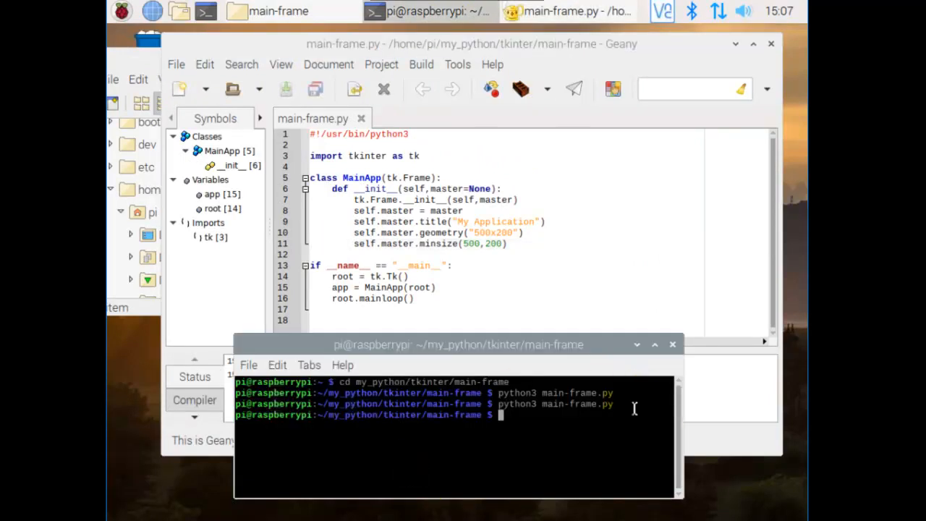
text(python3 main-frame.py)
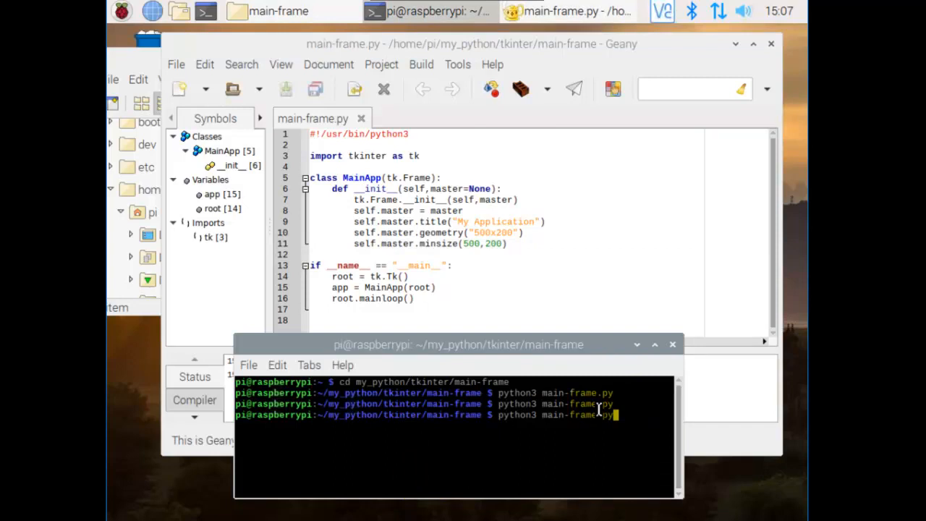
key(Return)
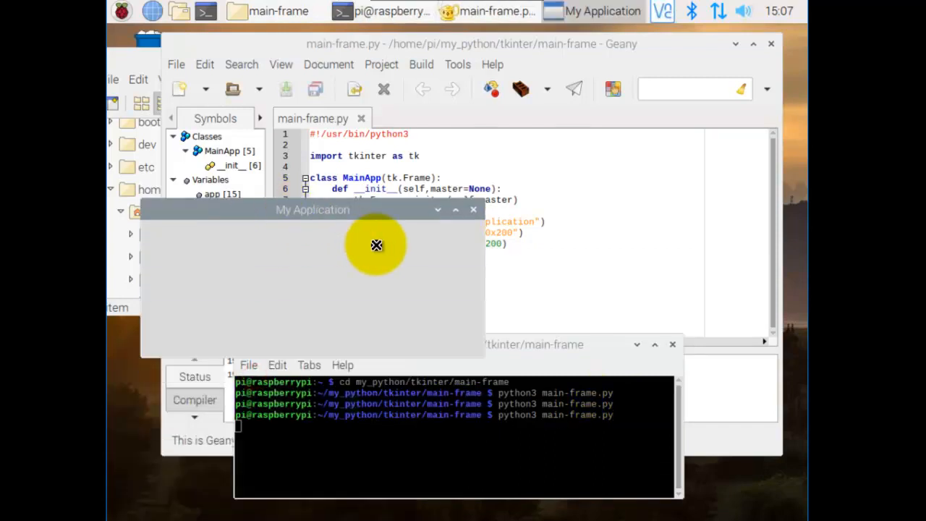
mouse_move(490, 281)
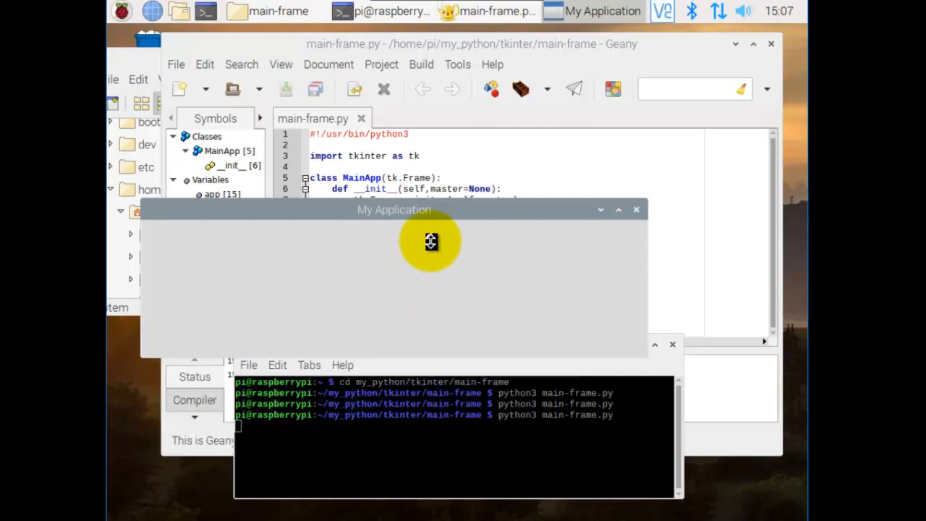
mouse_move(649, 266)
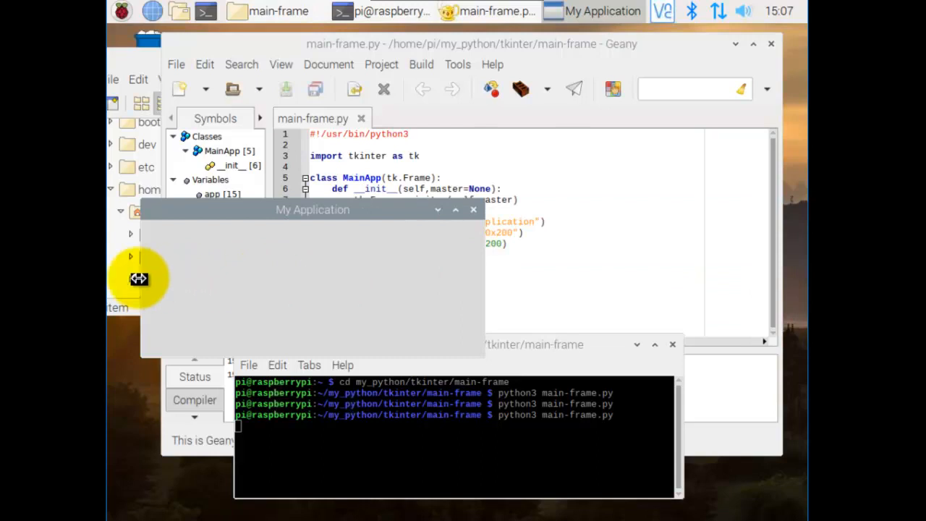
mouse_move(413, 302)
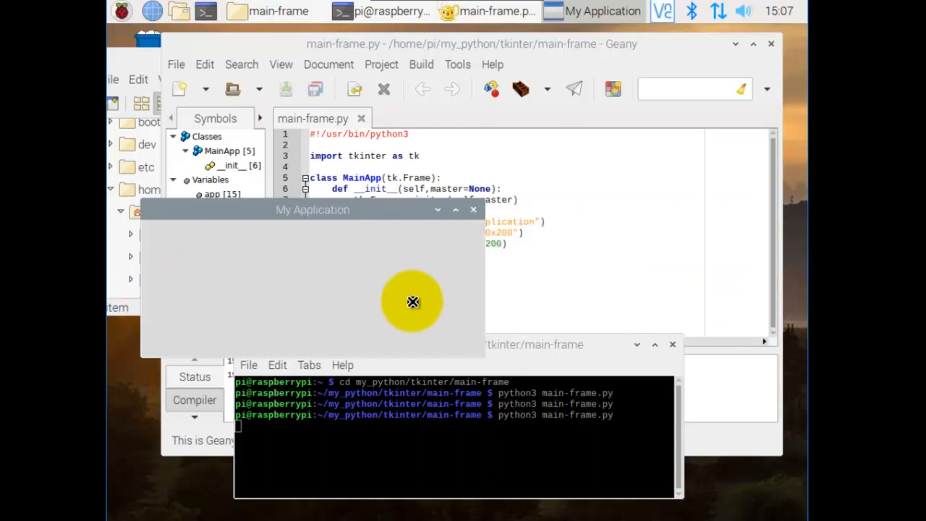
mouse_move(475, 212)
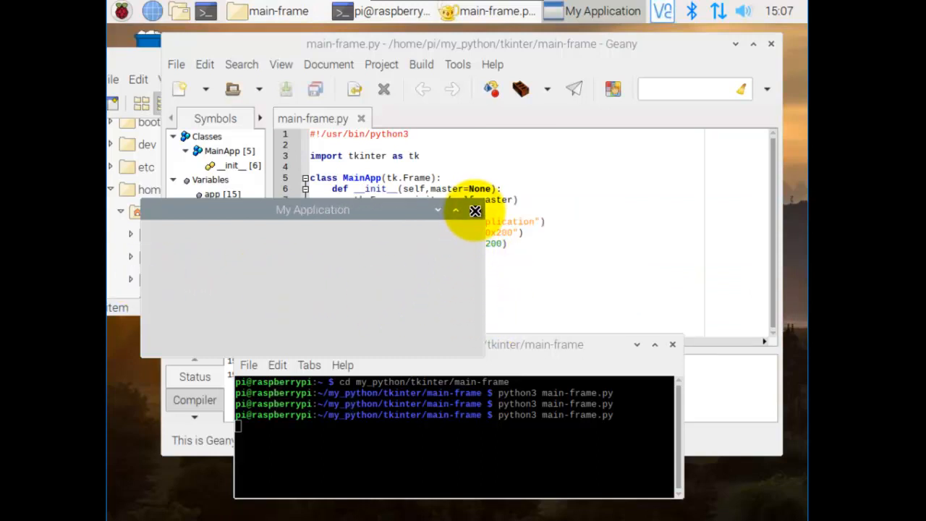
drag(313, 210, 384, 210)
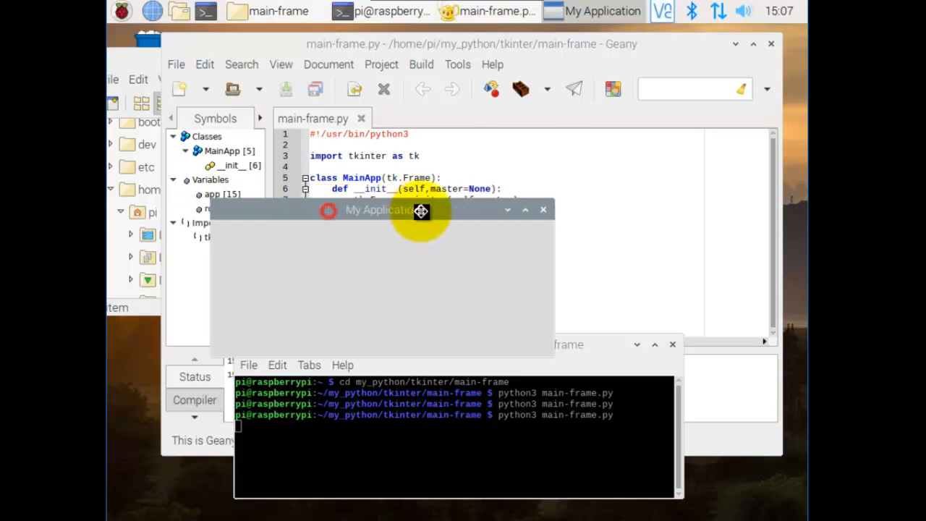
drag(384, 210, 492, 171)
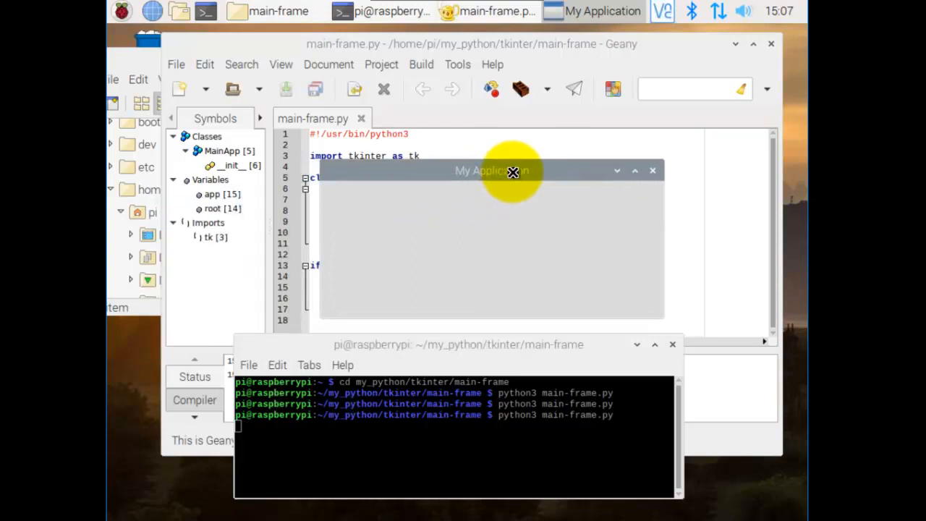